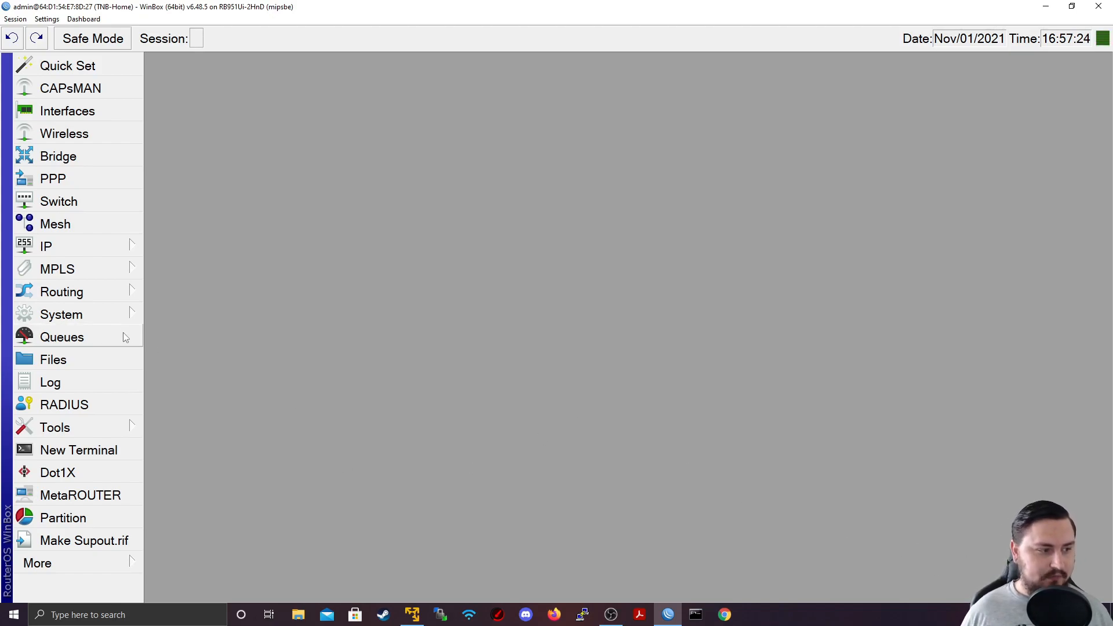
Start a new simple queue (cancelling the first attempt) and name it 'User1 Internet'
{"action": "left_click", "coordinate": [62, 336]}
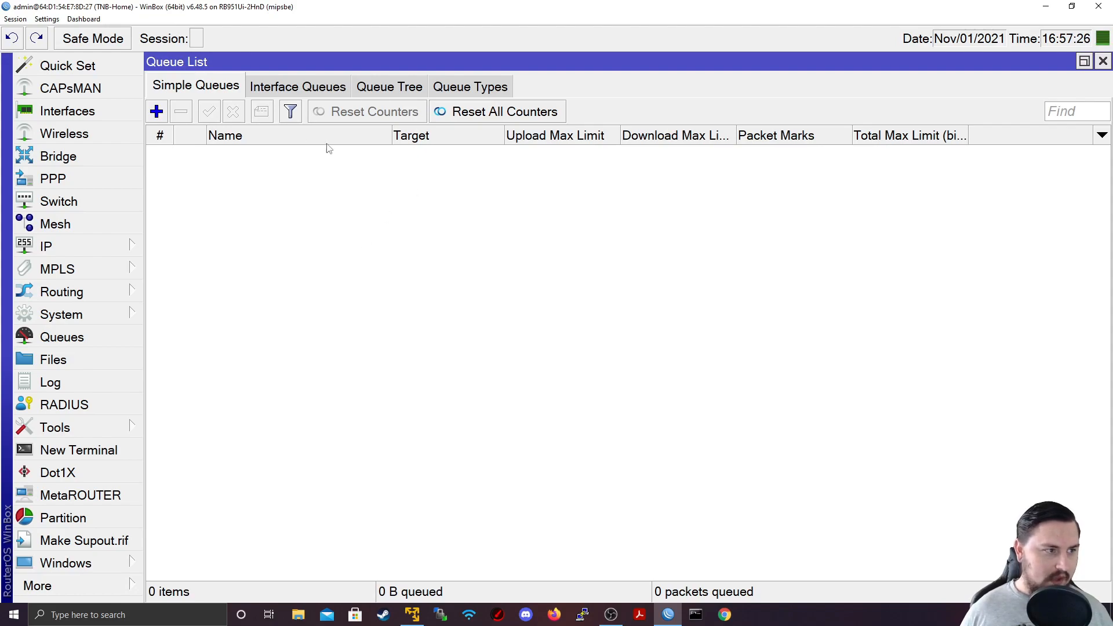
{"action": "mouse_move", "coordinate": [245, 138]}
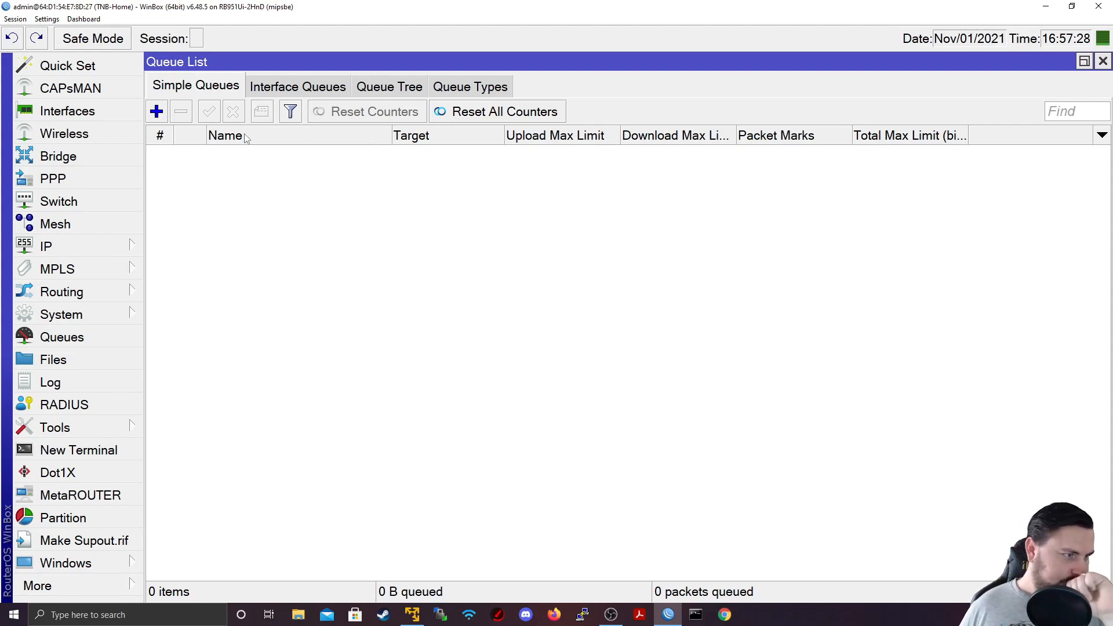
{"action": "left_click", "coordinate": [156, 111]}
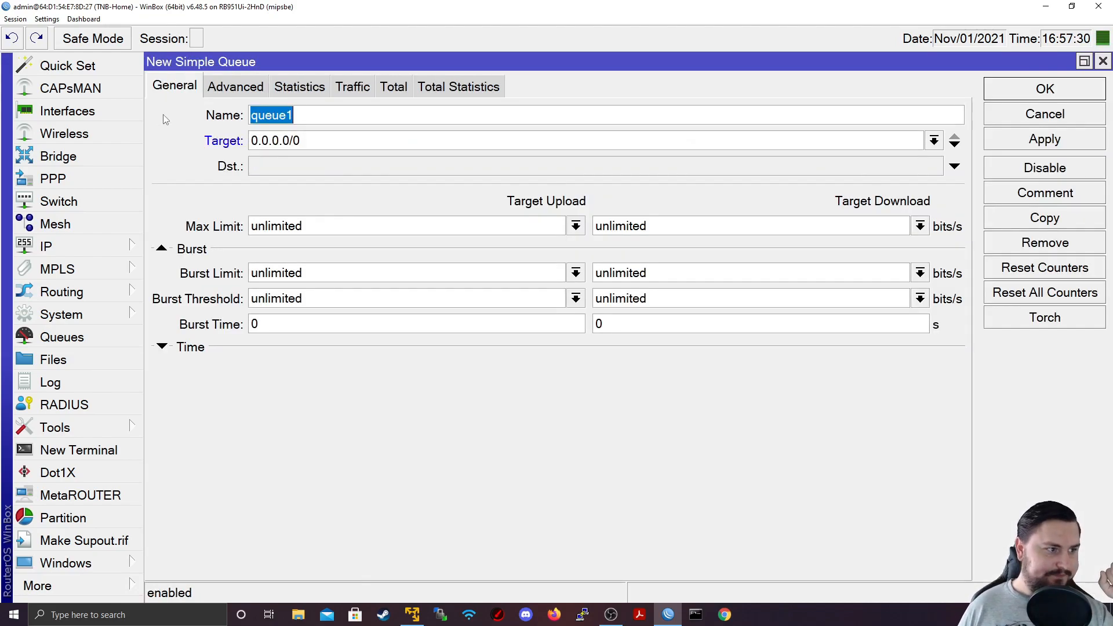
{"action": "left_click", "coordinate": [1045, 114]}
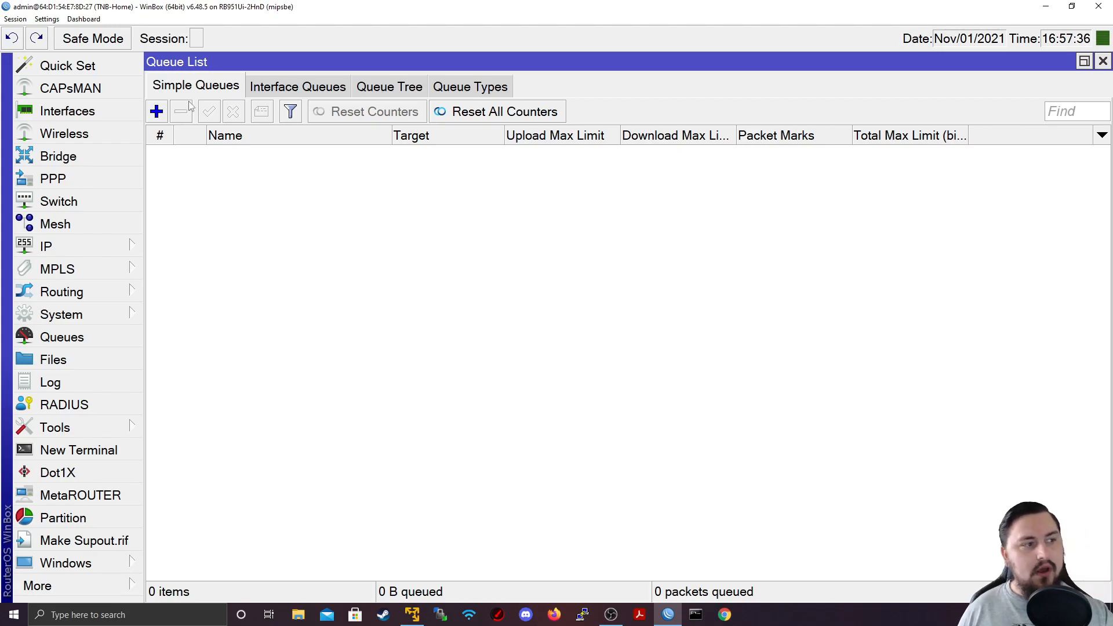
{"action": "left_click", "coordinate": [157, 111]}
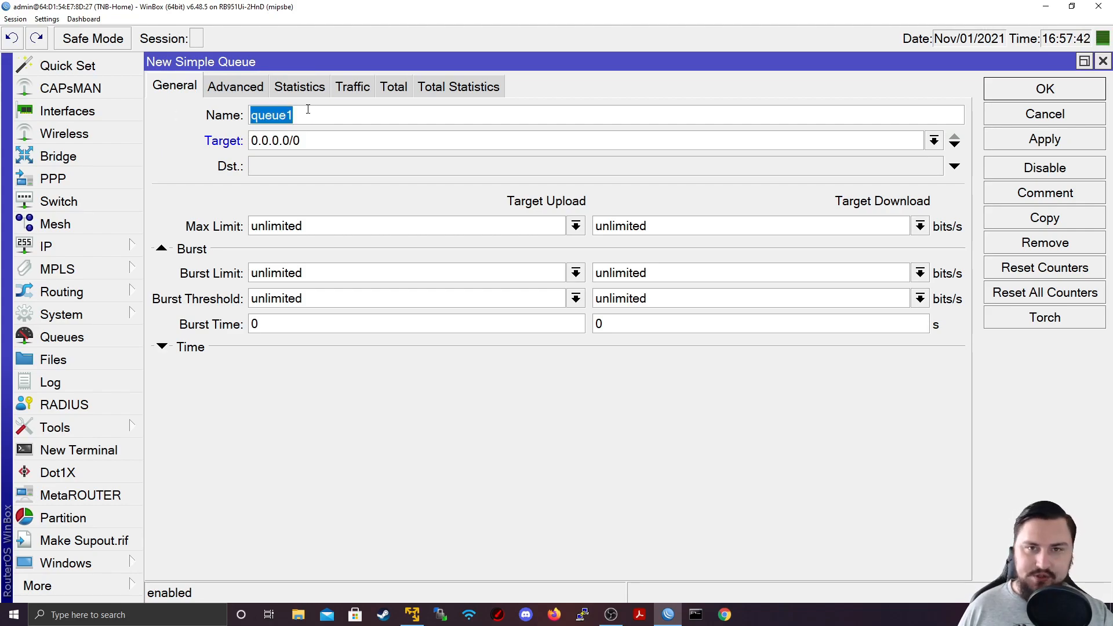
{"action": "mouse_move", "coordinate": [446, 214]}
{"action": "type", "text": "User1 In"}
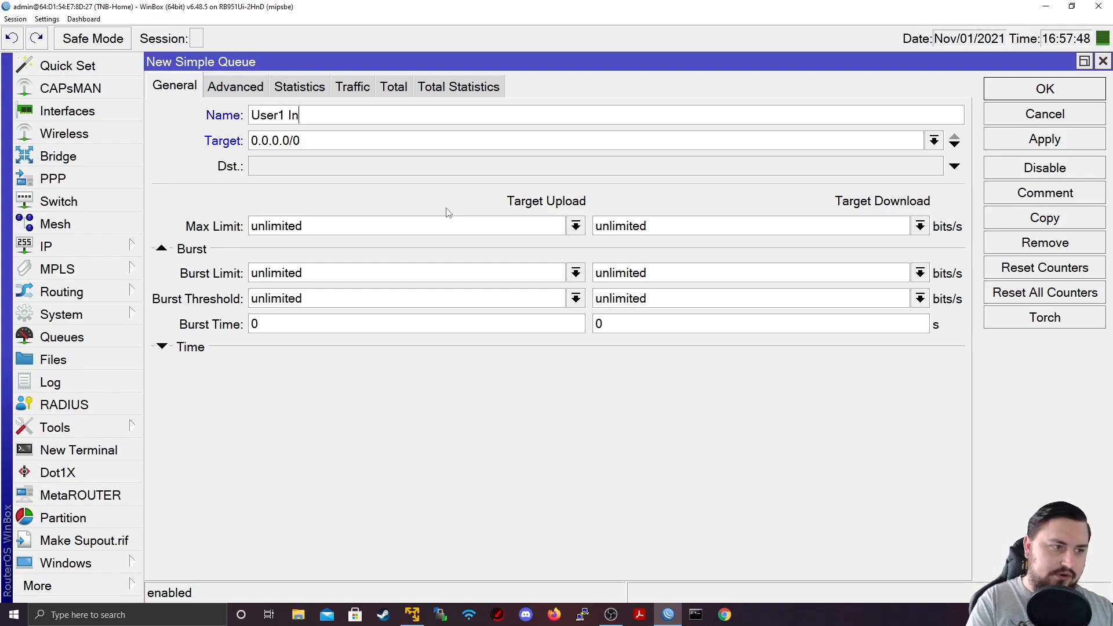
{"action": "type", "text": "ternet"}
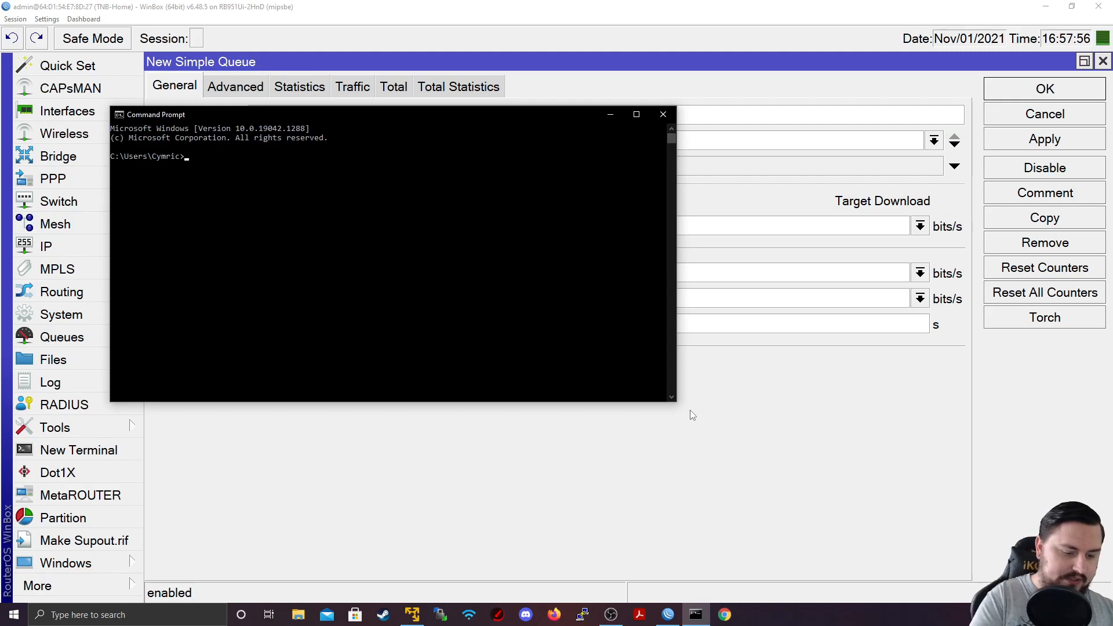
Run ipconfig in Command Prompt to find the PC's IP address
{"action": "type", "text": "ipconfig"}
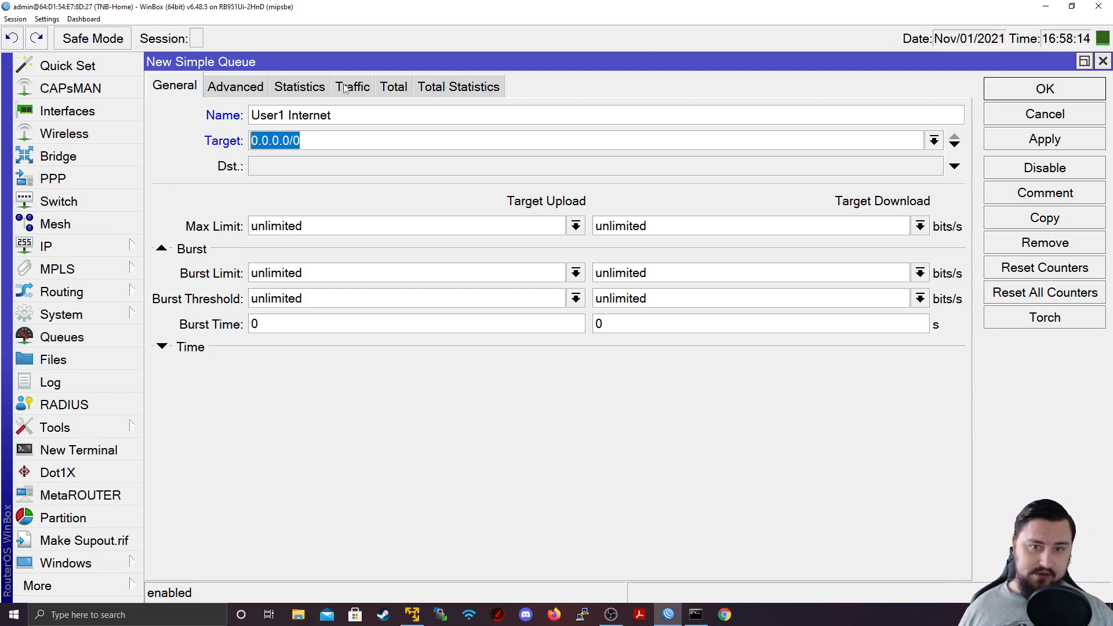
Set the queue's target address to 192.168.0.254
{"action": "left_click", "coordinate": [932, 140]}
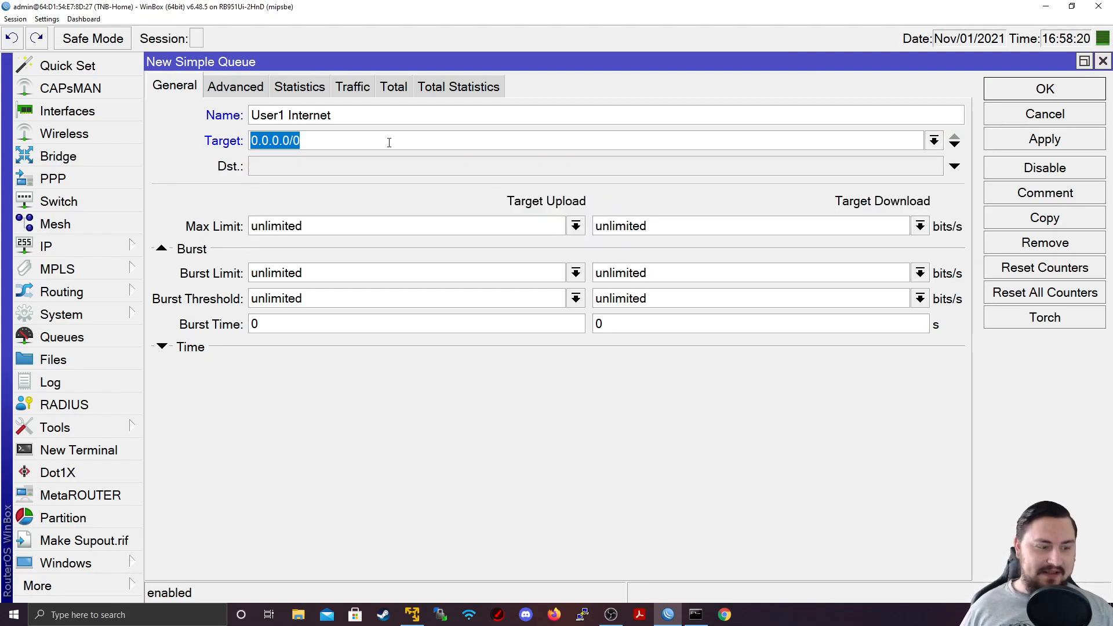
{"action": "type", "text": "192.15"}
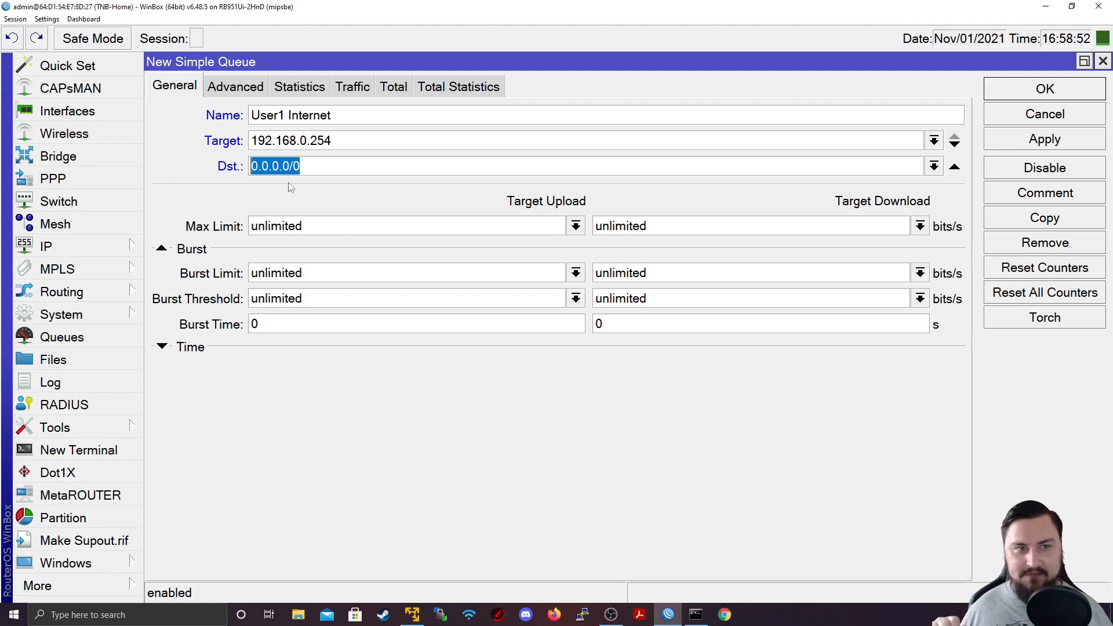
{"action": "mouse_move", "coordinate": [388, 191]}
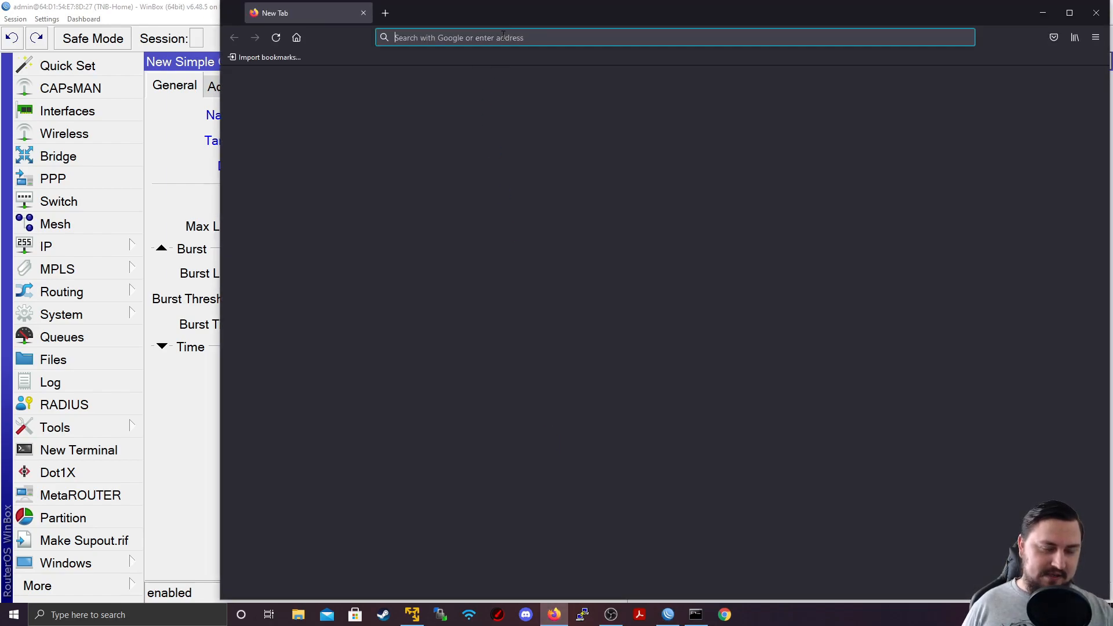
{"action": "type", "text": "www.speedtest.net/"}
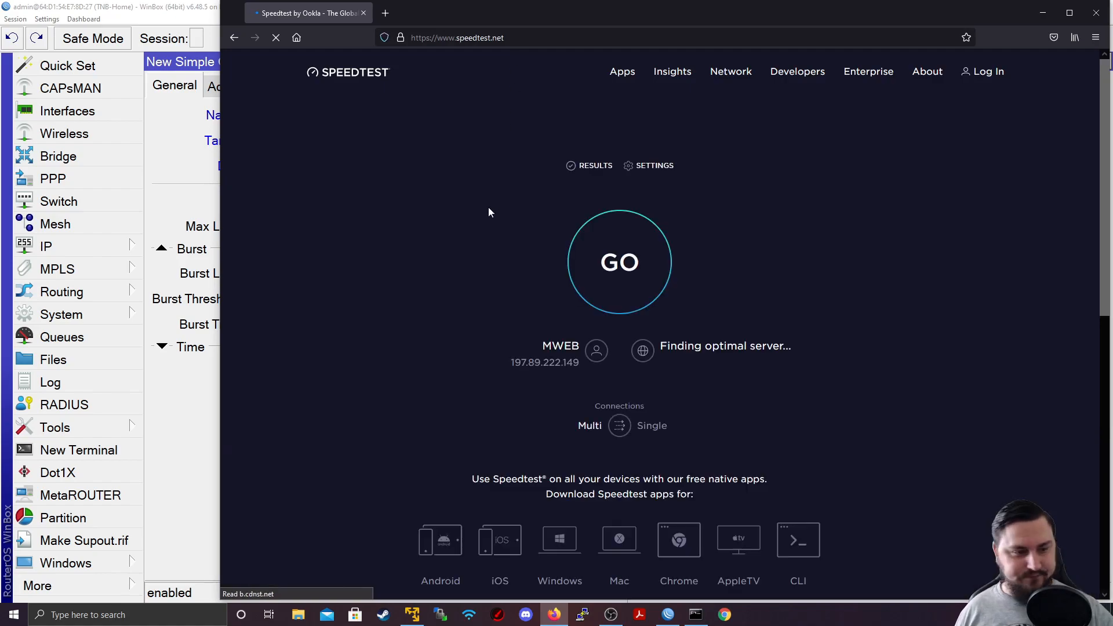
{"action": "left_click", "coordinate": [619, 262]}
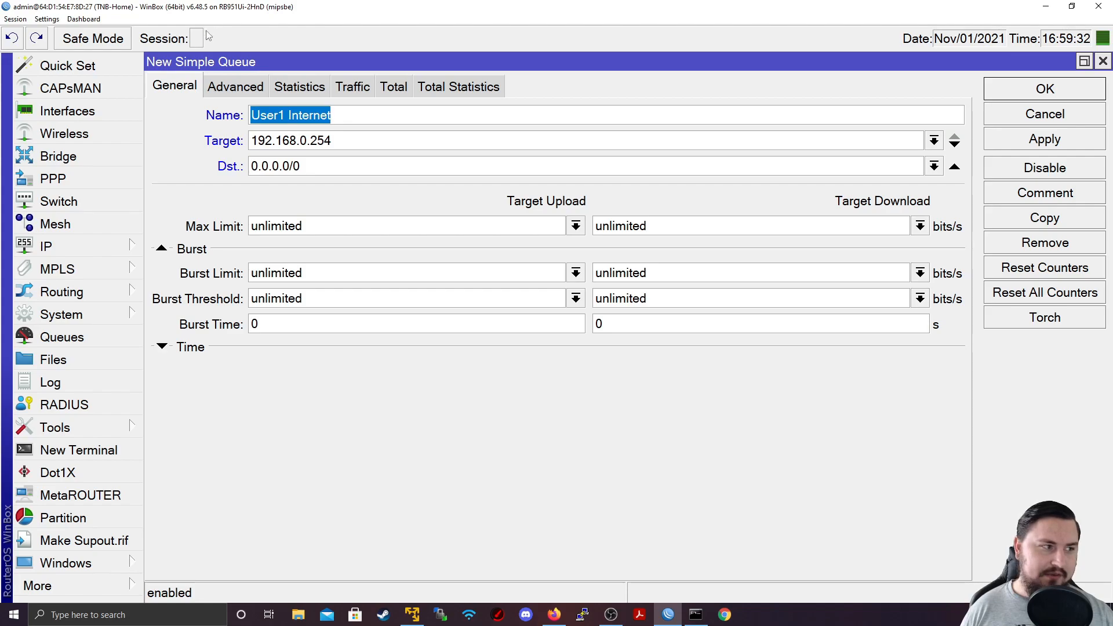
{"action": "mouse_move", "coordinate": [645, 508]}
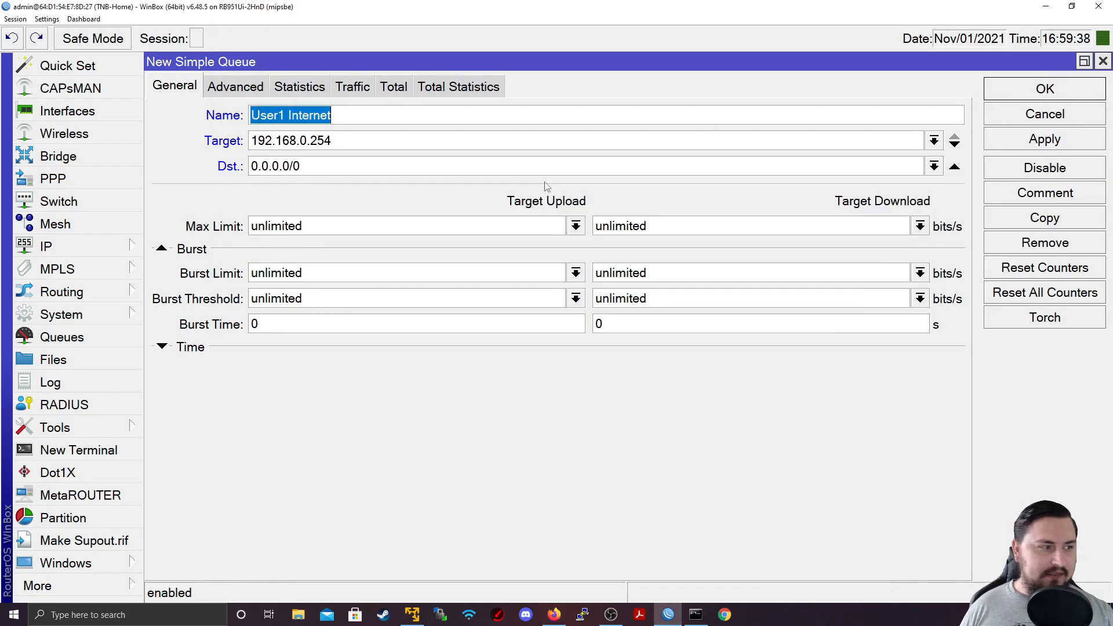
Check the ether2 LAN interface's traffic rates, around 96 Mbps
{"action": "double_click", "coordinate": [251, 239]}
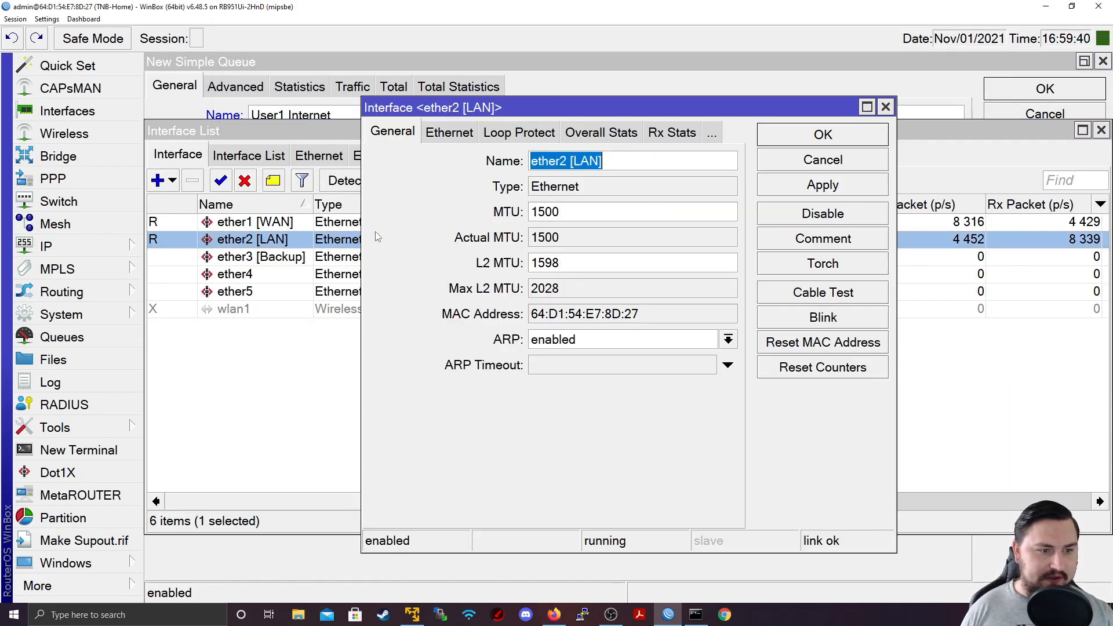
{"action": "left_click", "coordinate": [821, 264]}
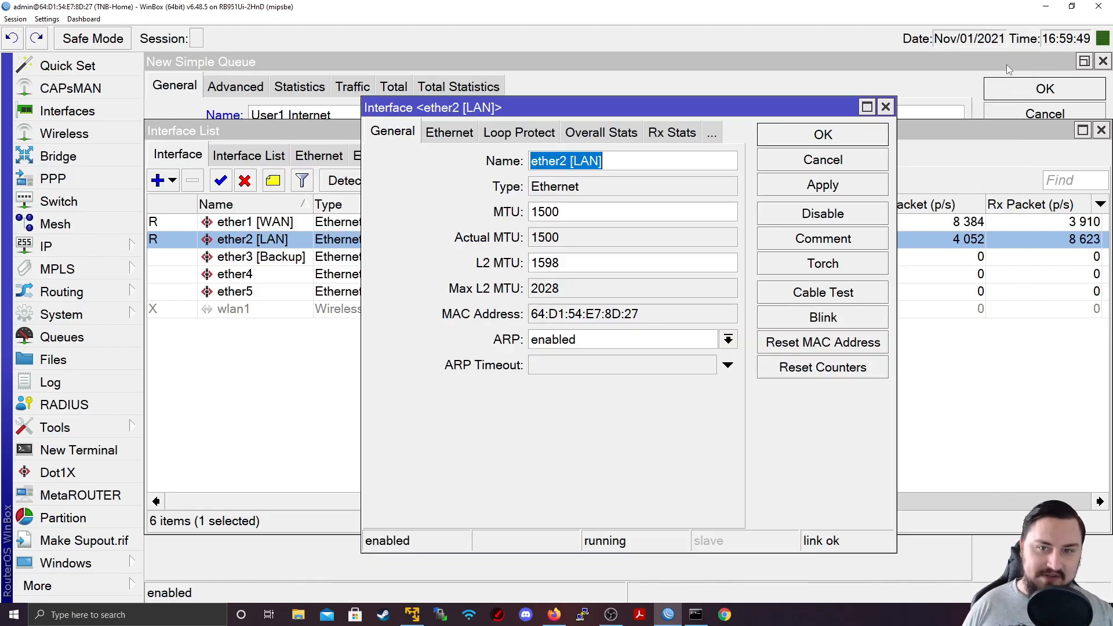
{"action": "left_click", "coordinate": [885, 107]}
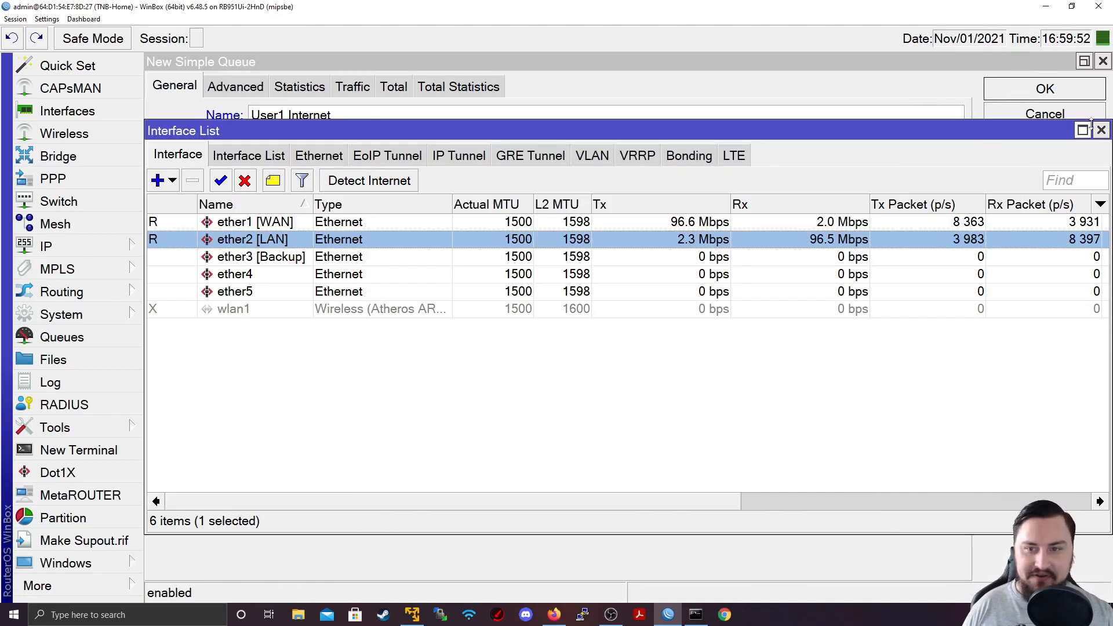
Give the User1 Internet queue 10M upload and download max limits and apply
{"action": "left_click", "coordinate": [1101, 130]}
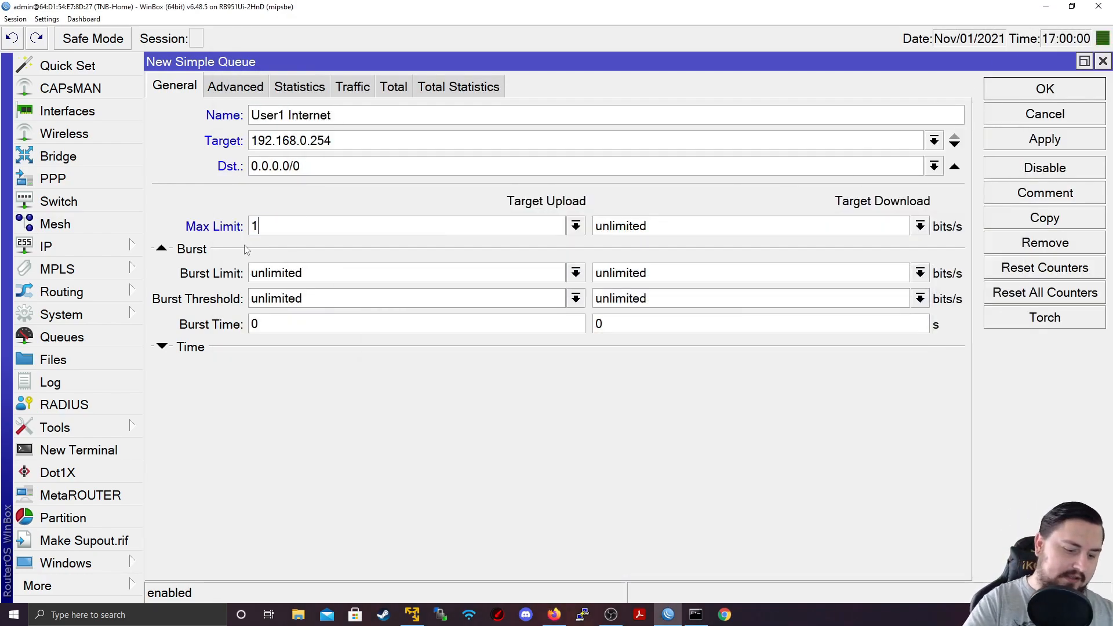
{"action": "type", "text": "10M"}
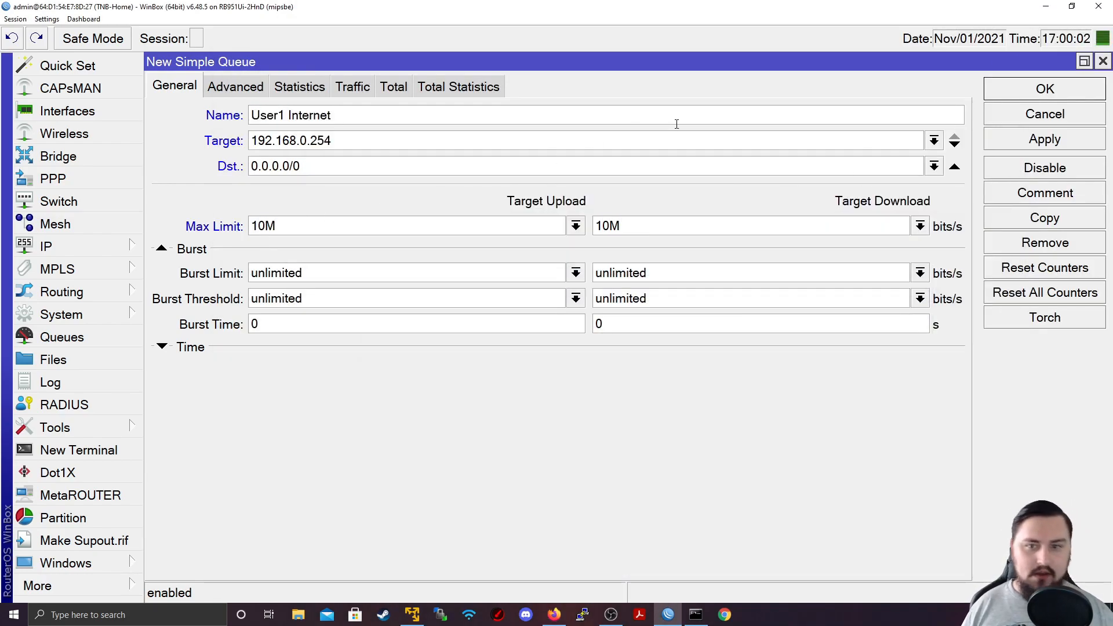
{"action": "left_click", "coordinate": [1044, 138]}
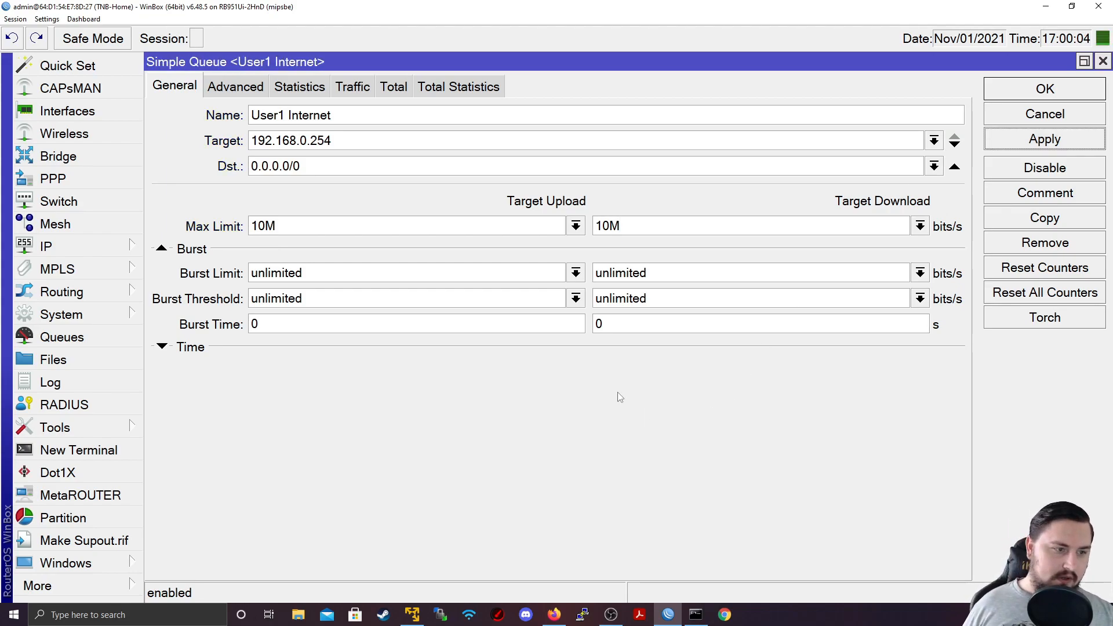
{"action": "mouse_move", "coordinate": [659, 518]}
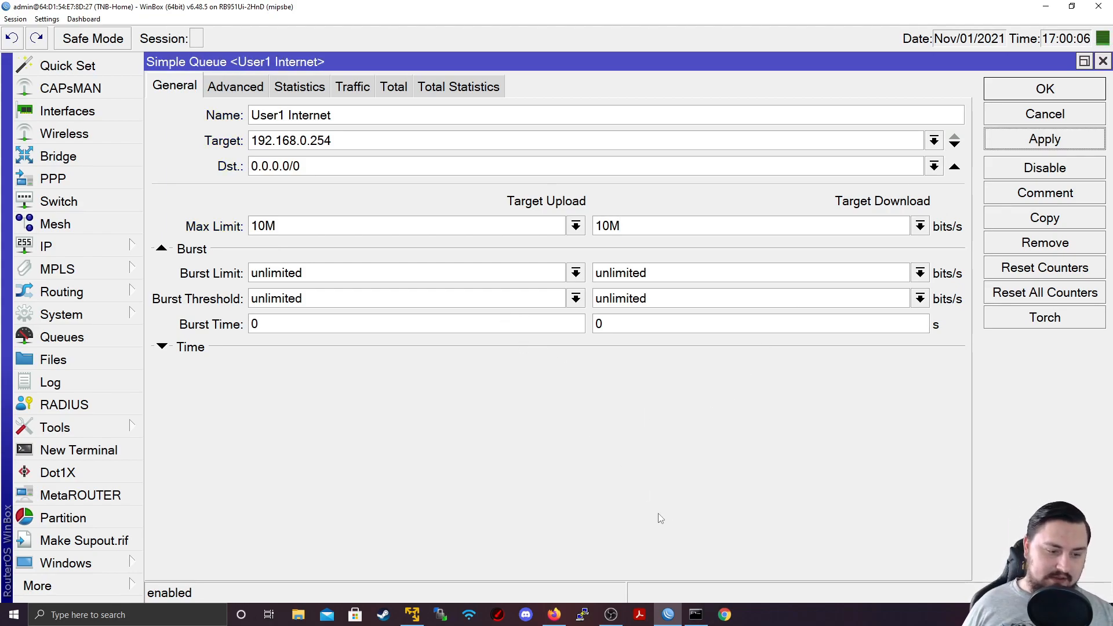
Rerun the speed test (about 93 Mbps) and return to the Interface List to watch traffic
{"action": "left_click", "coordinate": [723, 614]}
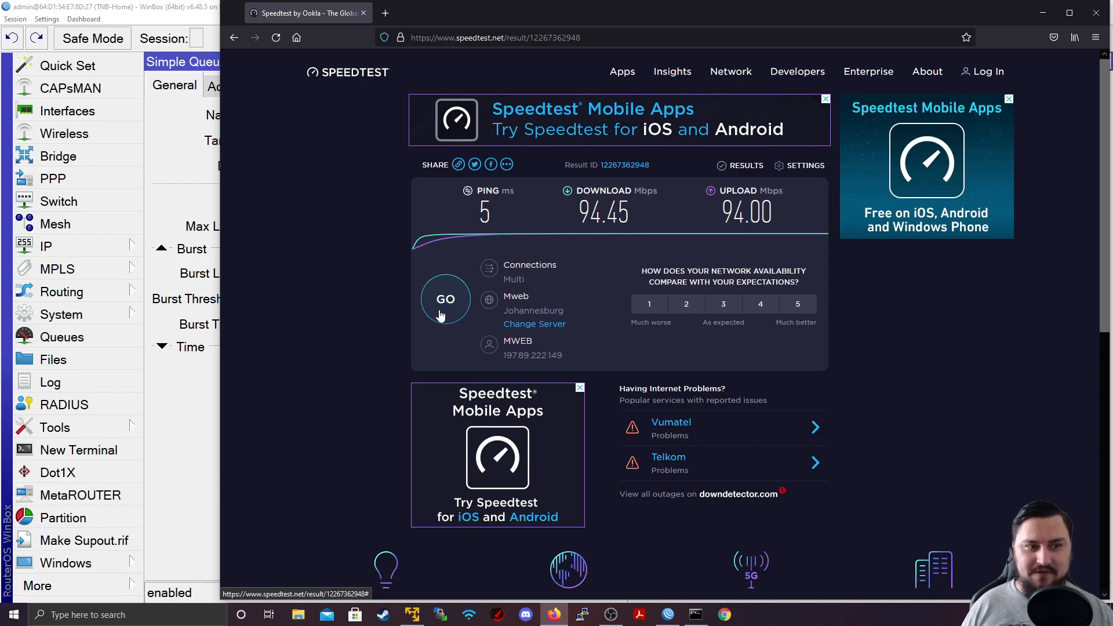
{"action": "left_click", "coordinate": [446, 300]}
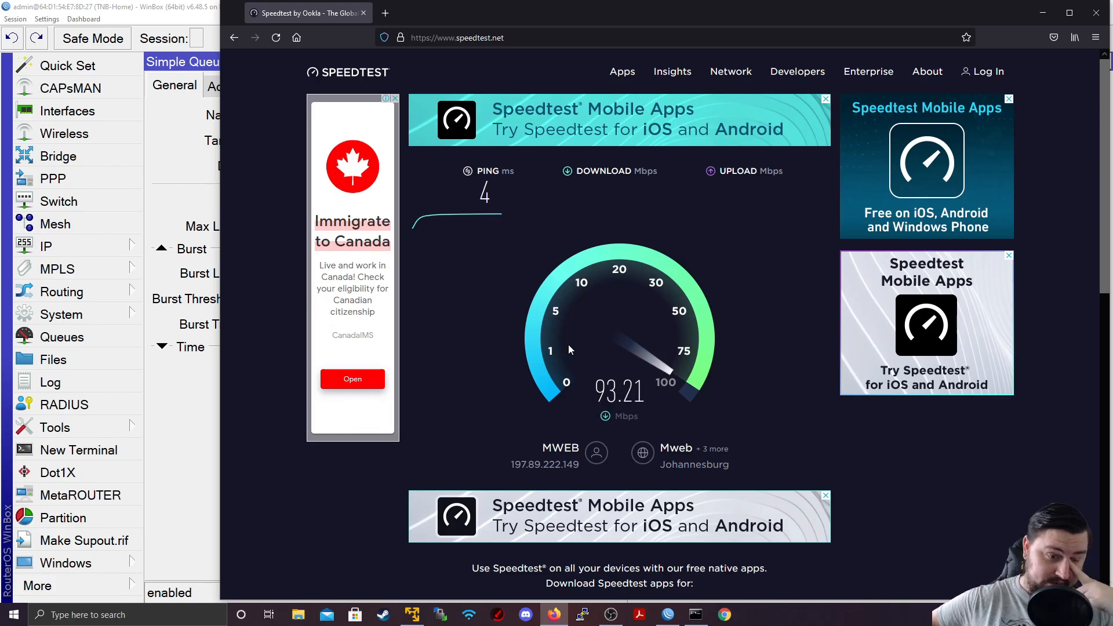
{"action": "left_click", "coordinate": [983, 70]}
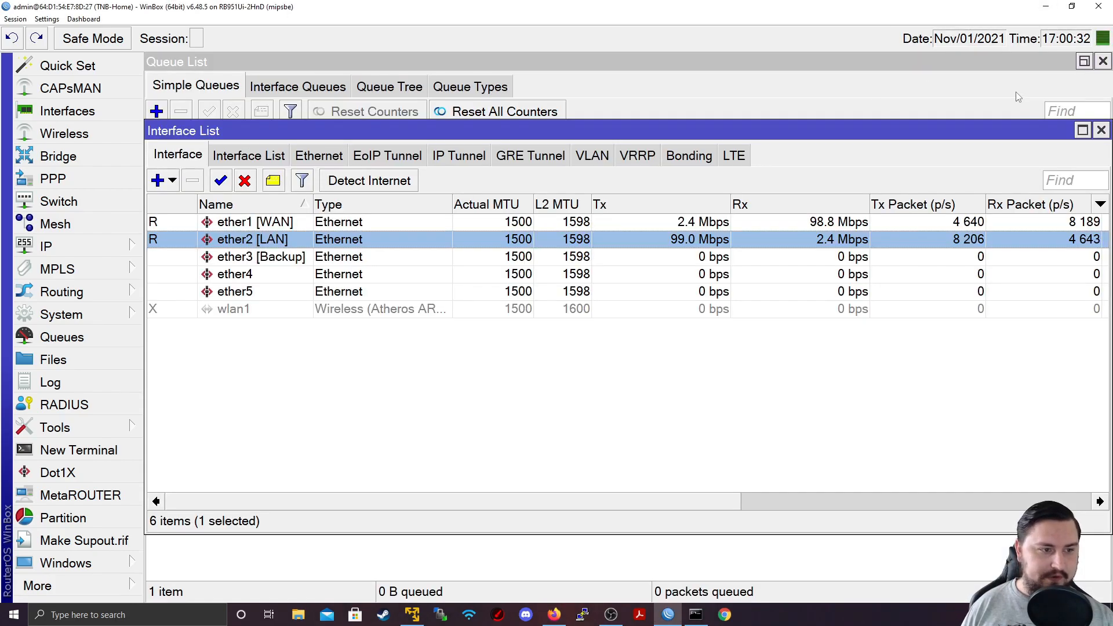
Select the User1 Internet queue and bring up the IP firewall rules
{"action": "left_click", "coordinate": [1101, 130]}
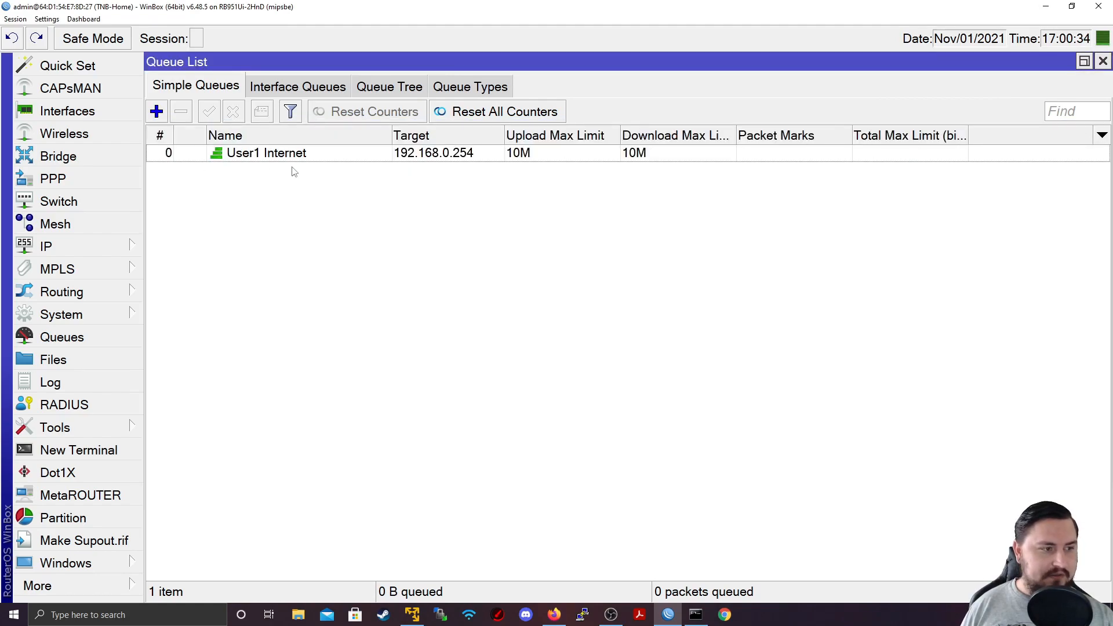
{"action": "left_click", "coordinate": [267, 153]}
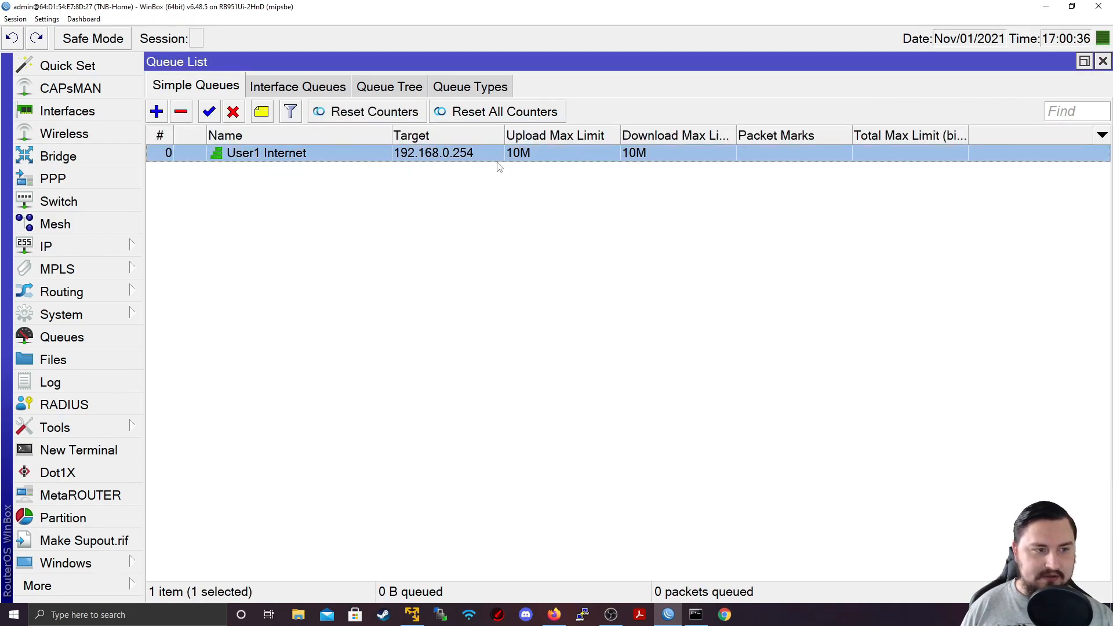
{"action": "mouse_move", "coordinate": [328, 176]}
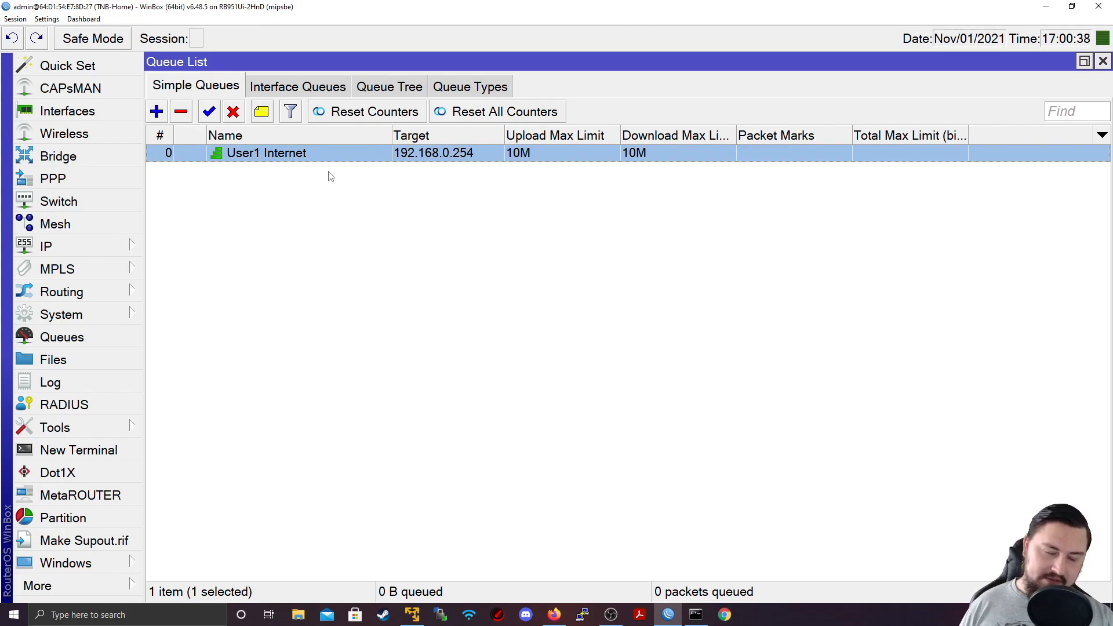
{"action": "left_click", "coordinate": [45, 246]}
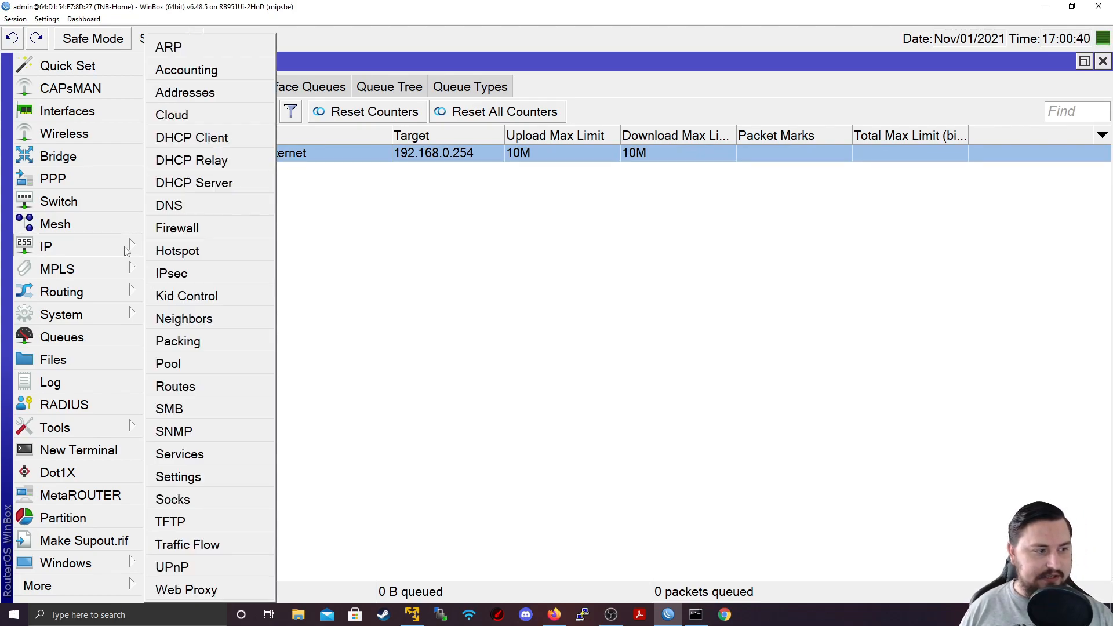
{"action": "left_click", "coordinate": [176, 228]}
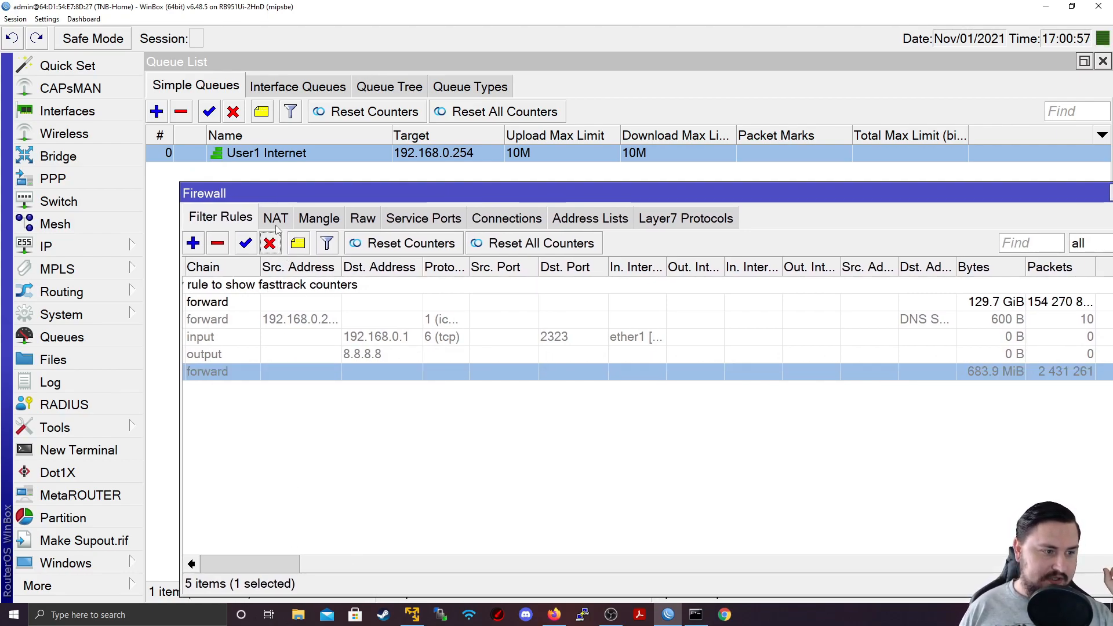
Review the Mangle and Filter rules, noting the fasttrack forward rule, then return to Queues
{"action": "left_click", "coordinate": [318, 217]}
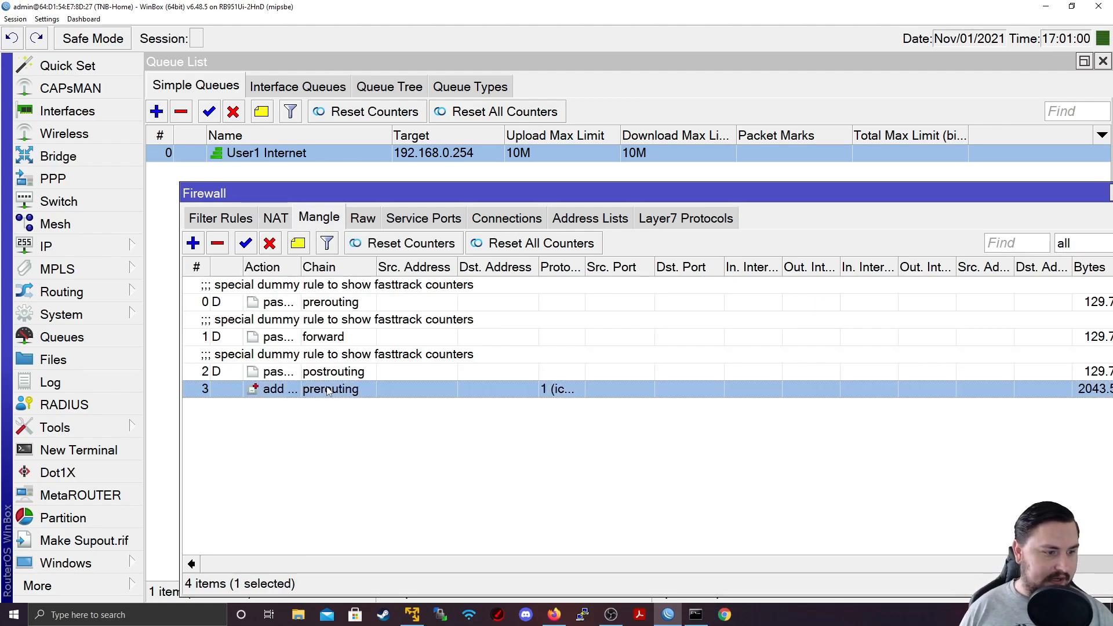
{"action": "left_click", "coordinate": [220, 218]}
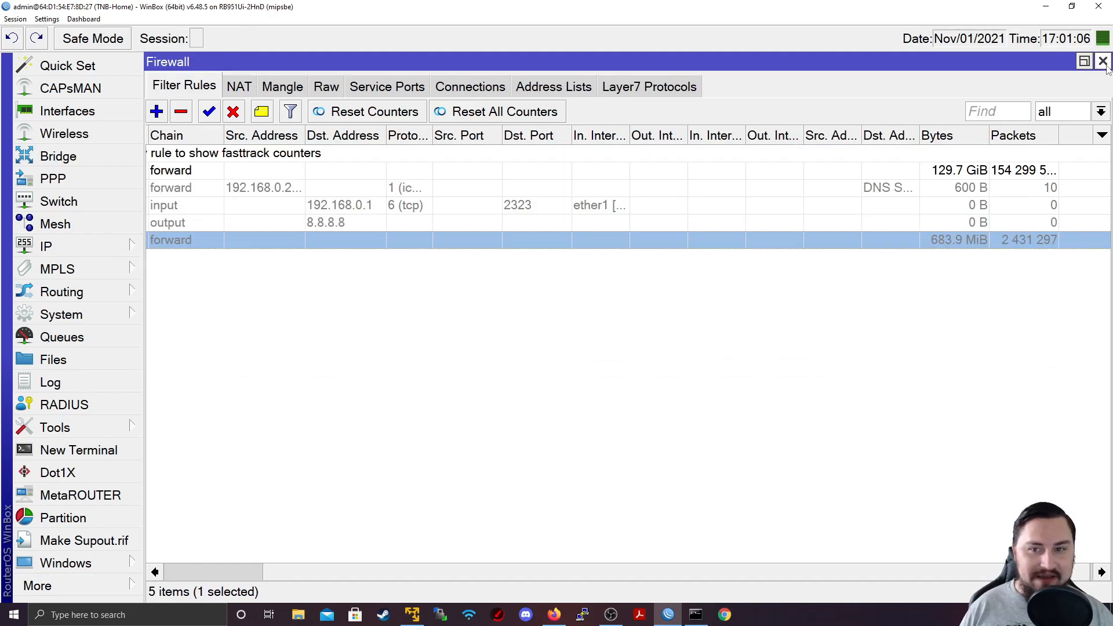
{"action": "left_click", "coordinate": [62, 337]}
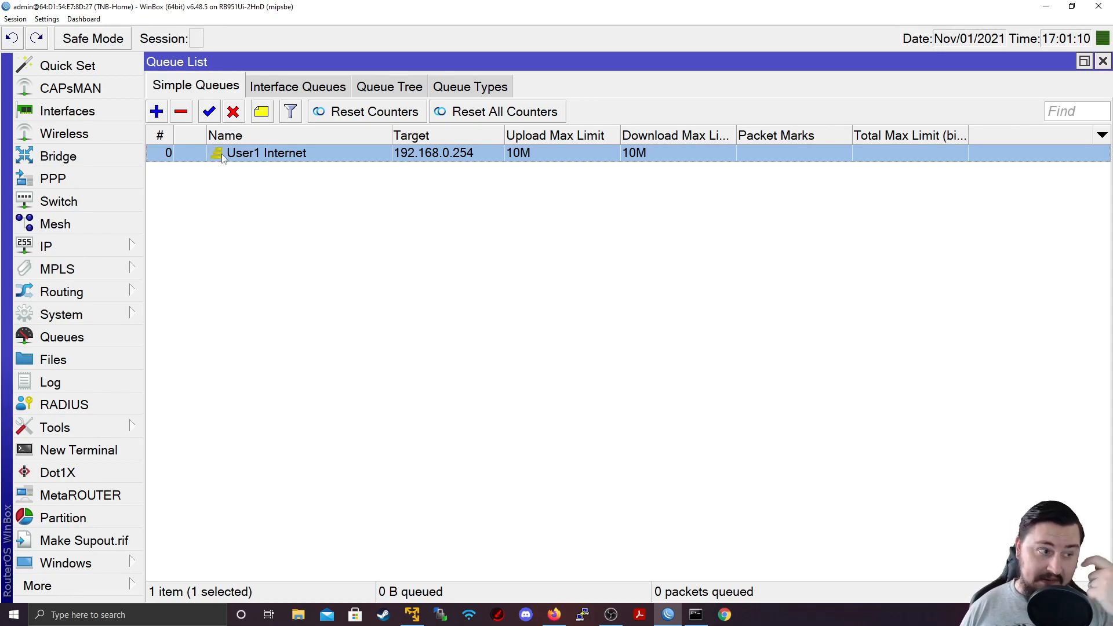
{"action": "mouse_move", "coordinate": [280, 164]}
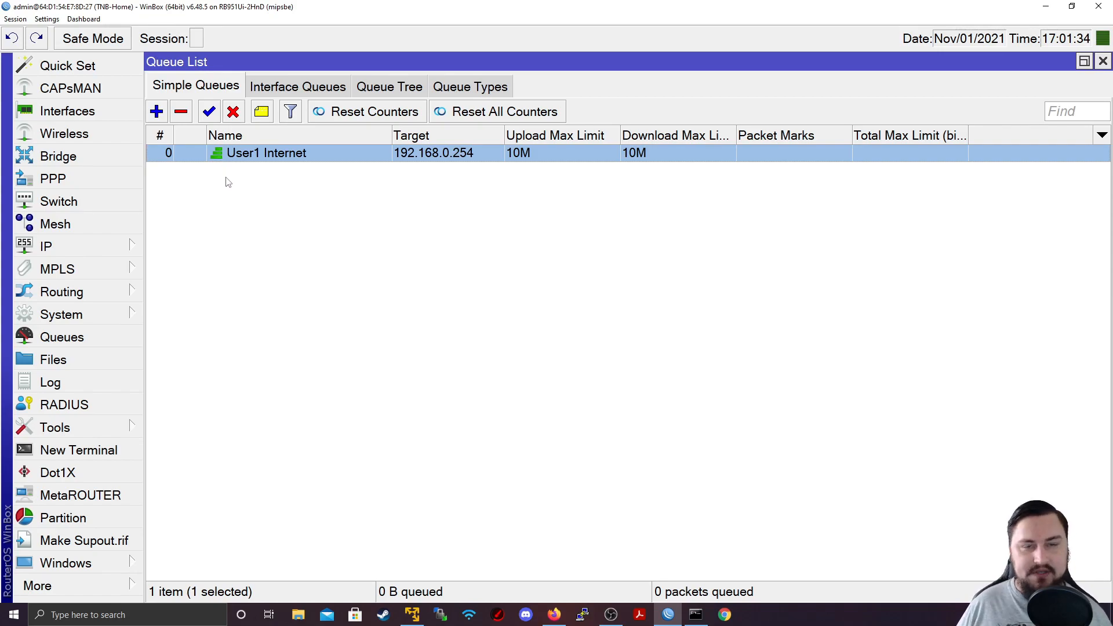
{"action": "mouse_move", "coordinate": [343, 165]}
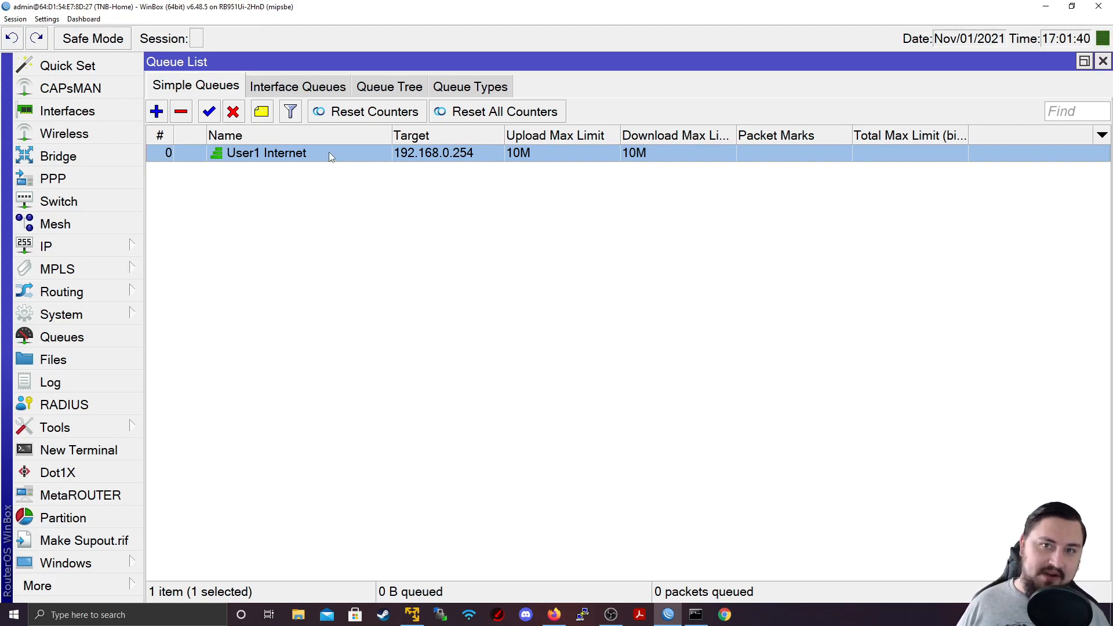
{"action": "mouse_move", "coordinate": [614, 85]}
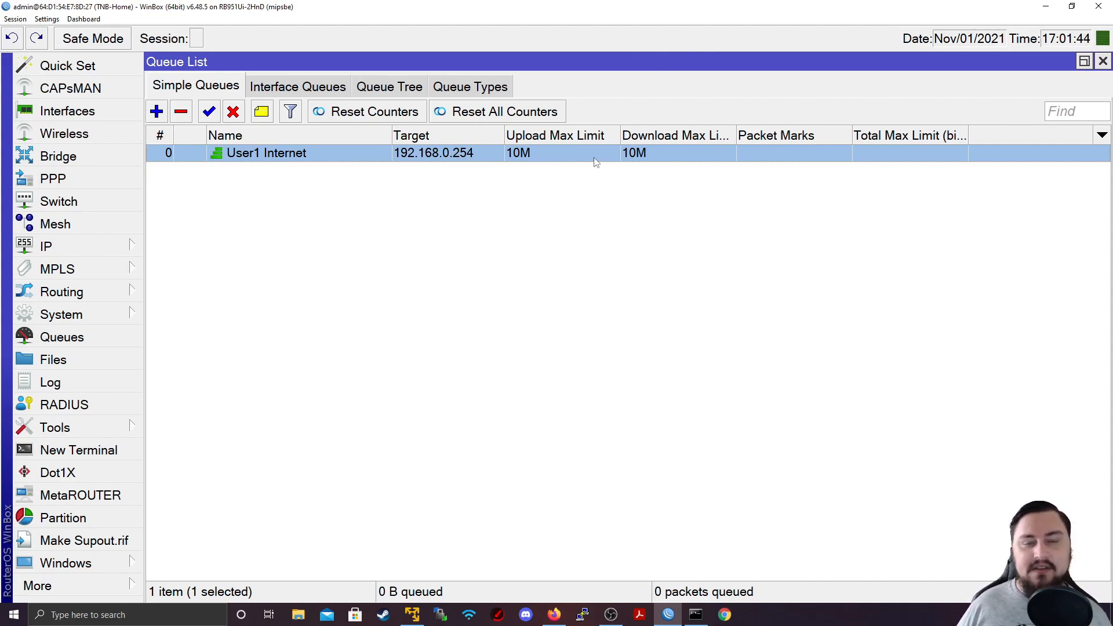
{"action": "mouse_move", "coordinate": [662, 283]}
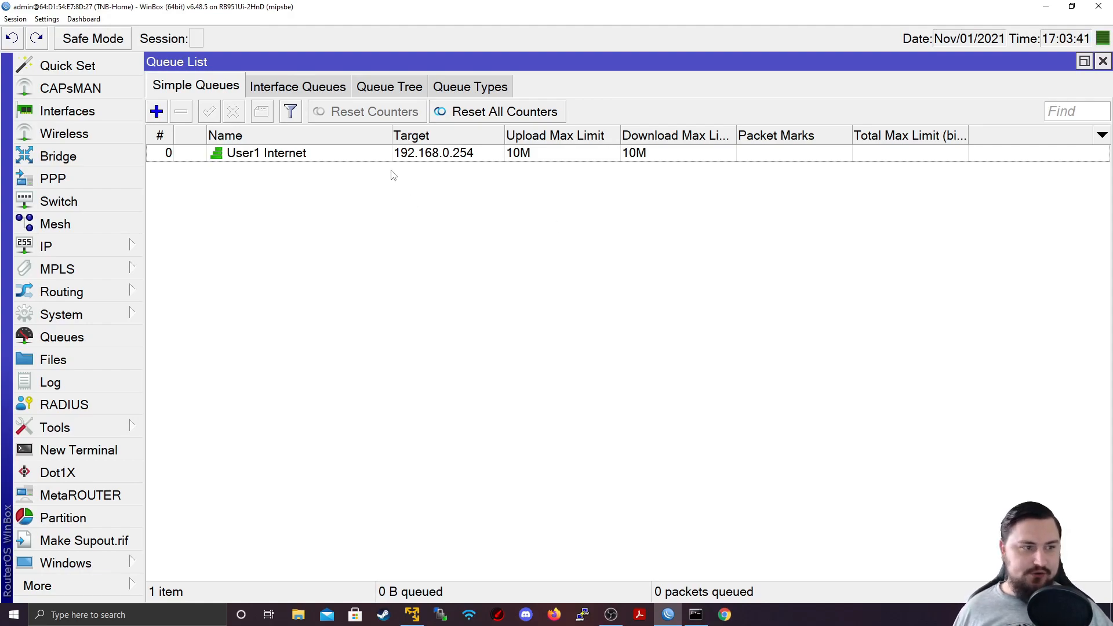
Reveal the queue's Time schedule and begin editing its time range and days
{"action": "double_click", "coordinate": [267, 153]}
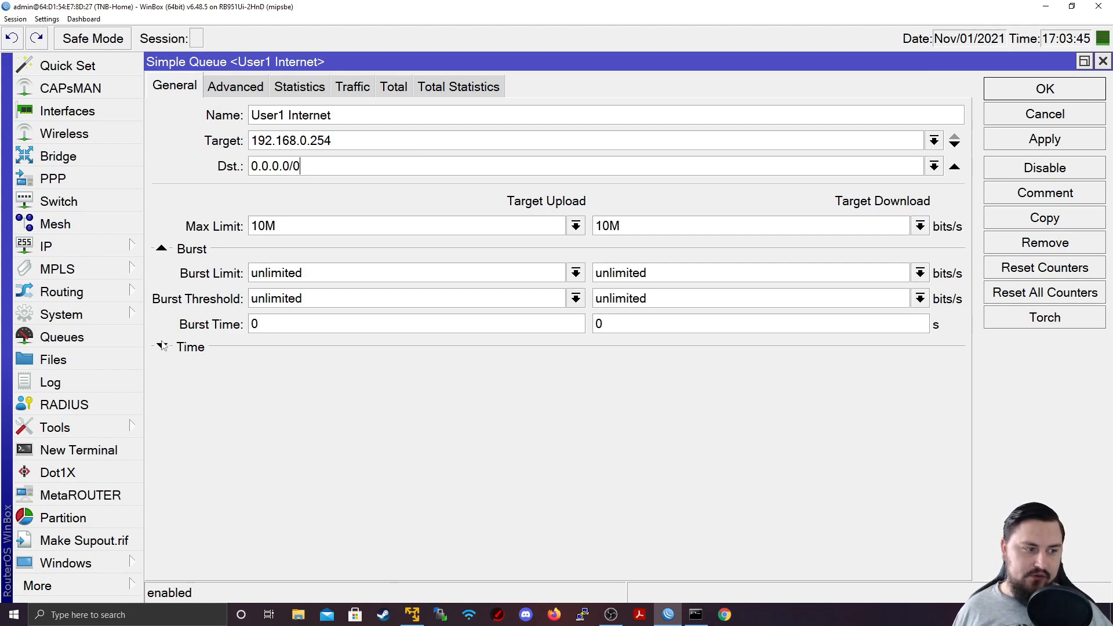
{"action": "left_click", "coordinate": [161, 347]}
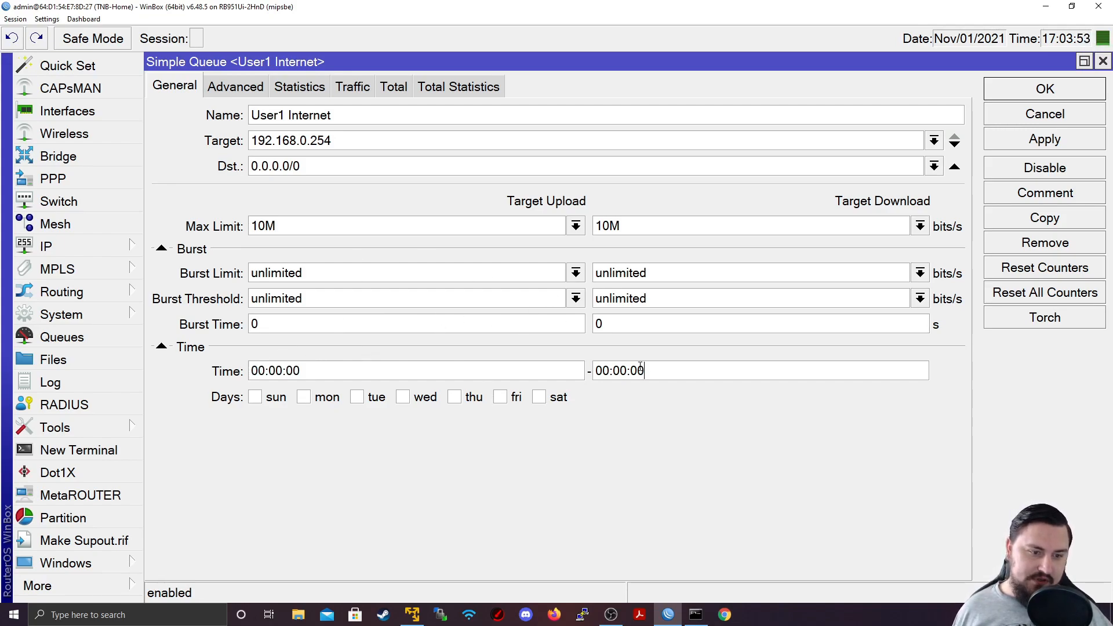
{"action": "triple_click", "coordinate": [619, 370]}
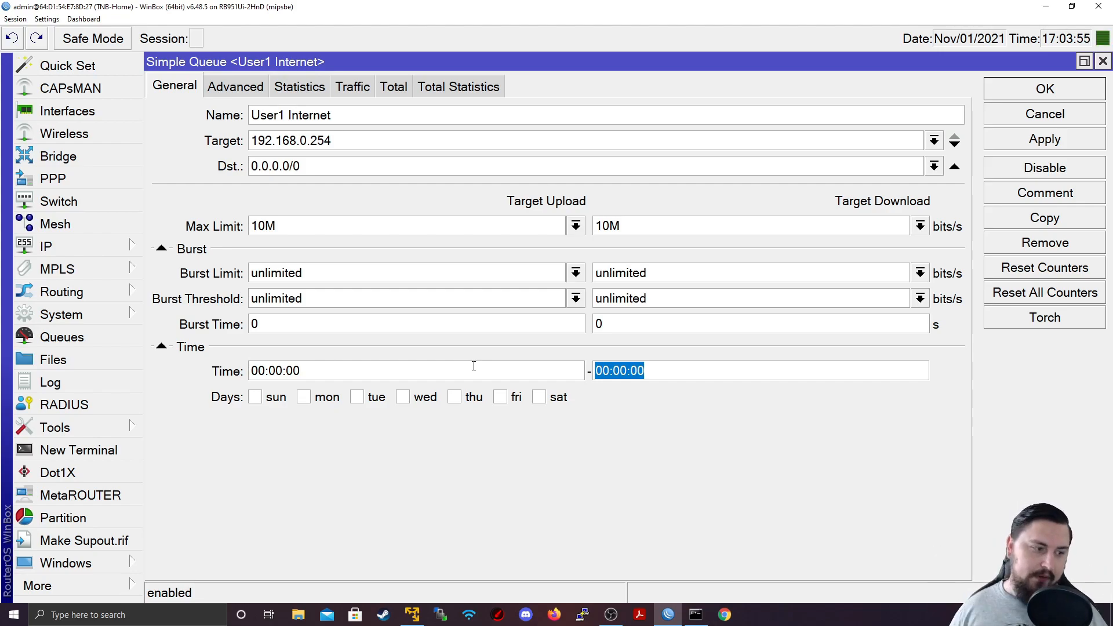
{"action": "left_click", "coordinate": [357, 397]}
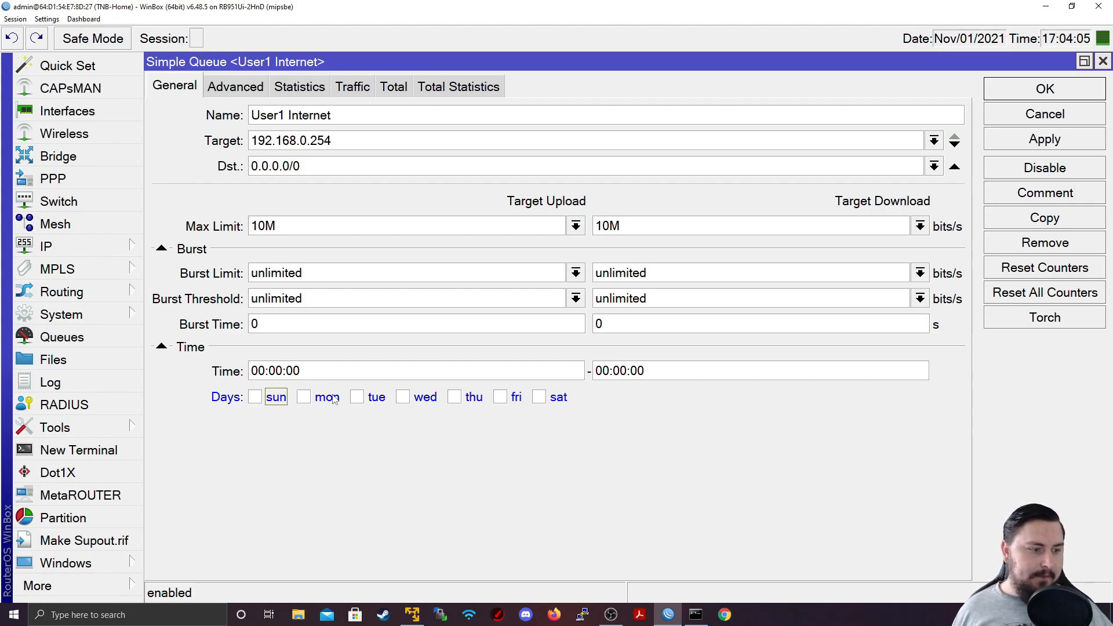
{"action": "left_click", "coordinate": [303, 397]}
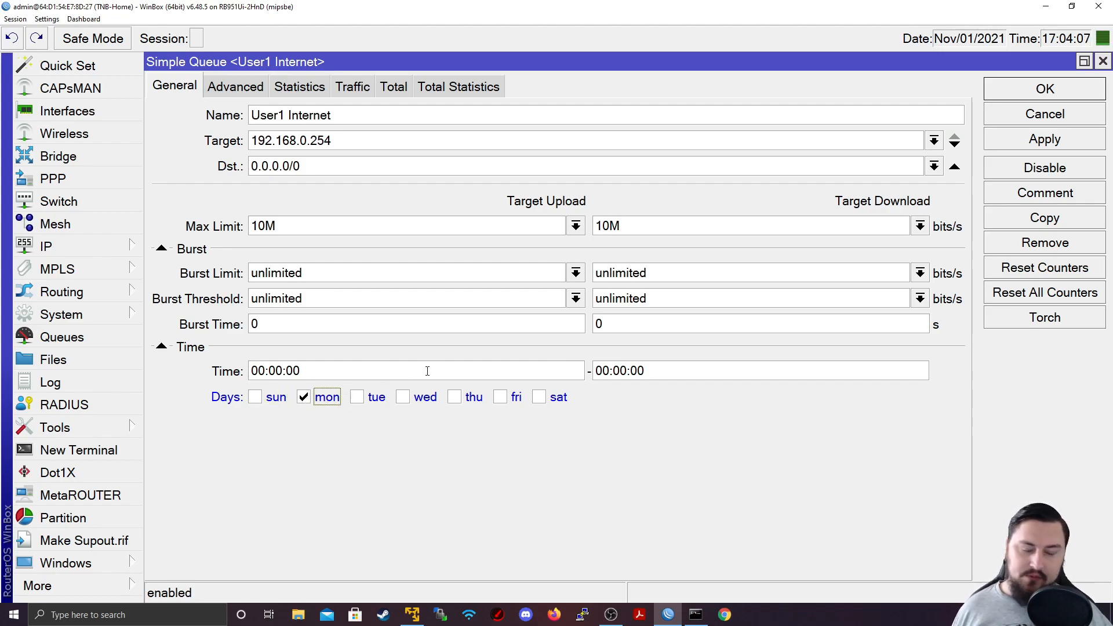
{"action": "left_click", "coordinate": [303, 396]}
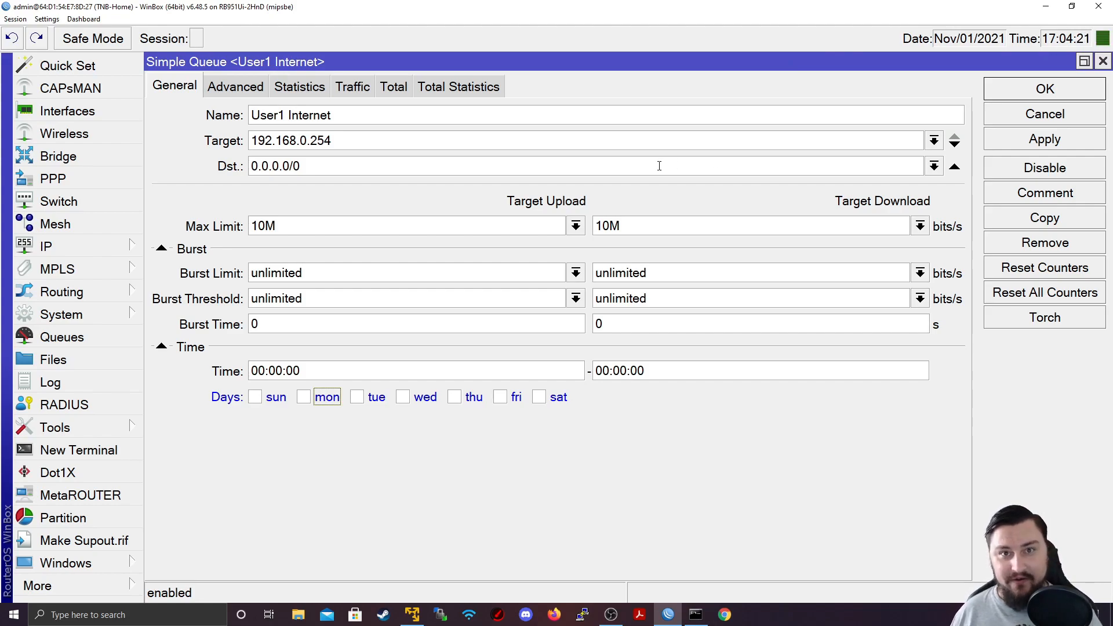
{"action": "mouse_move", "coordinate": [660, 184]}
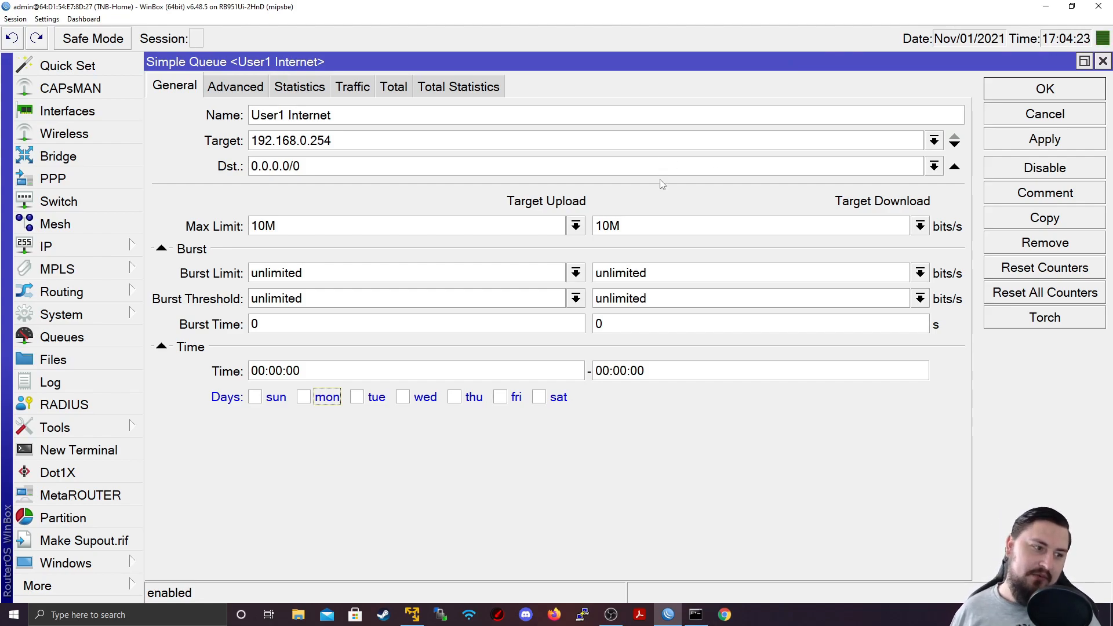
{"action": "mouse_move", "coordinate": [639, 185]}
{"action": "type", "text": "17:3"}
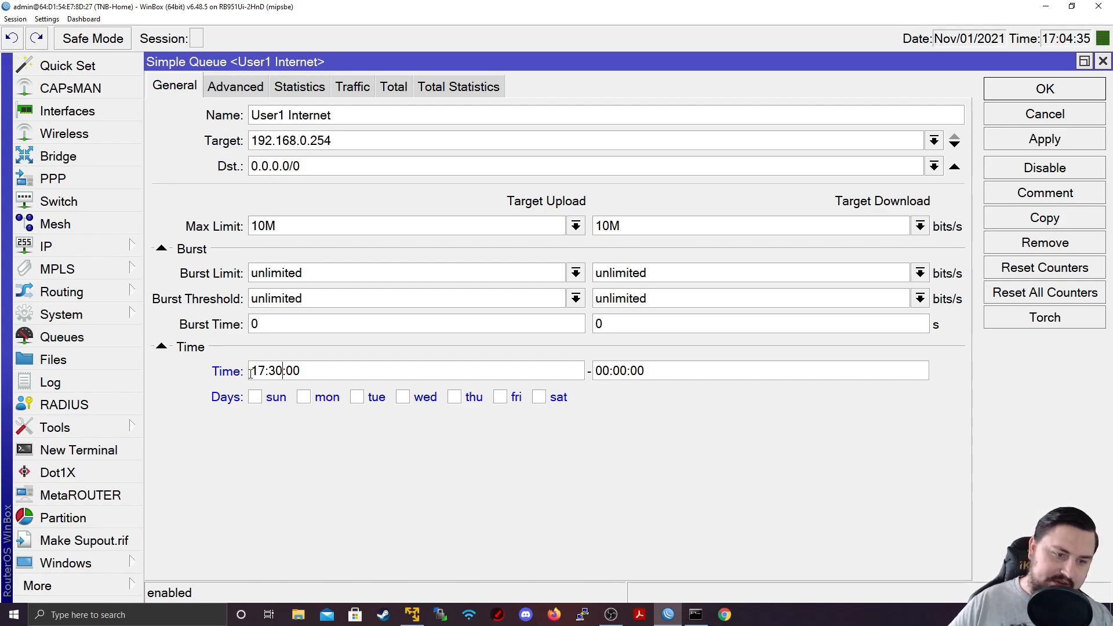
Schedule the queue for 17:30:00-22:00:00 on every day and save it
{"action": "left_click", "coordinate": [599, 371]}
{"action": "type", "text": "22"}
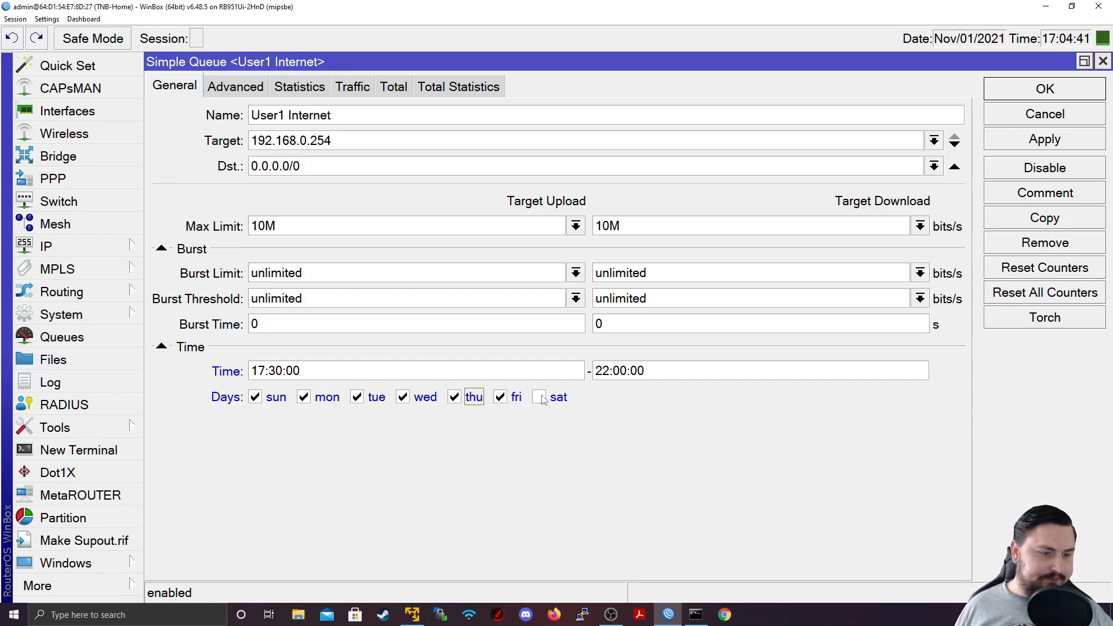
{"action": "left_click", "coordinate": [538, 396]}
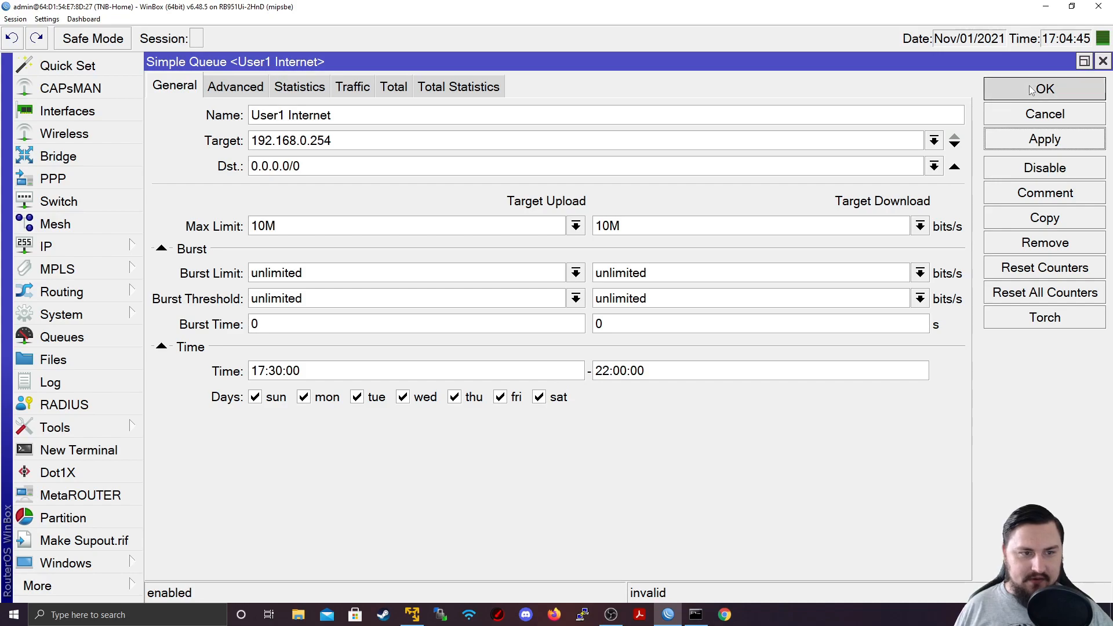
{"action": "left_click", "coordinate": [1045, 89]}
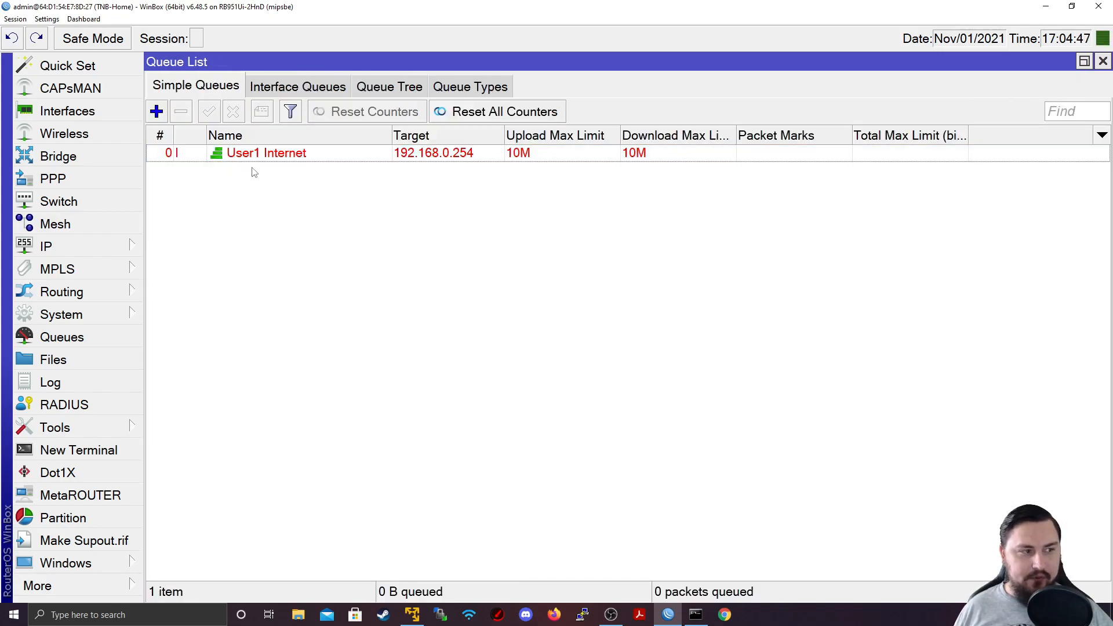
{"action": "double_click", "coordinate": [266, 153]}
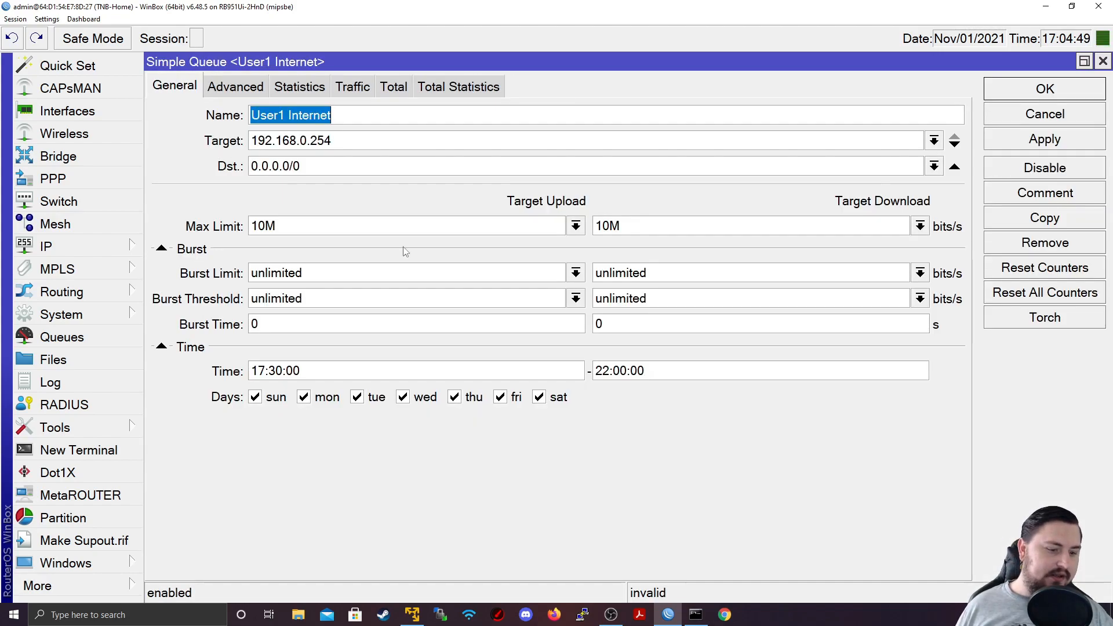
{"action": "mouse_move", "coordinate": [680, 569]}
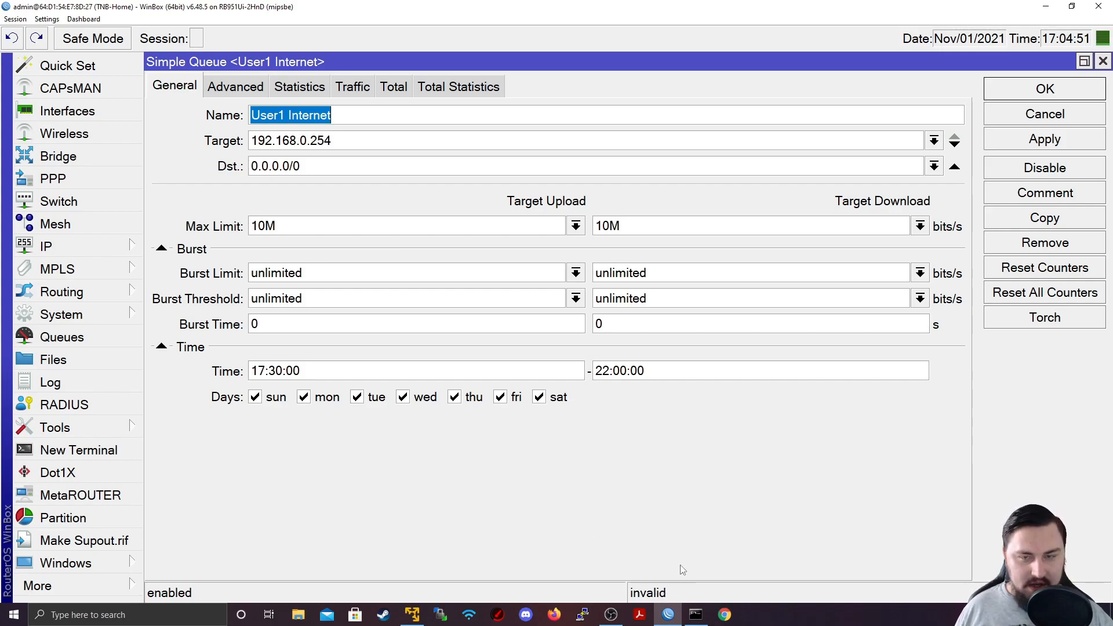
{"action": "mouse_move", "coordinate": [780, 395]}
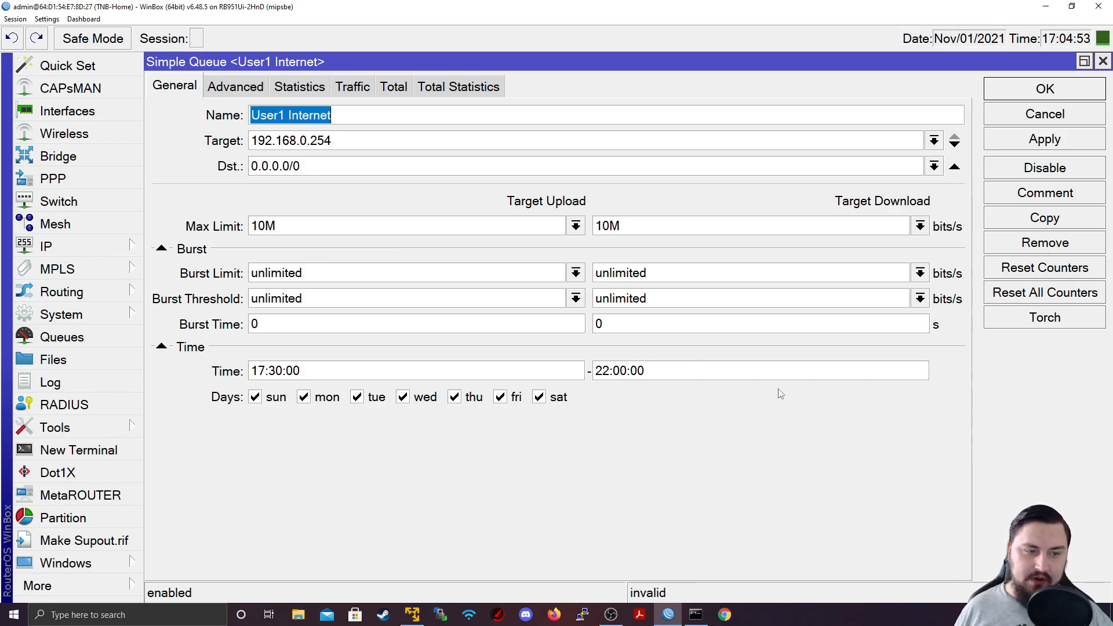
{"action": "mouse_move", "coordinate": [552, 320]}
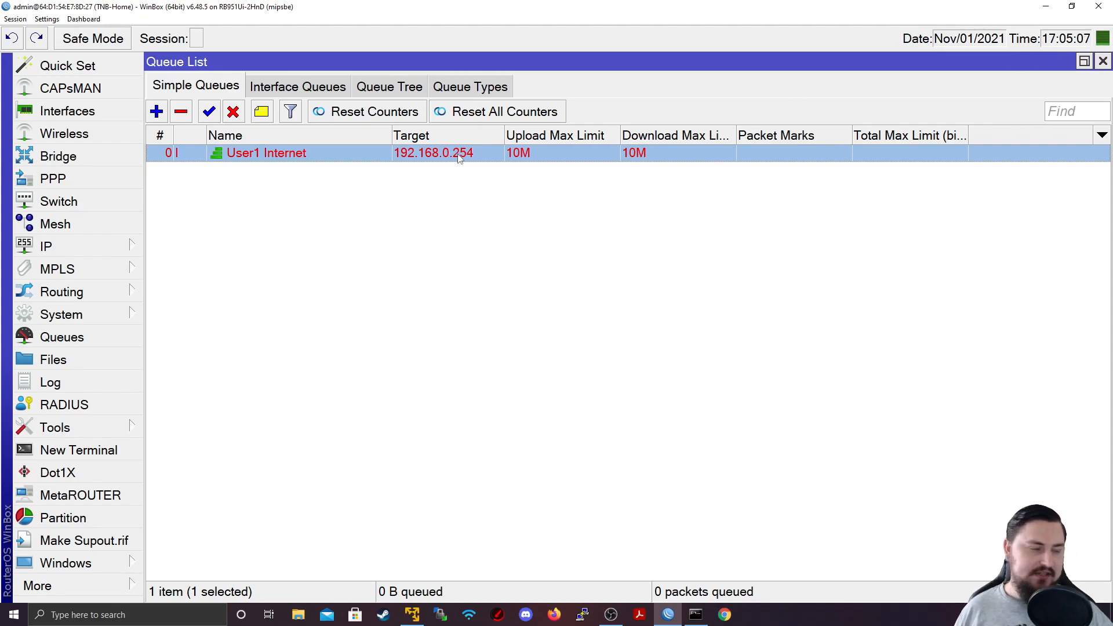
Advance the router clock minutes to 29 so the queue turns active at 17:30
{"action": "left_click", "coordinate": [45, 246]}
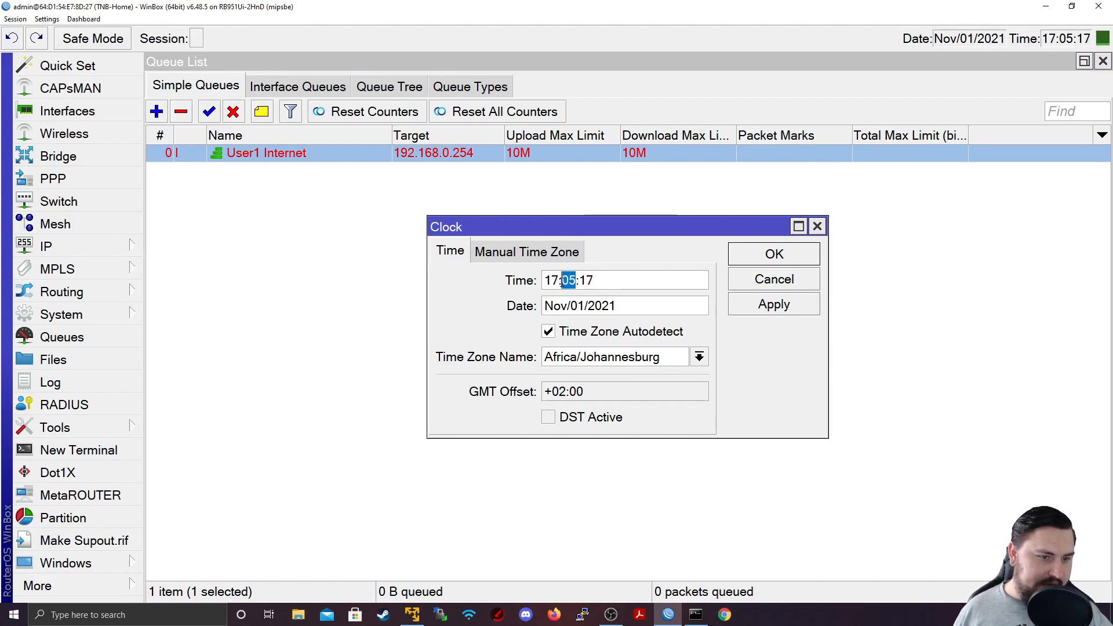
{"action": "type", "text": "29"}
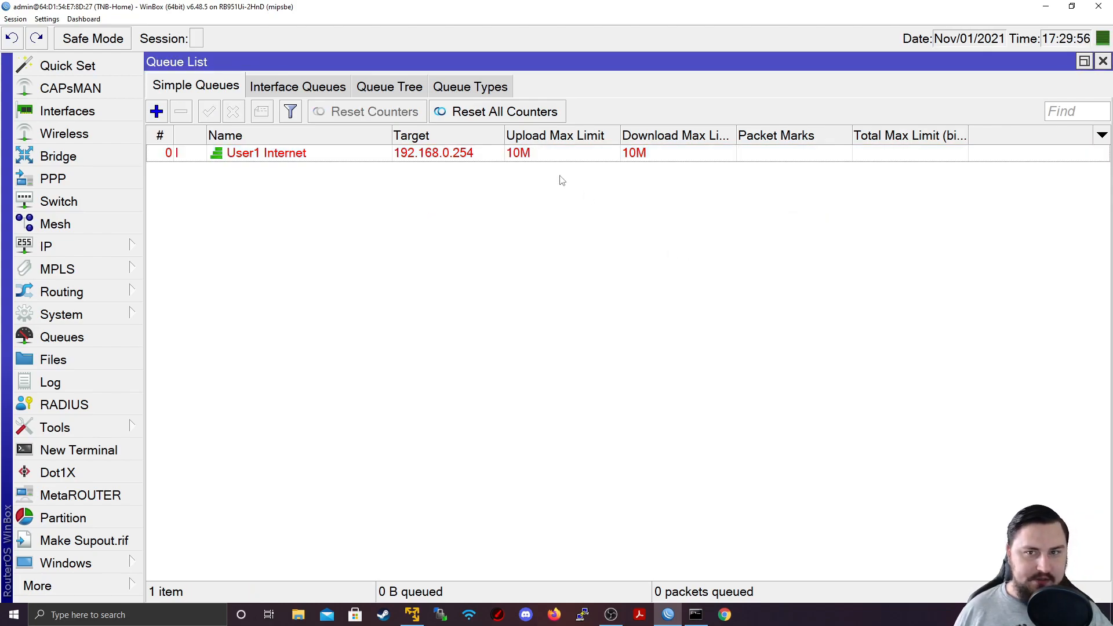
{"action": "mouse_move", "coordinate": [563, 128]}
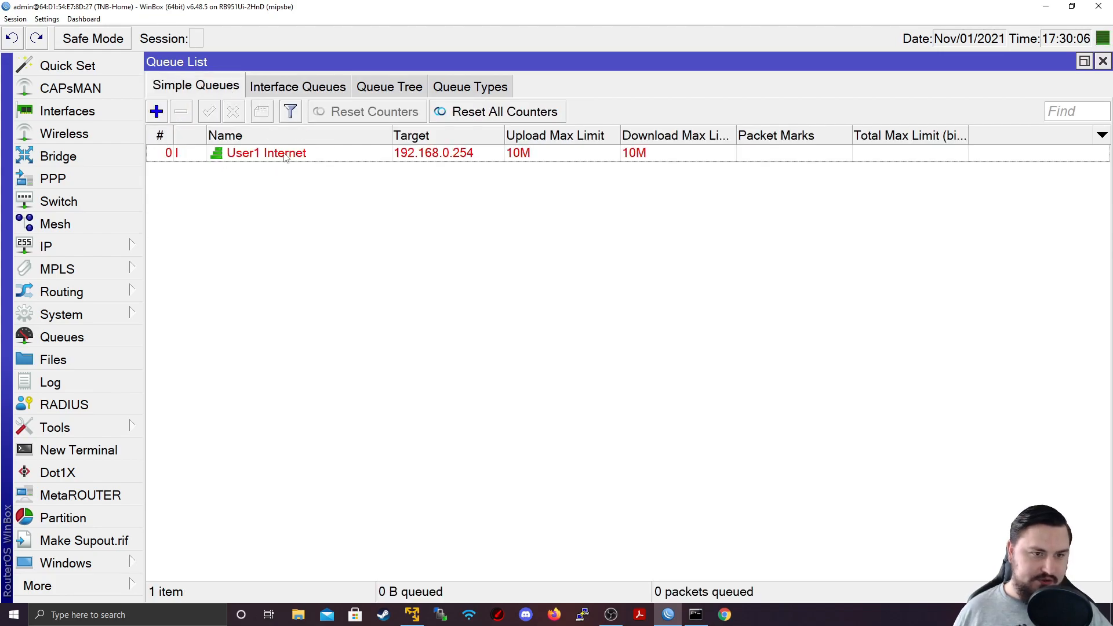
{"action": "double_click", "coordinate": [267, 153]}
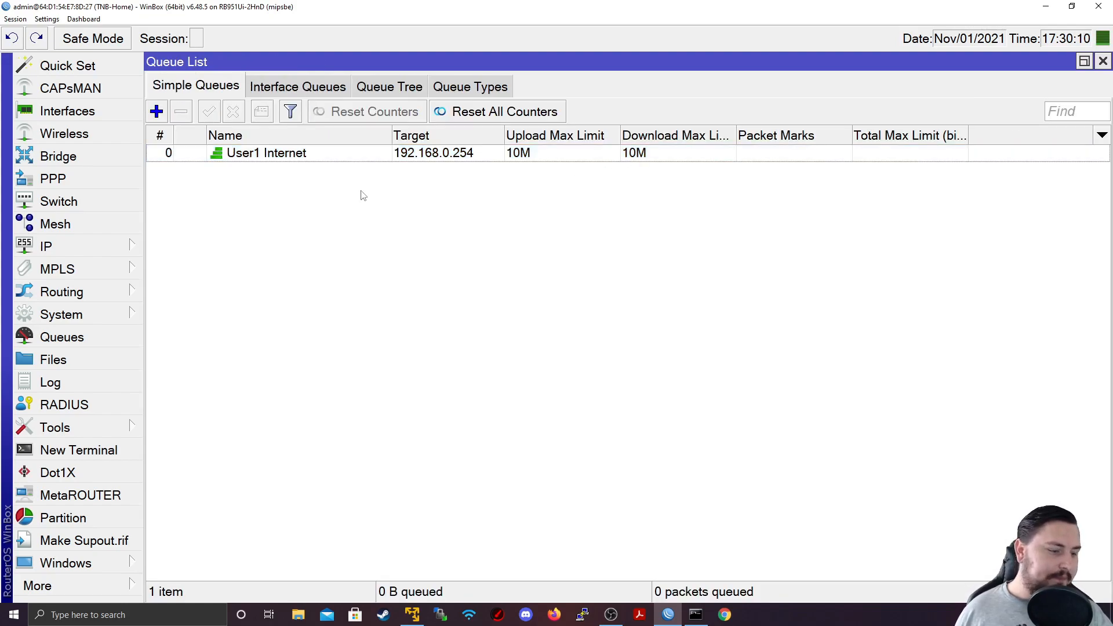
{"action": "mouse_move", "coordinate": [390, 178]}
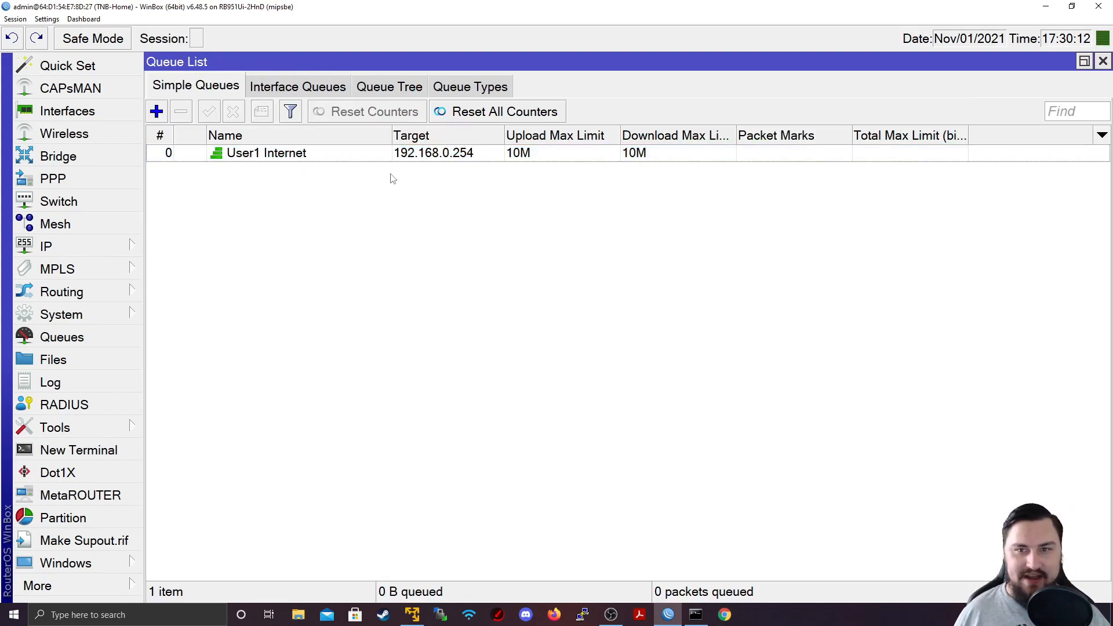
{"action": "mouse_move", "coordinate": [476, 179]}
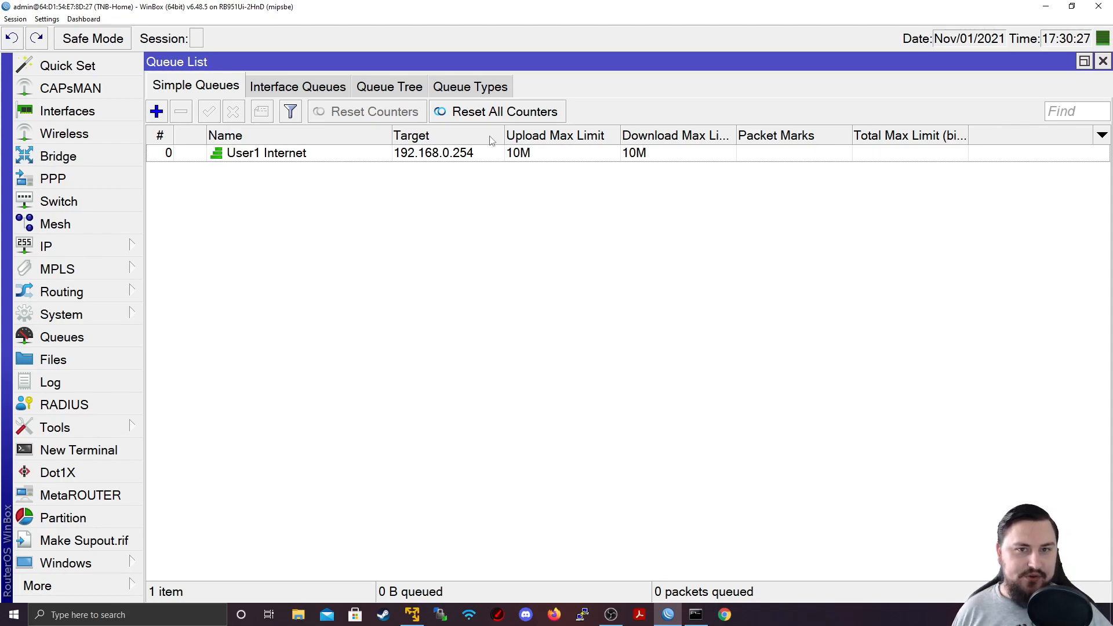
Review the queue's Burst Limit, Burst Threshold and Burst Time fields
{"action": "double_click", "coordinate": [266, 153]}
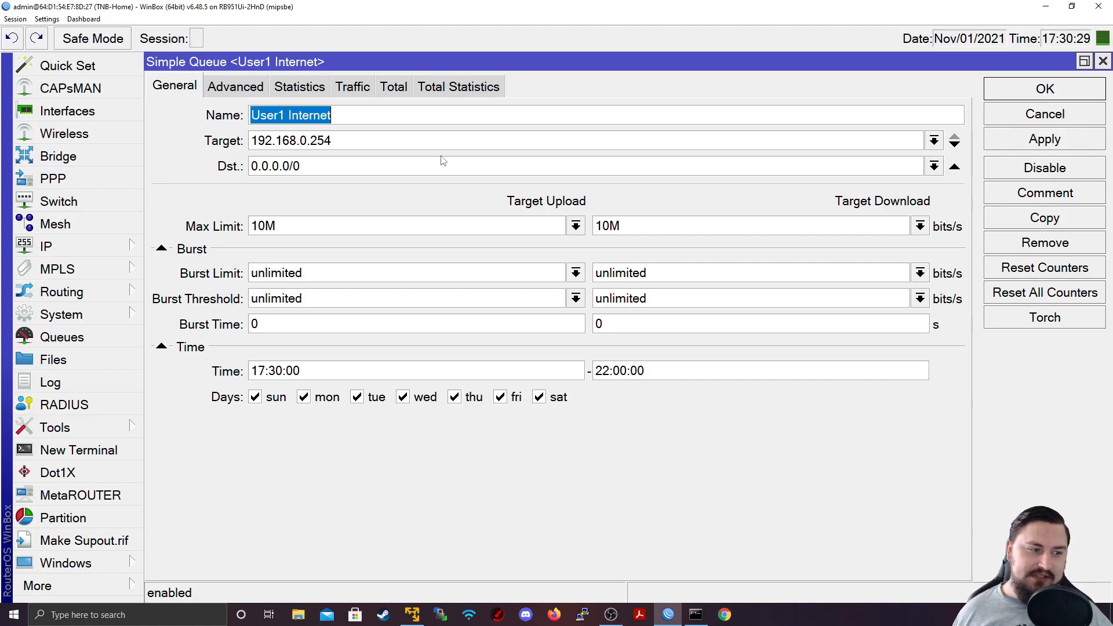
{"action": "mouse_move", "coordinate": [381, 213]}
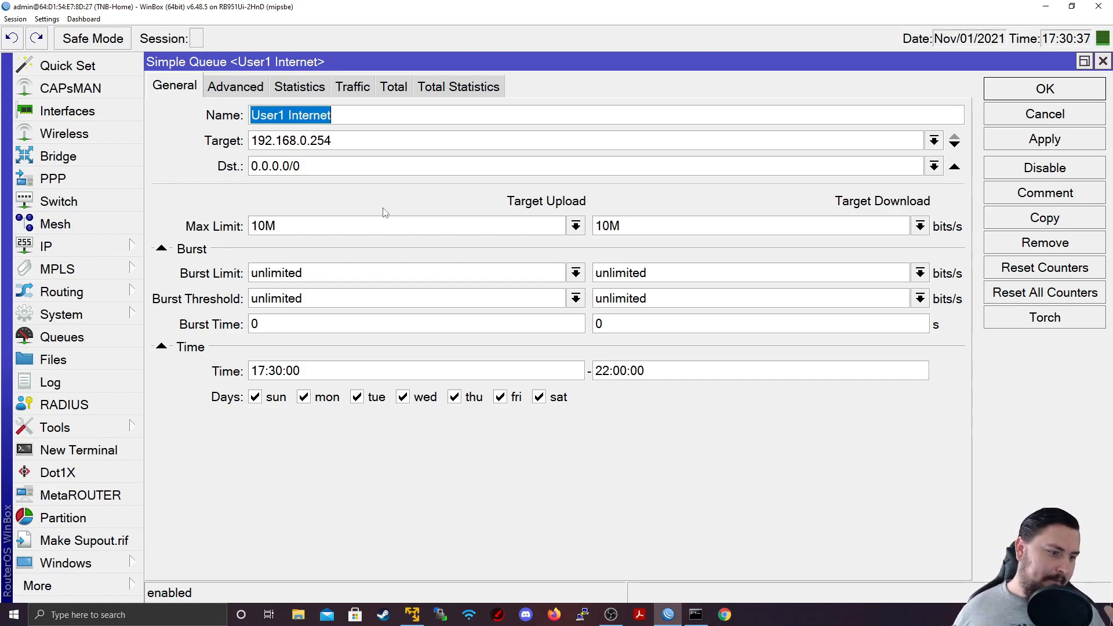
{"action": "mouse_move", "coordinate": [164, 353]}
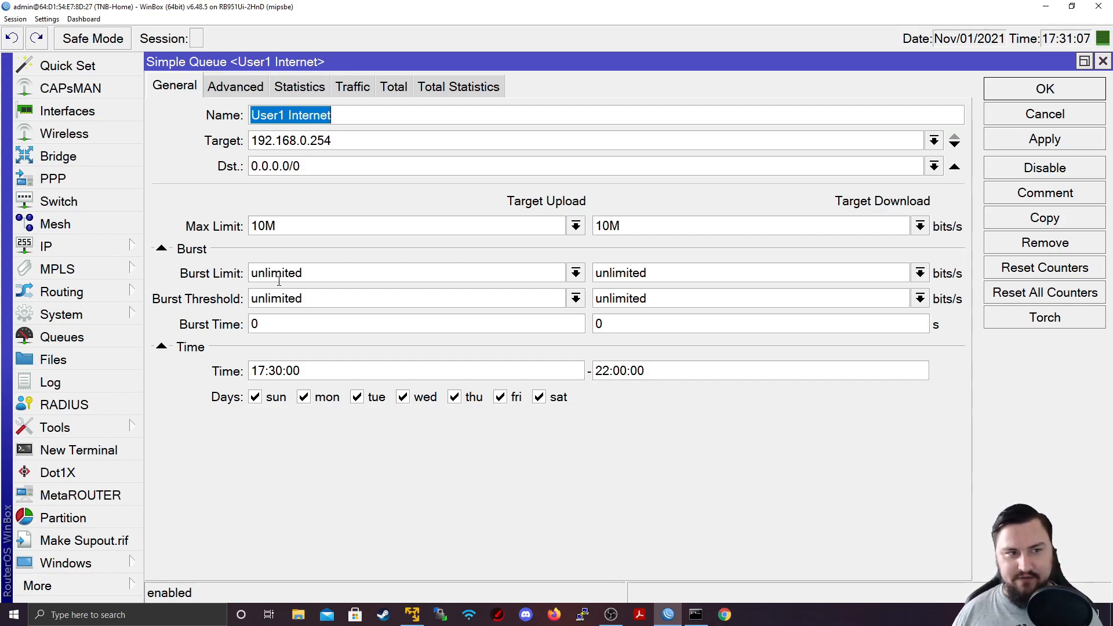
{"action": "mouse_move", "coordinate": [615, 503]}
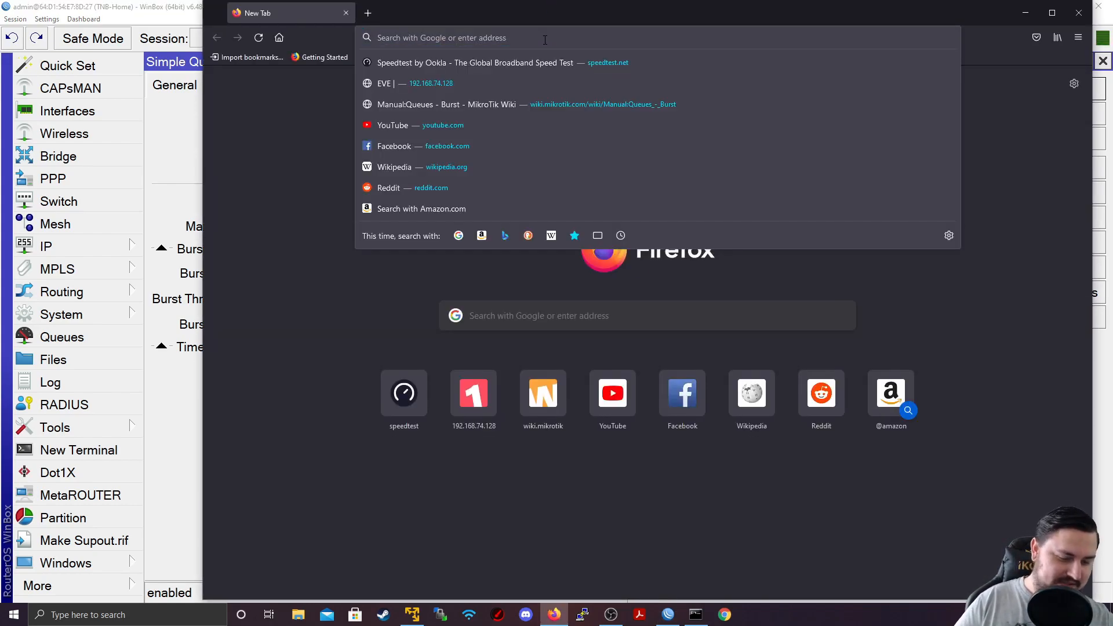
{"action": "type", "text": "MikroTik Bur"}
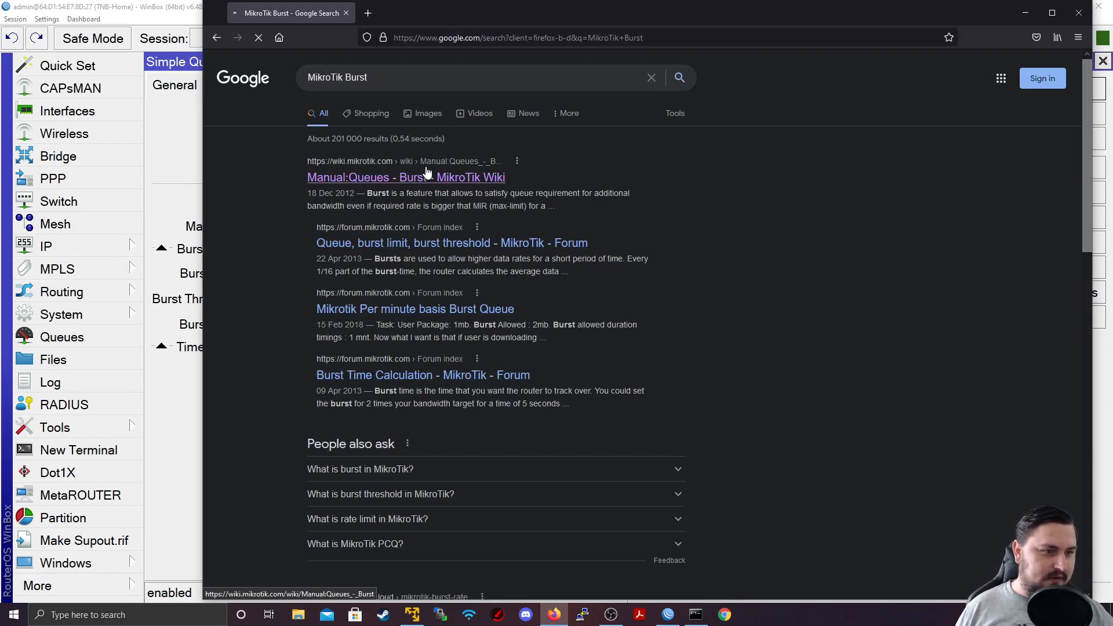
{"action": "left_click", "coordinate": [406, 176]}
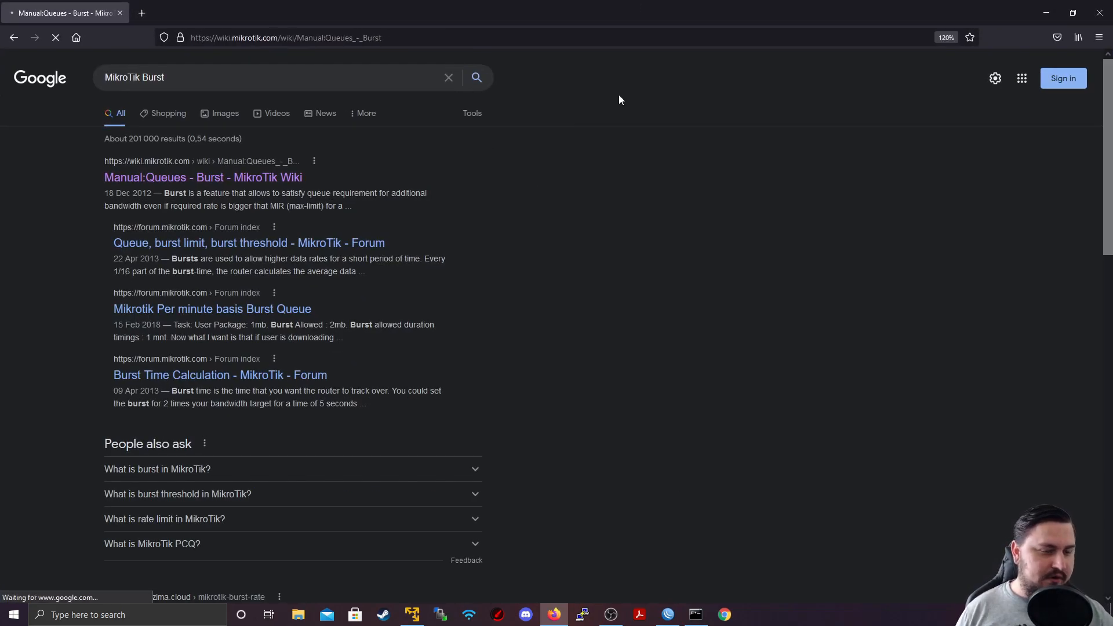
{"action": "left_click", "coordinate": [202, 176]}
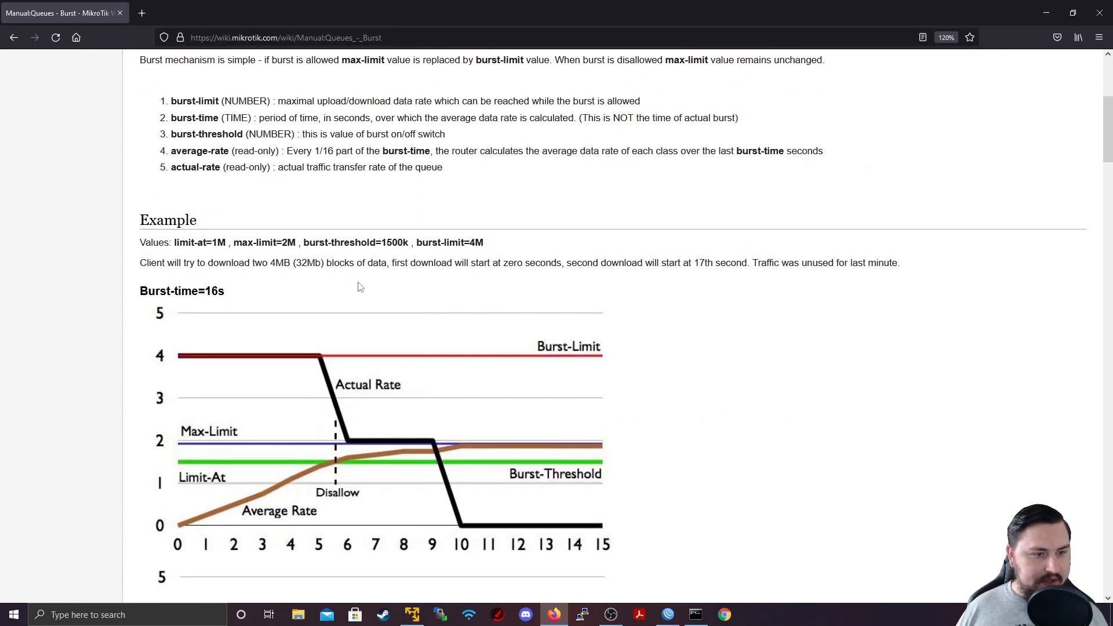
{"action": "scroll", "scroll_direction": "down", "scroll_amount": 3}
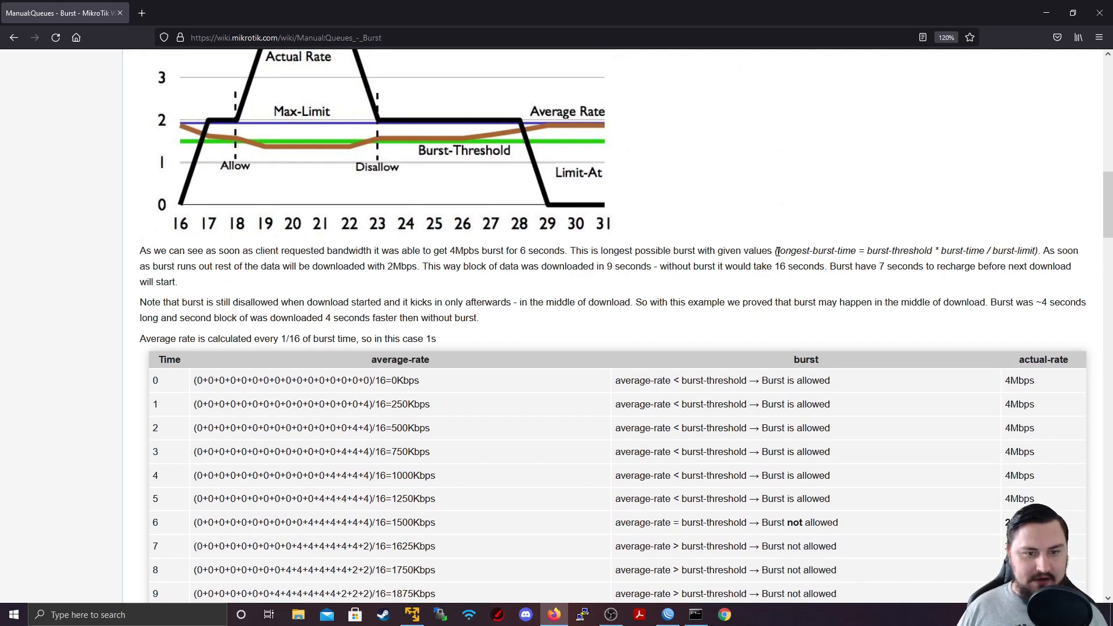
{"action": "left_click_drag", "start_coordinate": [777, 250], "coordinate": [1039, 251]}
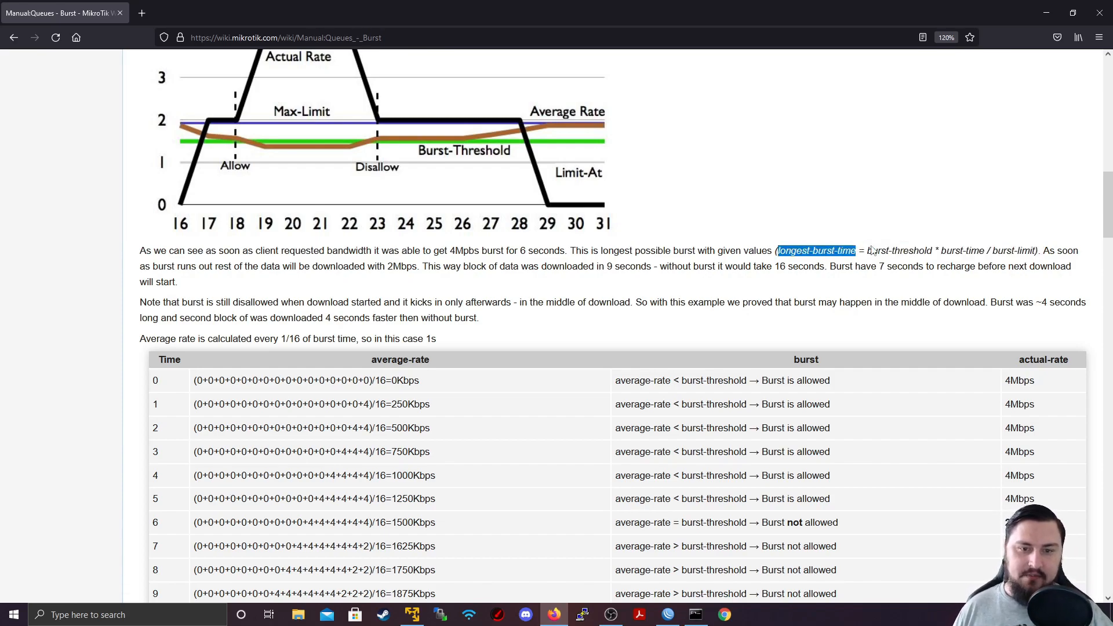
{"action": "left_click_drag", "start_coordinate": [859, 250], "coordinate": [937, 267]}
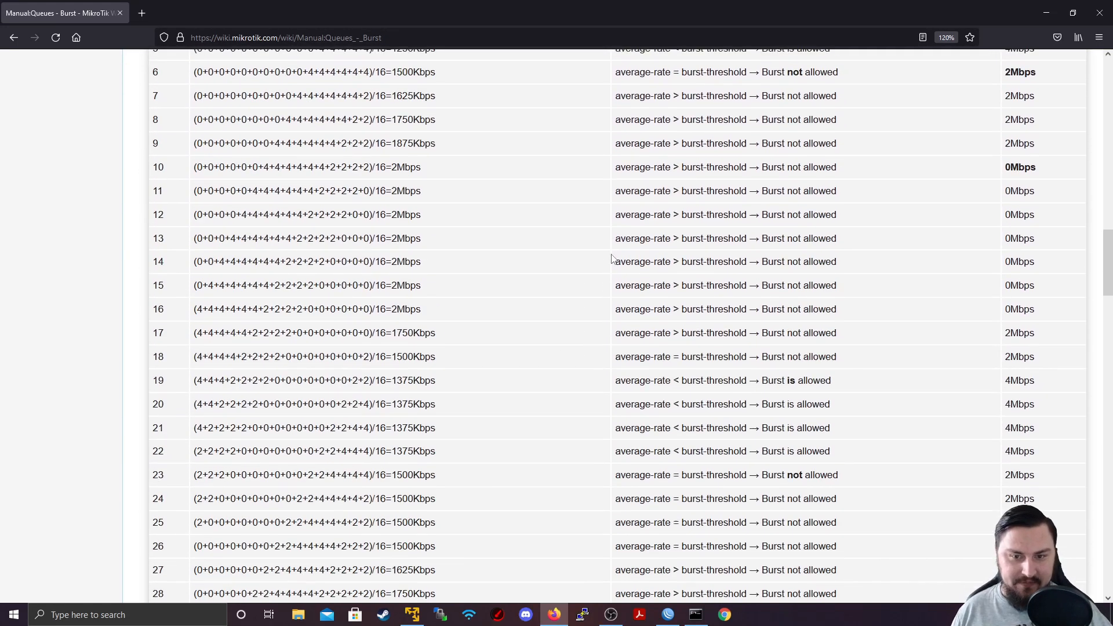
{"action": "scroll", "scroll_direction": "down", "scroll_amount": 3}
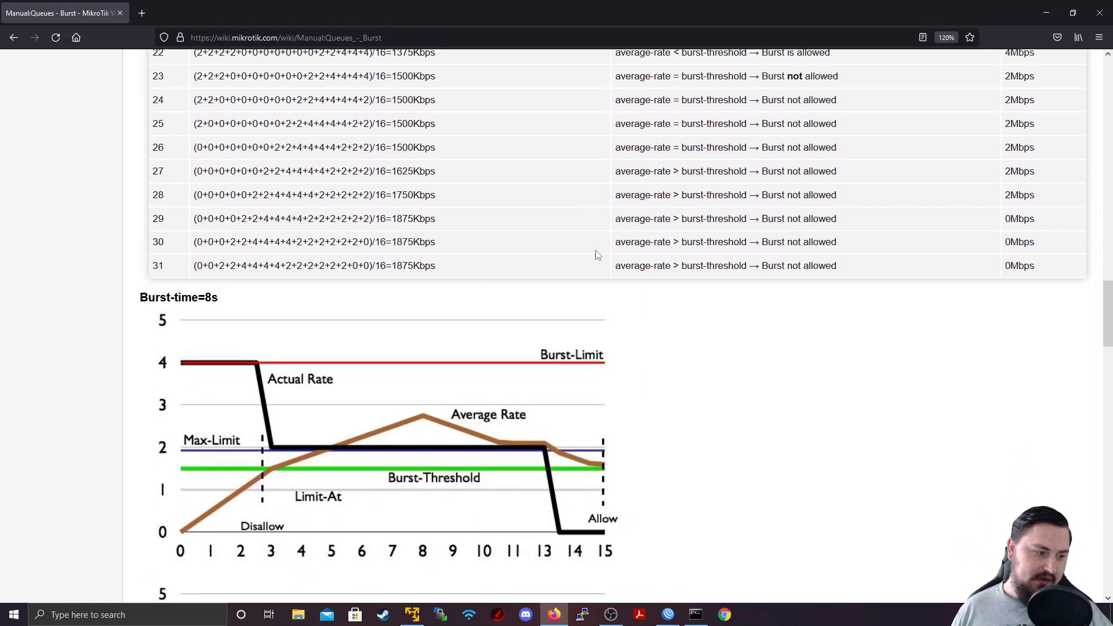
{"action": "scroll", "scroll_direction": "down", "scroll_amount": 3}
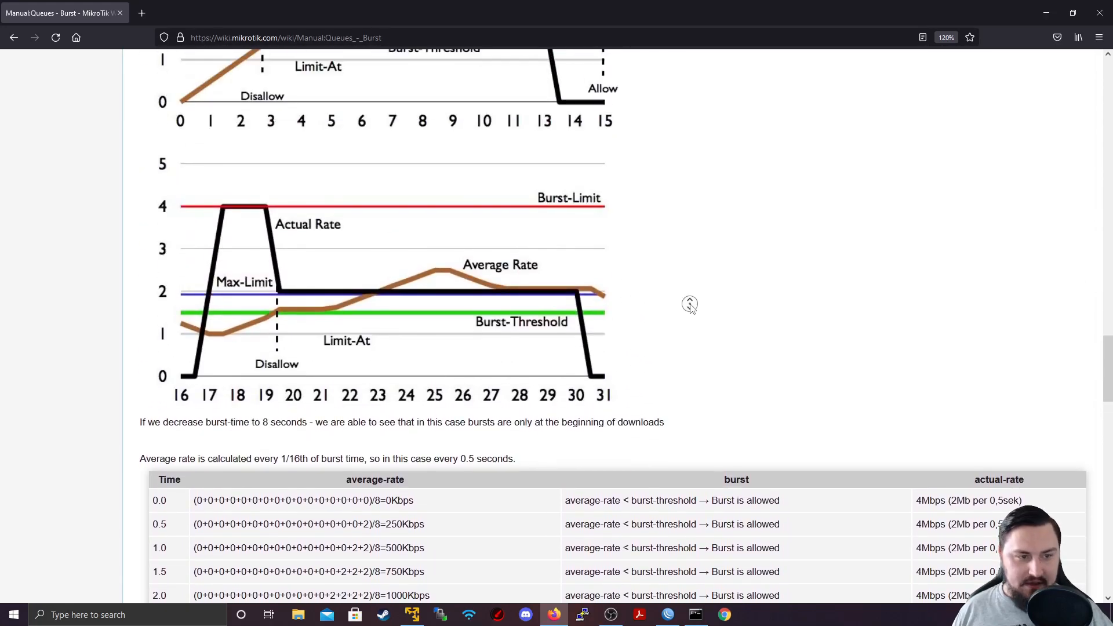
{"action": "scroll", "scroll_direction": "down", "scroll_amount": 3}
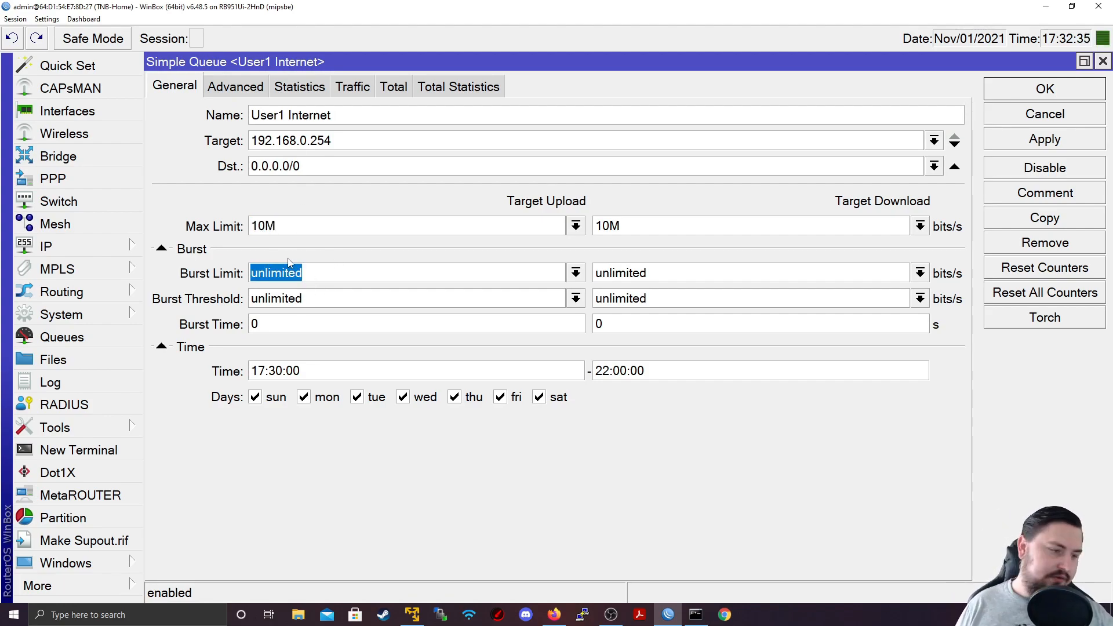
Enter burst limit 100M/100M, burst threshold 10M/10M and burst time 20/20, then apply to the queue
{"action": "type", "text": "100"}
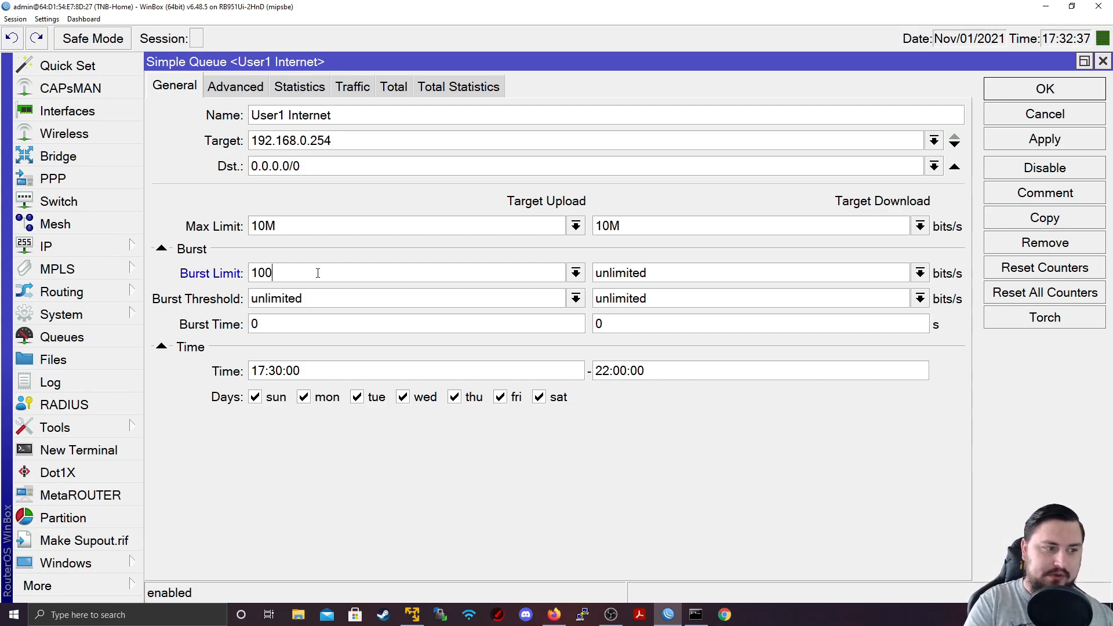
{"action": "type", "text": "100M"}
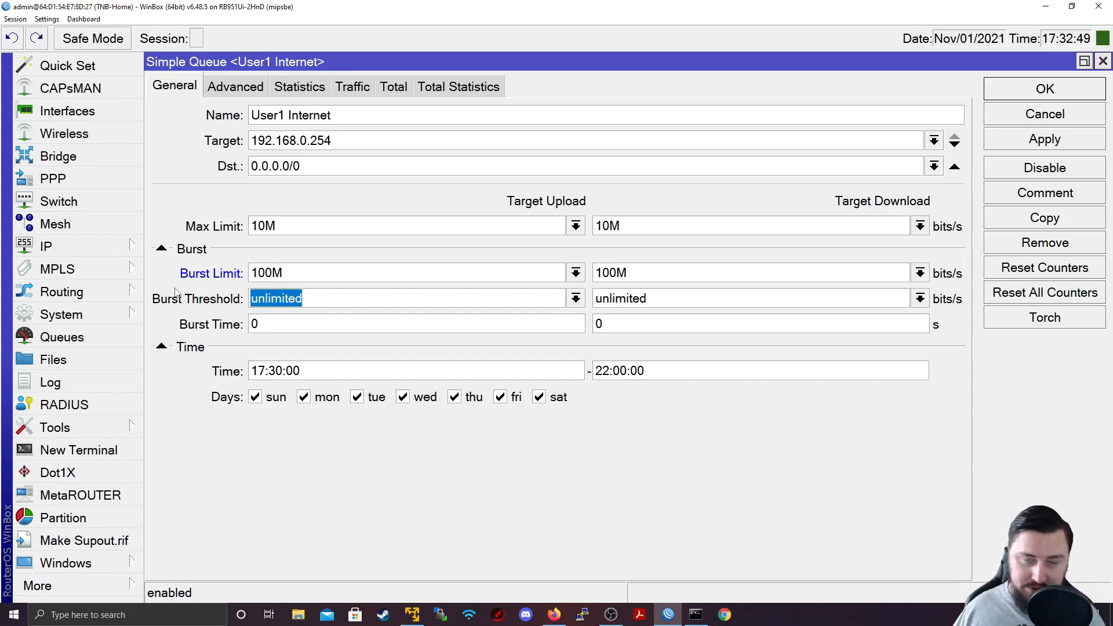
{"action": "mouse_move", "coordinate": [324, 290]}
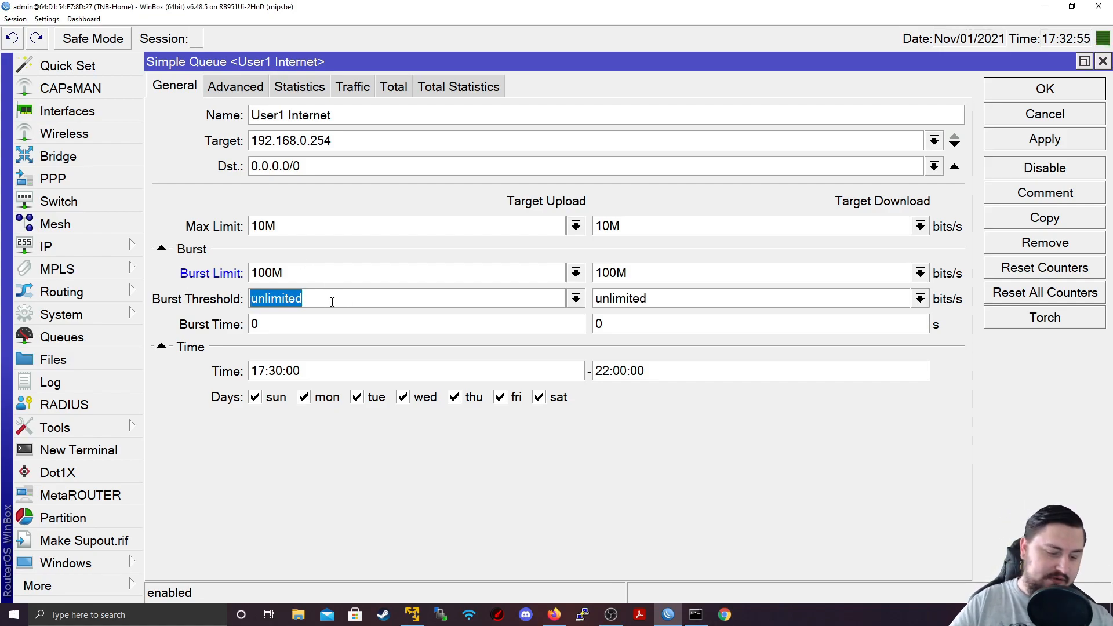
{"action": "type", "text": "10M"}
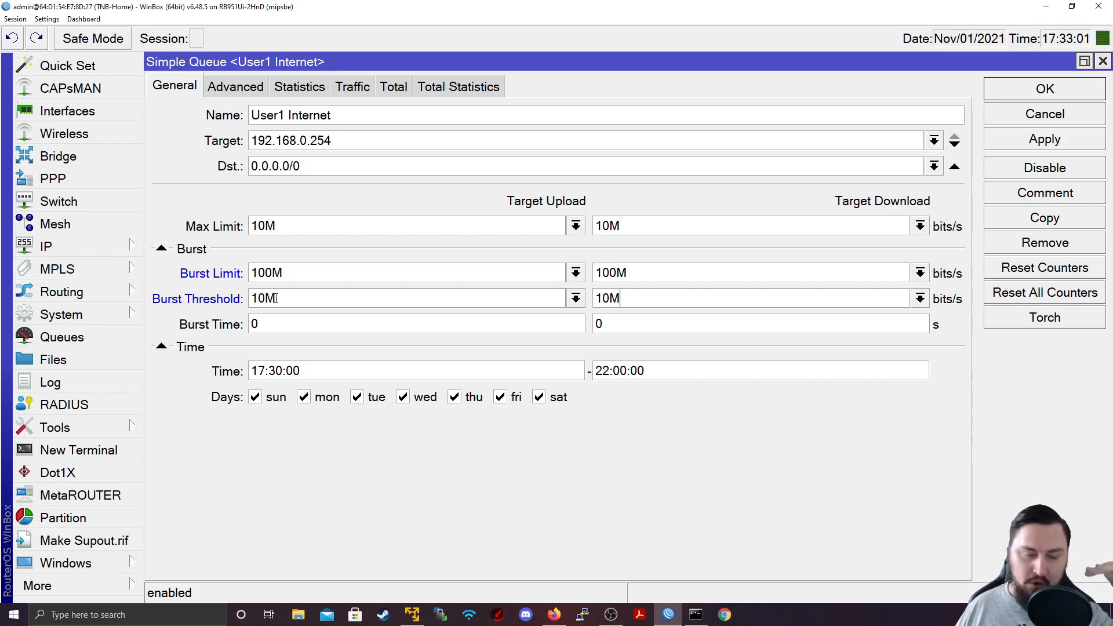
{"action": "mouse_move", "coordinate": [274, 346]}
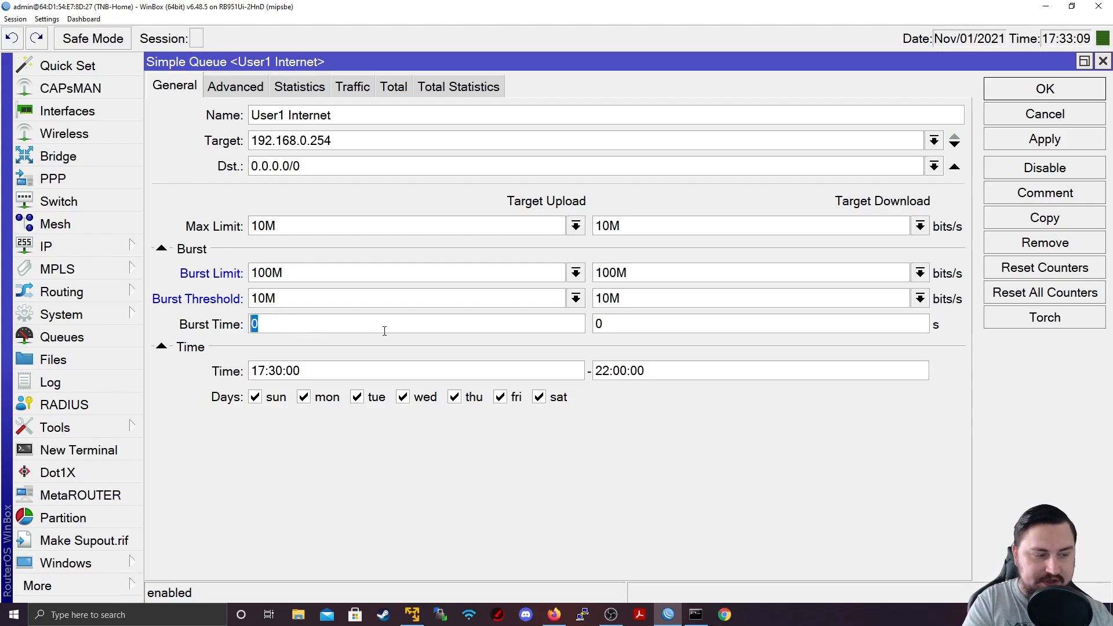
{"action": "type", "text": "20"}
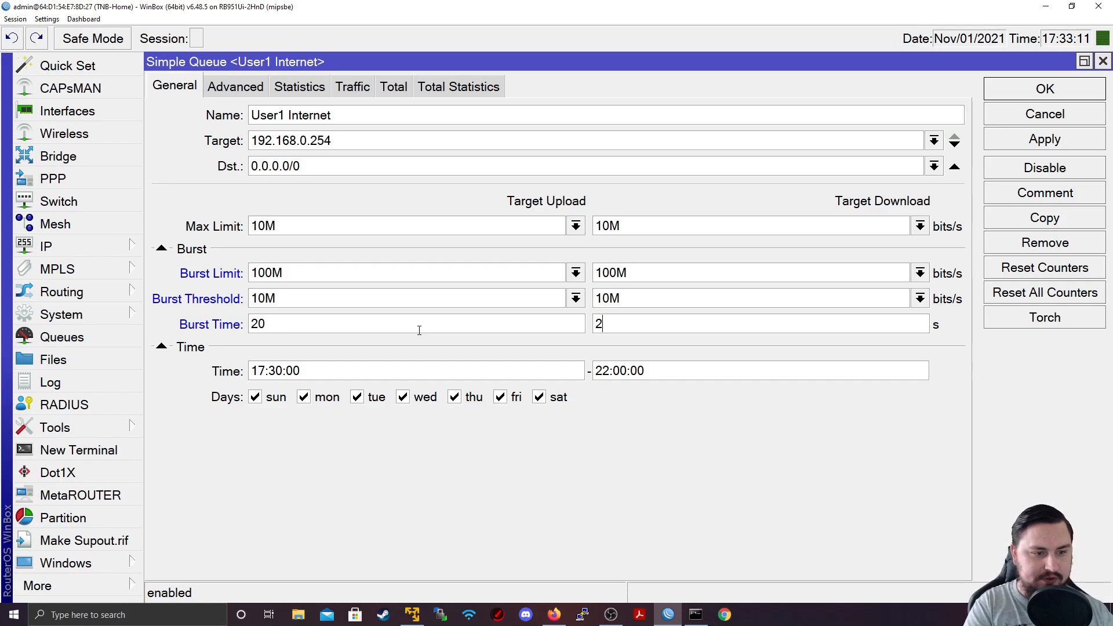
{"action": "type", "text": "0"}
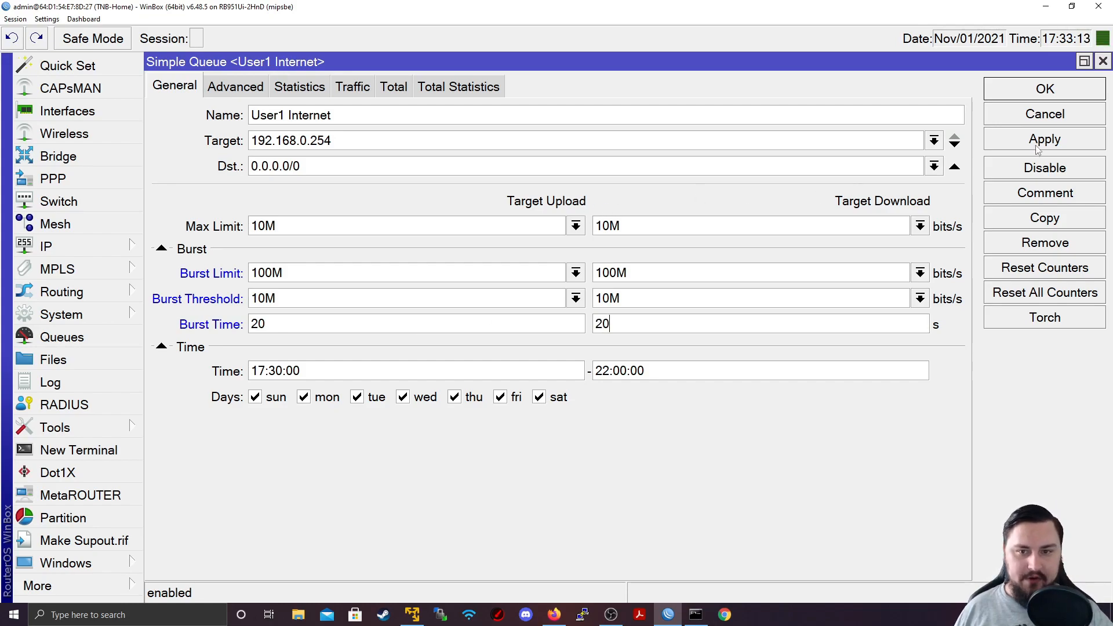
{"action": "left_click", "coordinate": [1043, 89]}
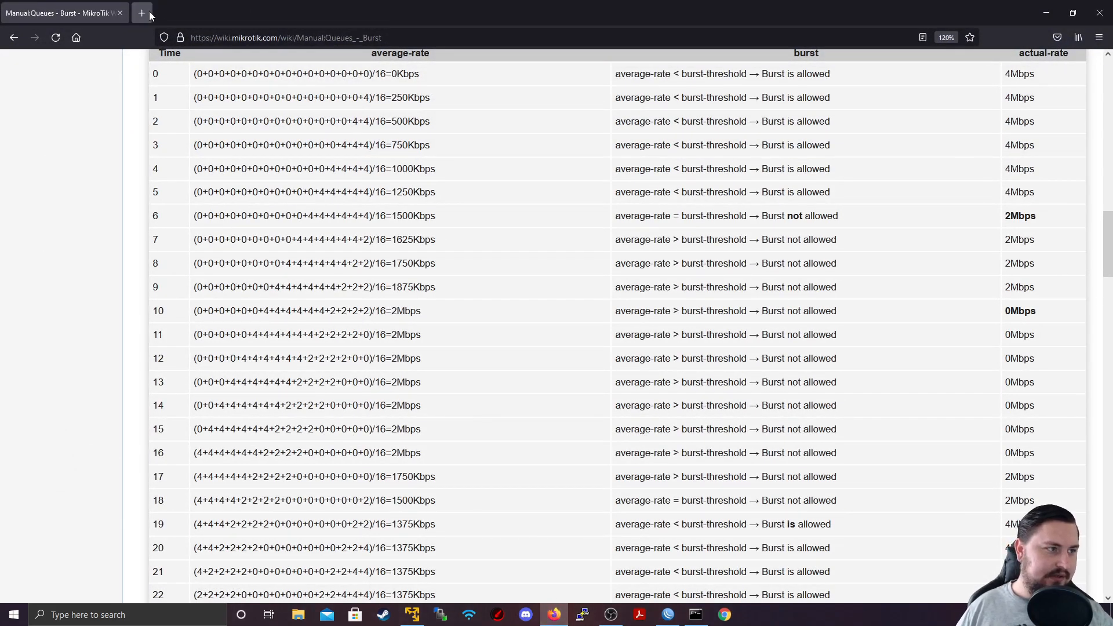
Launch a Speedtest by Ookla run against the Mweb Johannesburg server in a new browser tab
{"action": "left_click", "coordinate": [141, 13]}
{"action": "type", "text": "https://www.speedtest.net"}
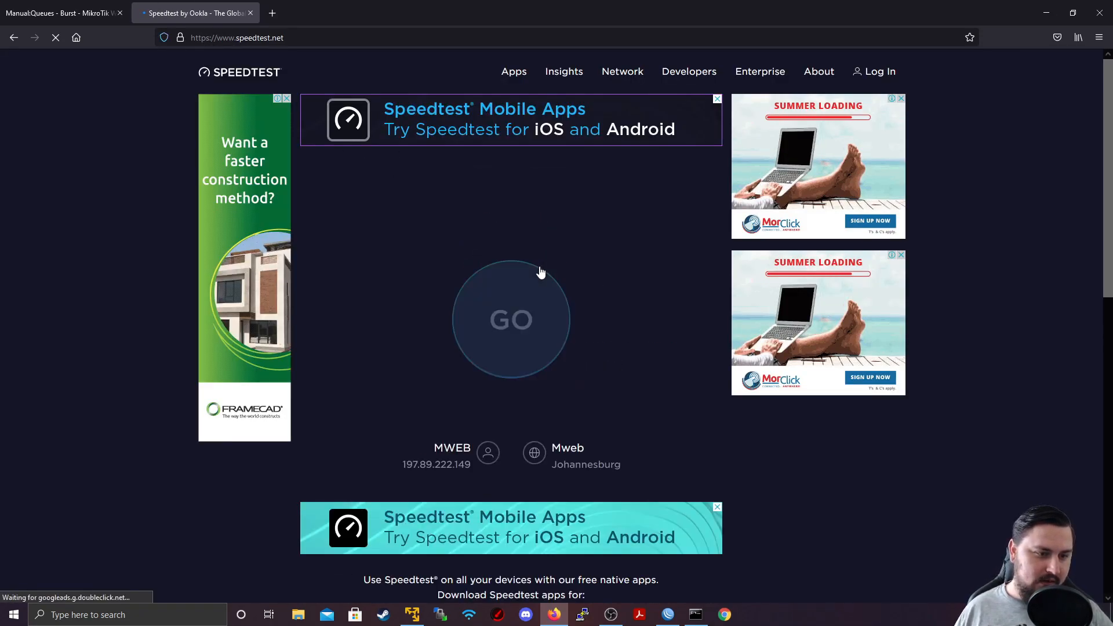
{"action": "left_click", "coordinate": [510, 320]}
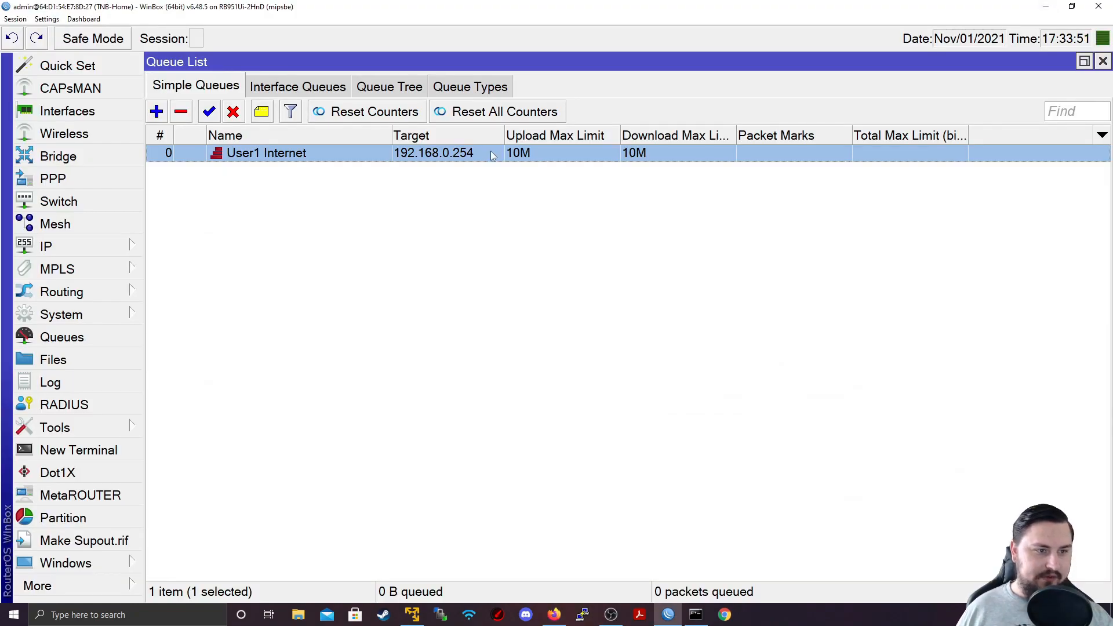
Change the User1 Internet queue burst time to 30 s both ways, save, and hide WinBox
{"action": "double_click", "coordinate": [267, 153]}
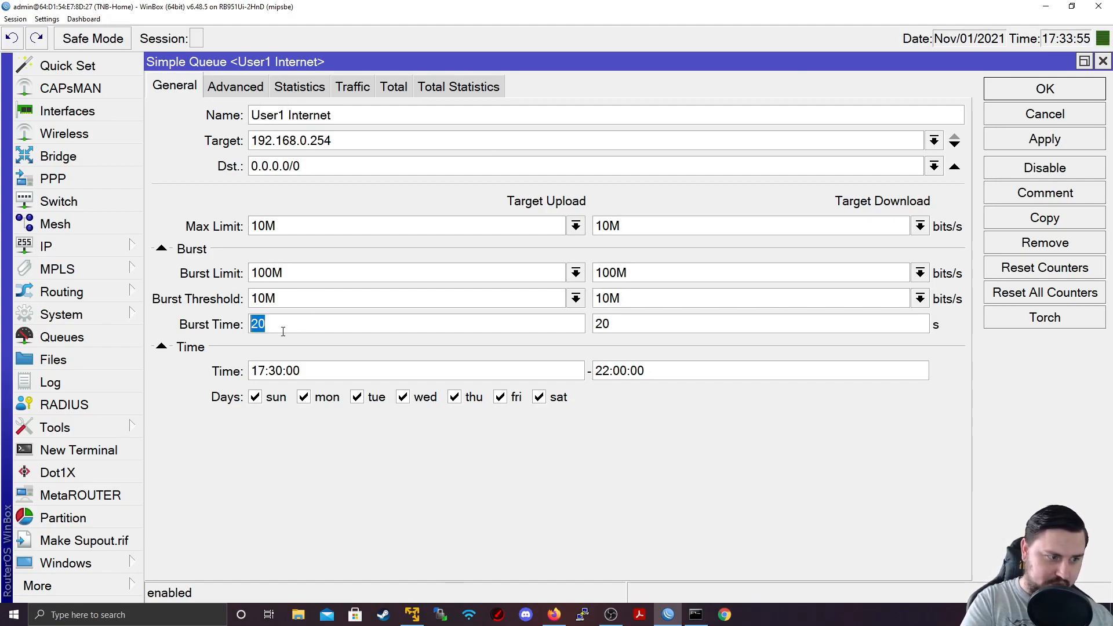
{"action": "type", "text": "30"}
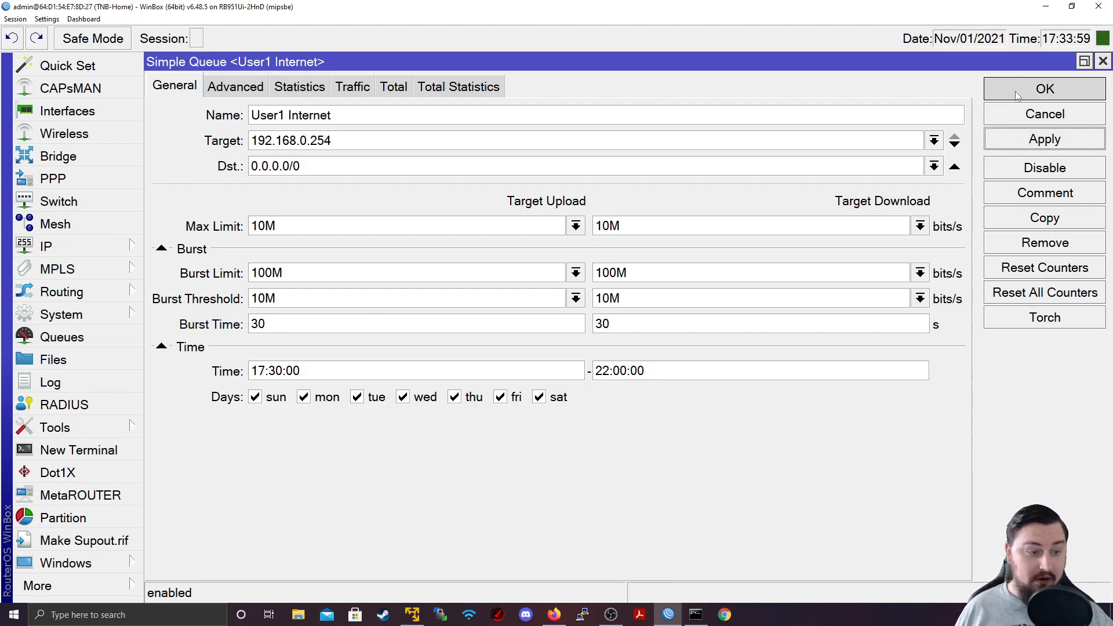
{"action": "left_click", "coordinate": [1044, 88]}
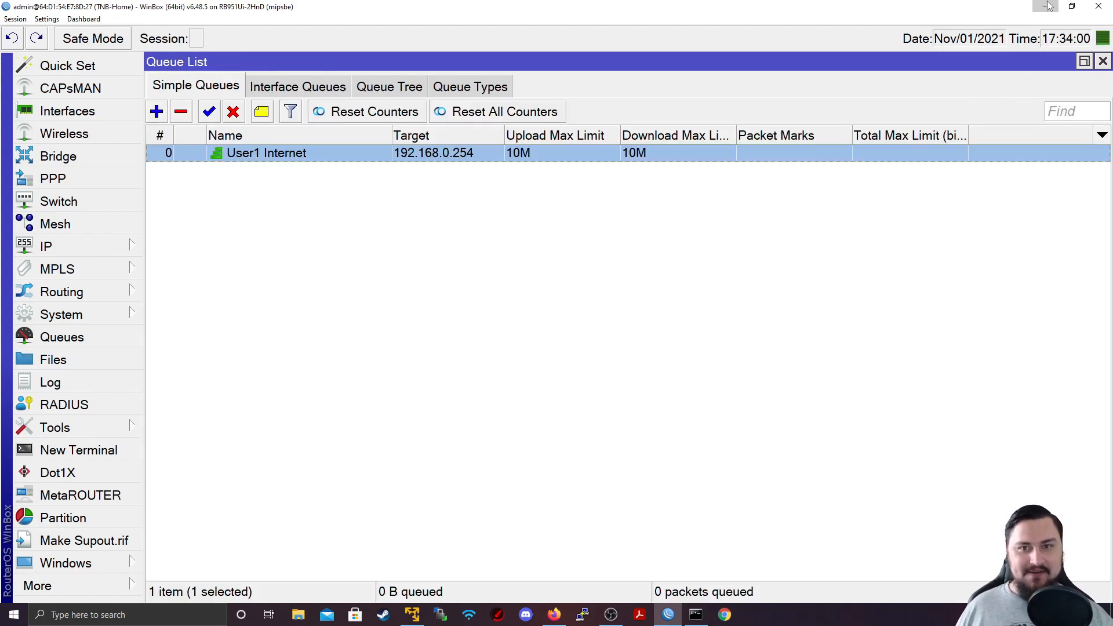
{"action": "left_click", "coordinate": [1103, 7]}
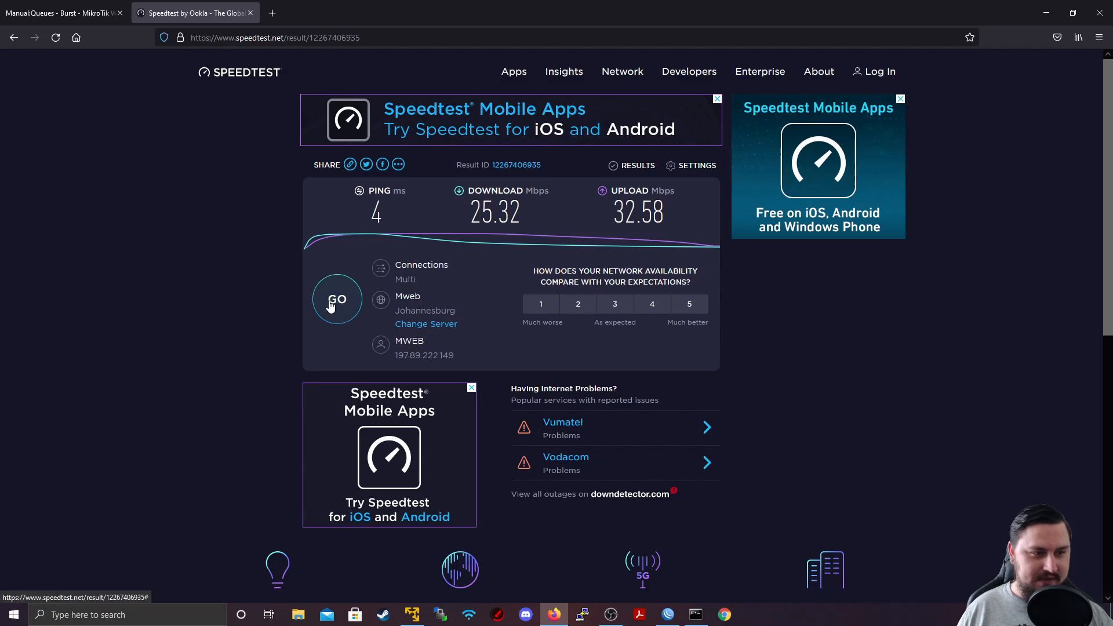
Run the speed test again after the 25.32/32.58 Mbps result
{"action": "left_click", "coordinate": [338, 299]}
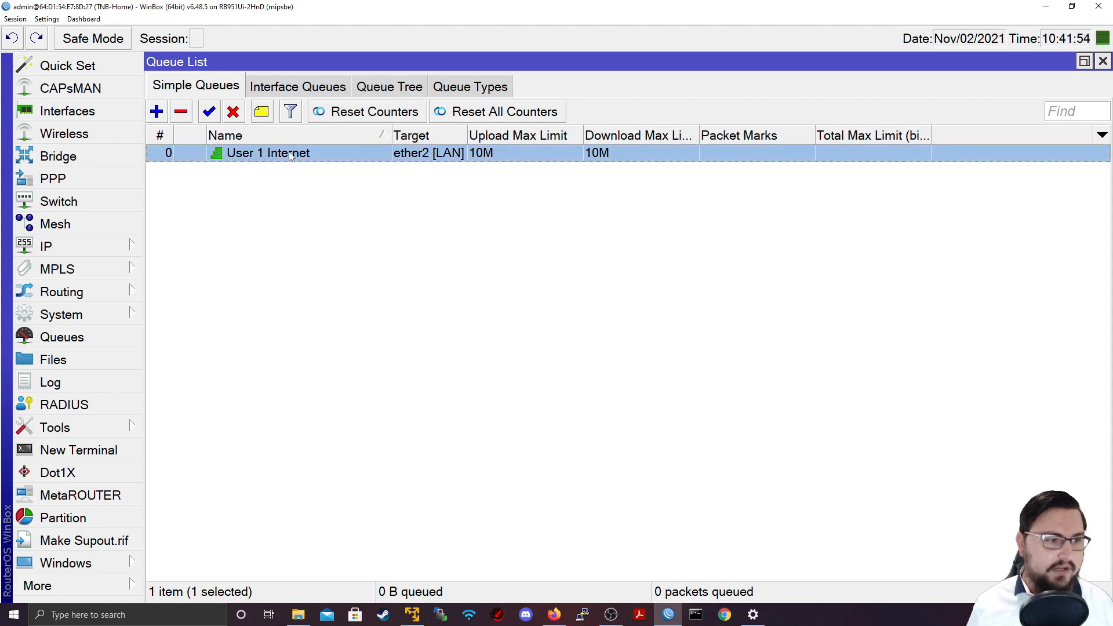
Inspect the User 1 Internet queue's General and Advanced settings, ending on Advanced with empty packet marks
{"action": "double_click", "coordinate": [267, 153]}
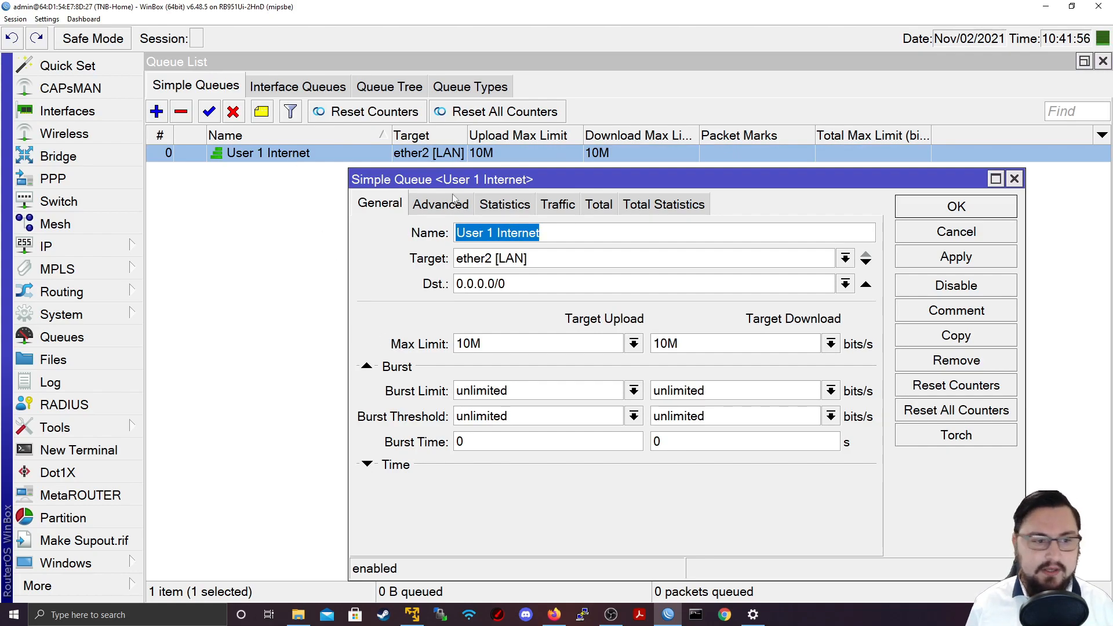
{"action": "left_click", "coordinate": [440, 204]}
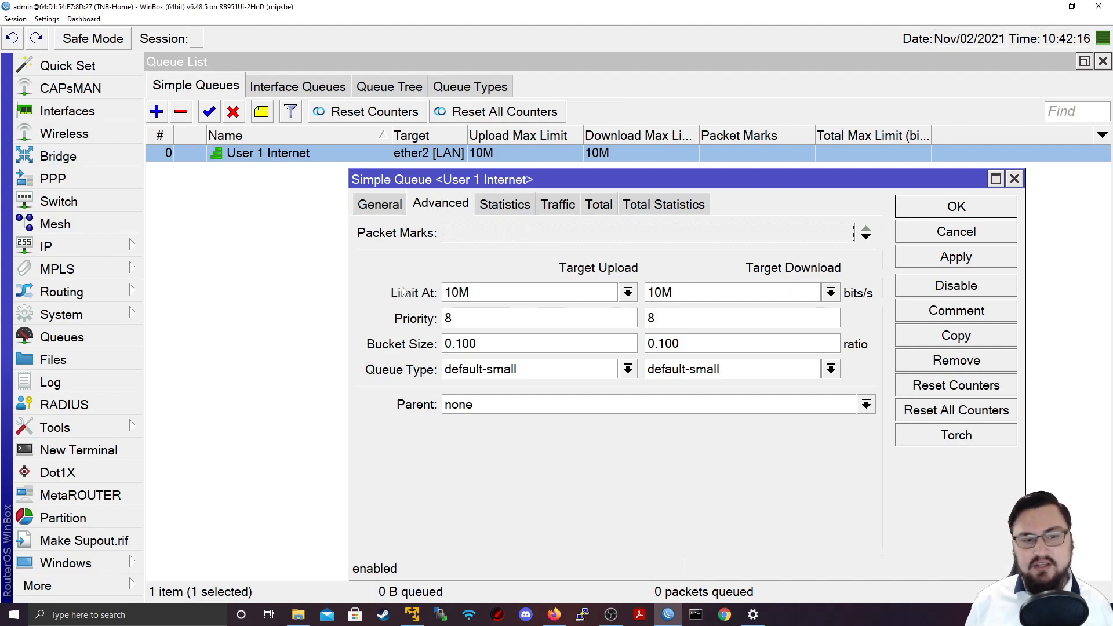
{"action": "left_click", "coordinate": [379, 204]}
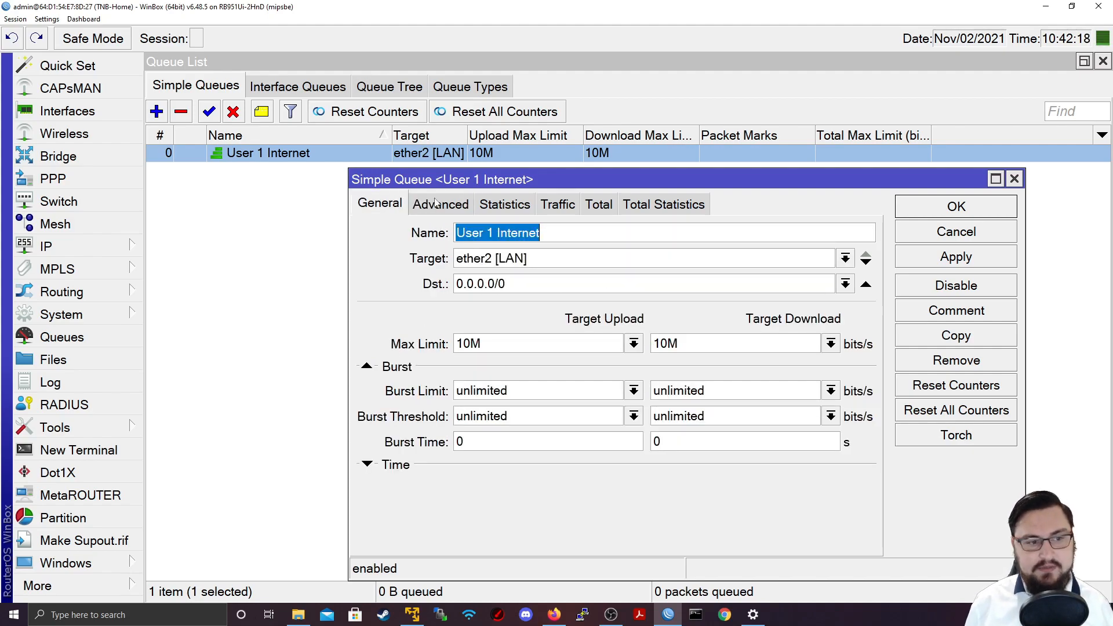
{"action": "left_click", "coordinate": [439, 204]}
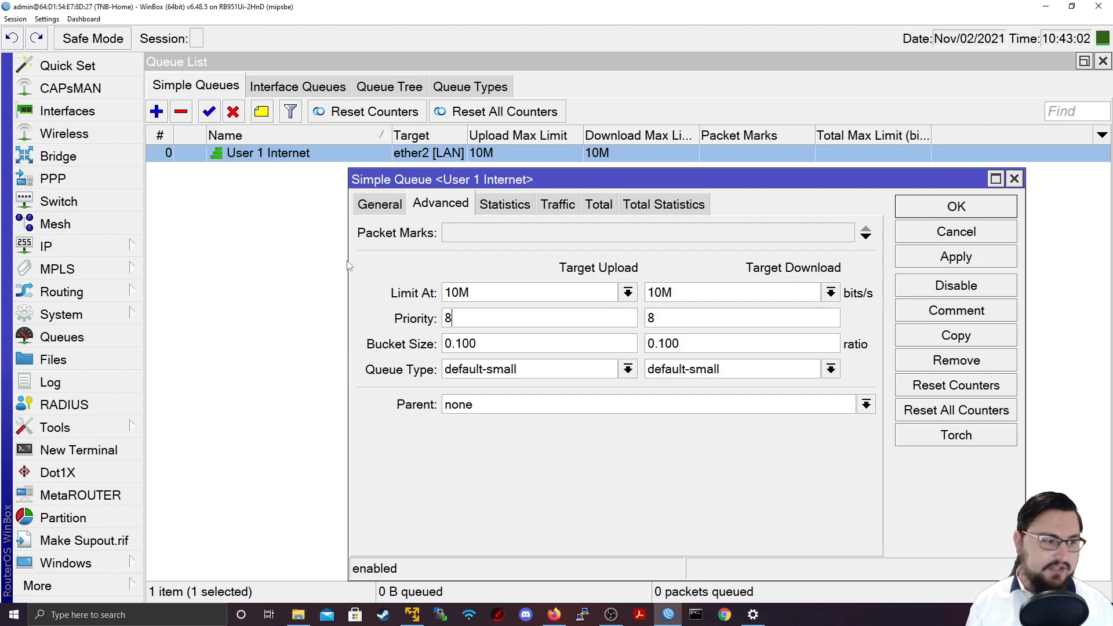
Start a prerouting mangle rule in IP Firewall matching TCP destination ports 80, 443 and 8080
{"action": "left_click", "coordinate": [46, 246]}
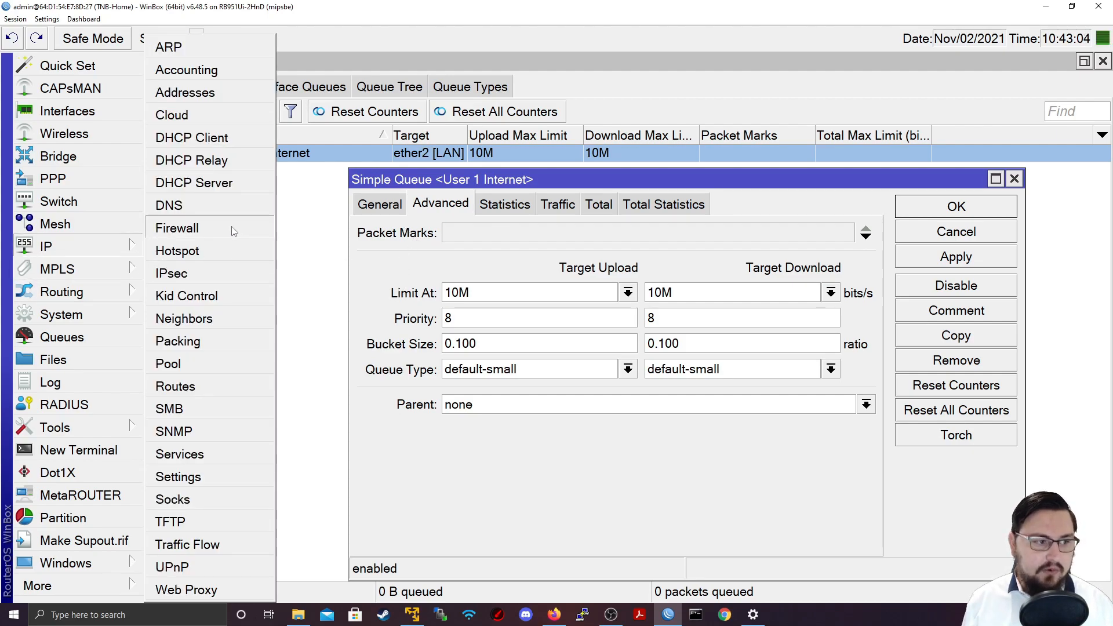
{"action": "left_click", "coordinate": [176, 228]}
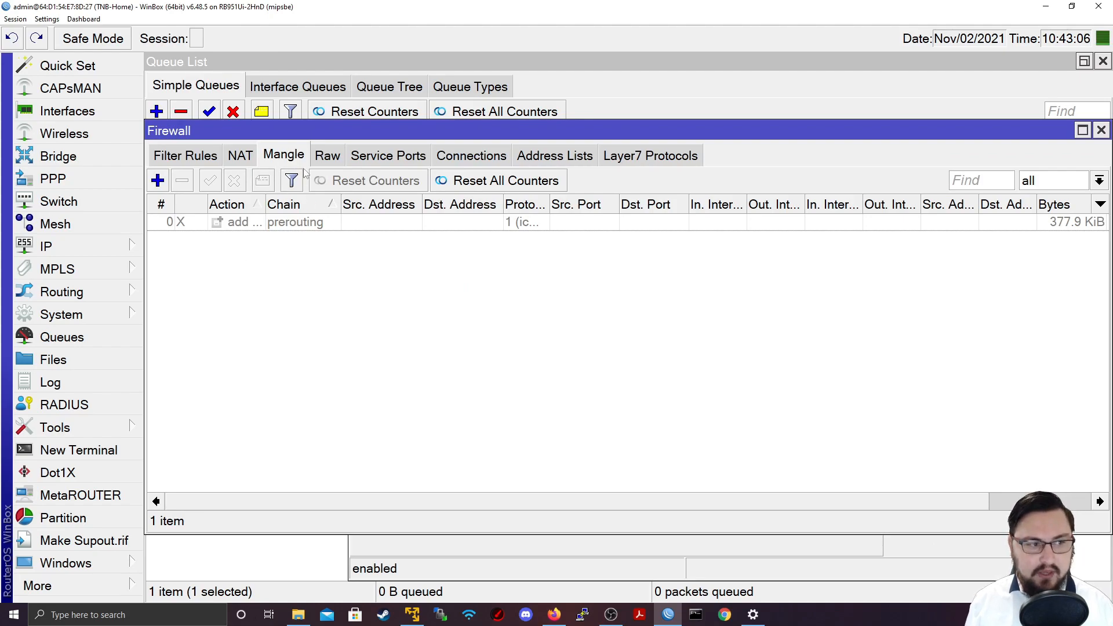
{"action": "left_click", "coordinate": [157, 180]}
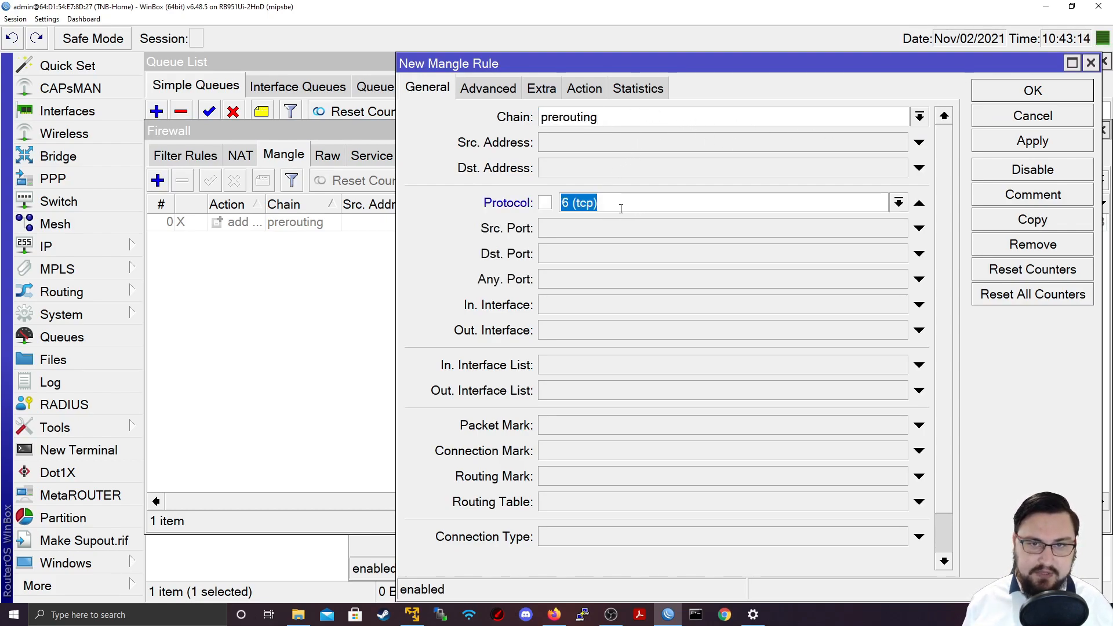
{"action": "left_click", "coordinate": [722, 254]}
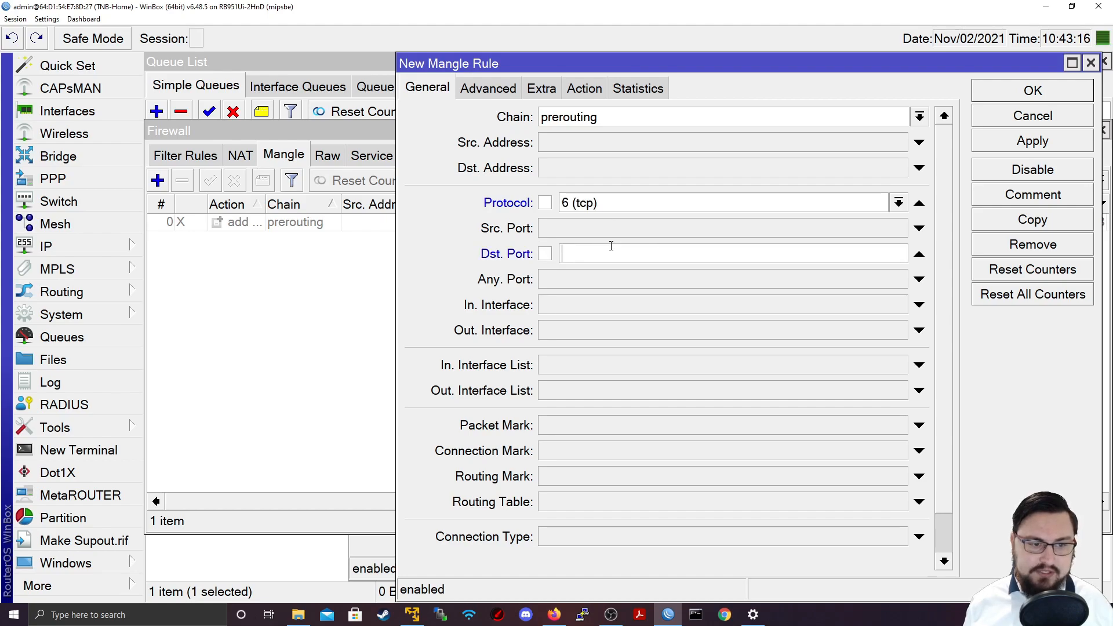
{"action": "type", "text": "80,443"}
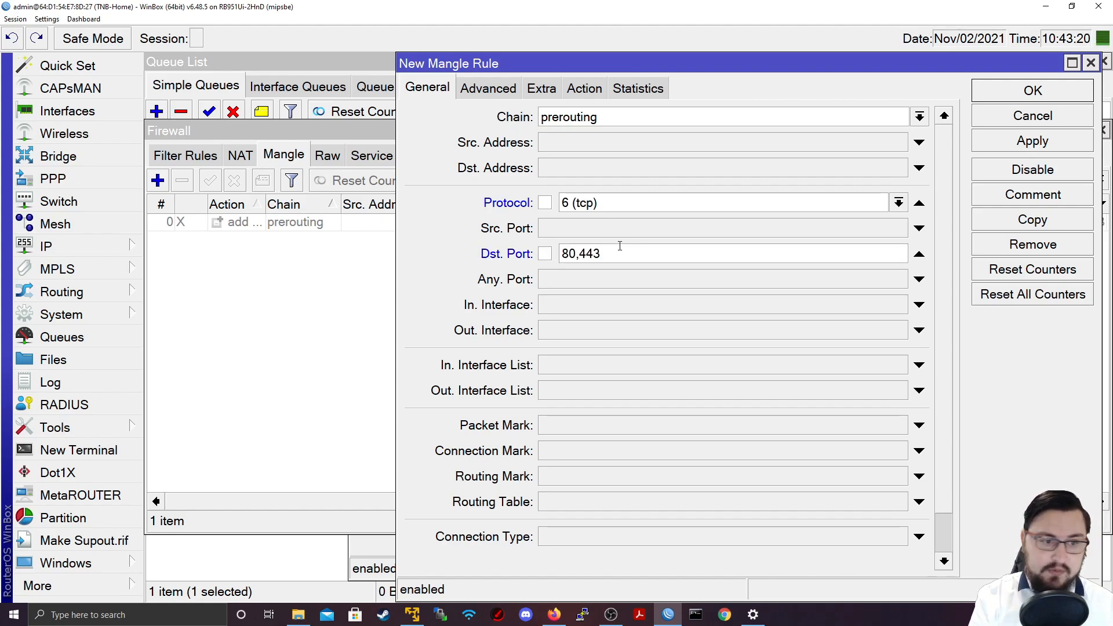
{"action": "type", "text": ",8080"}
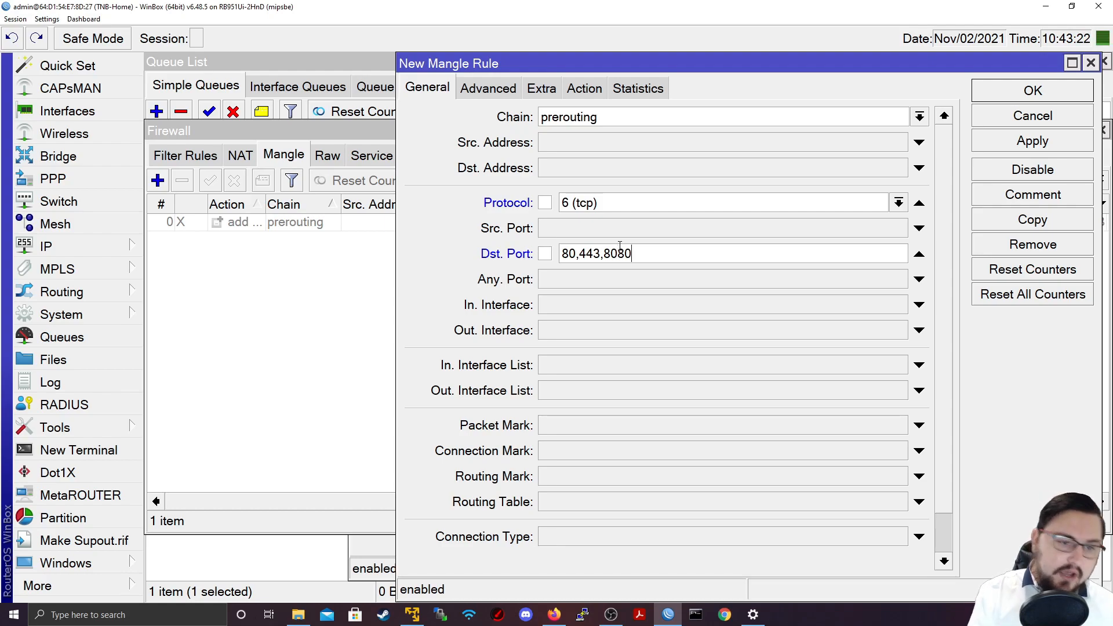
{"action": "triple_click", "coordinate": [595, 254]}
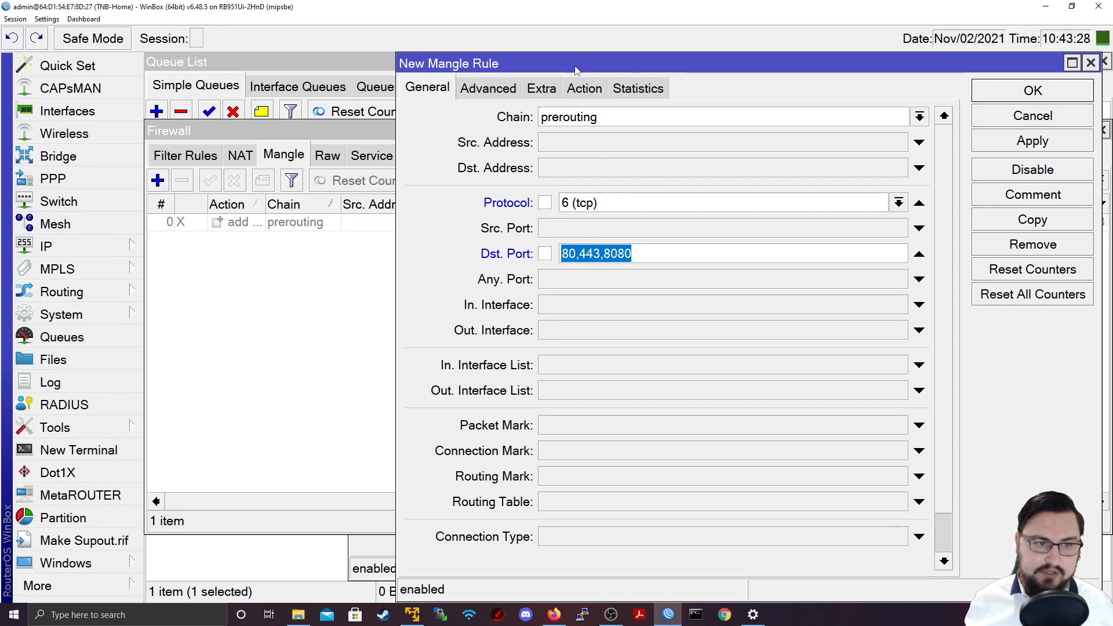
Set the rule's action to mark packet with new packet mark Browsing and save it
{"action": "left_click", "coordinate": [583, 88]}
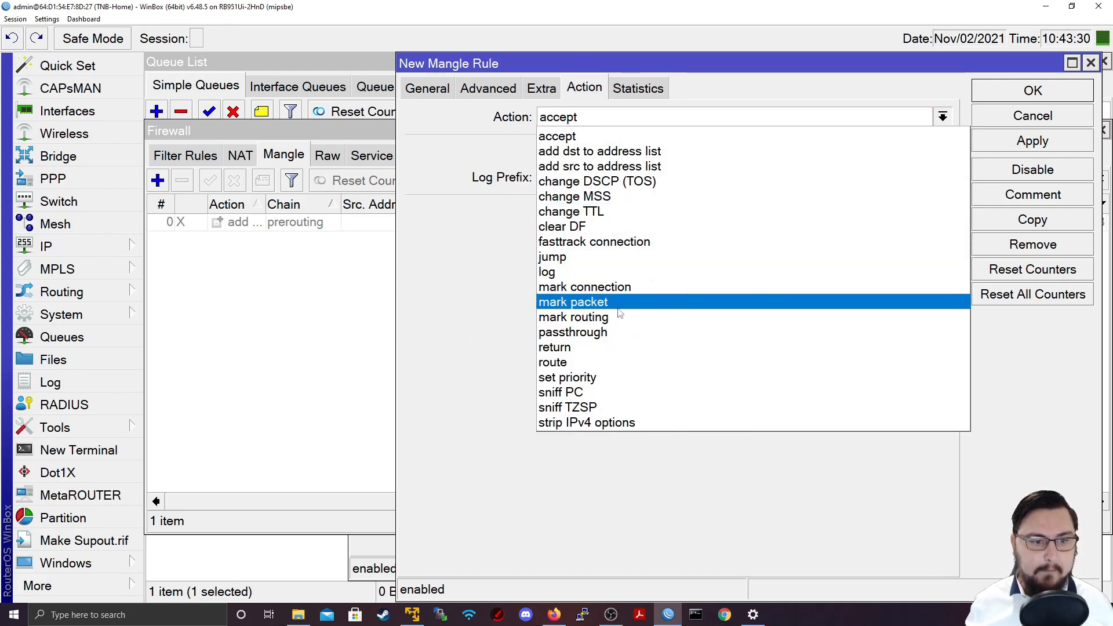
{"action": "left_click", "coordinate": [573, 302]}
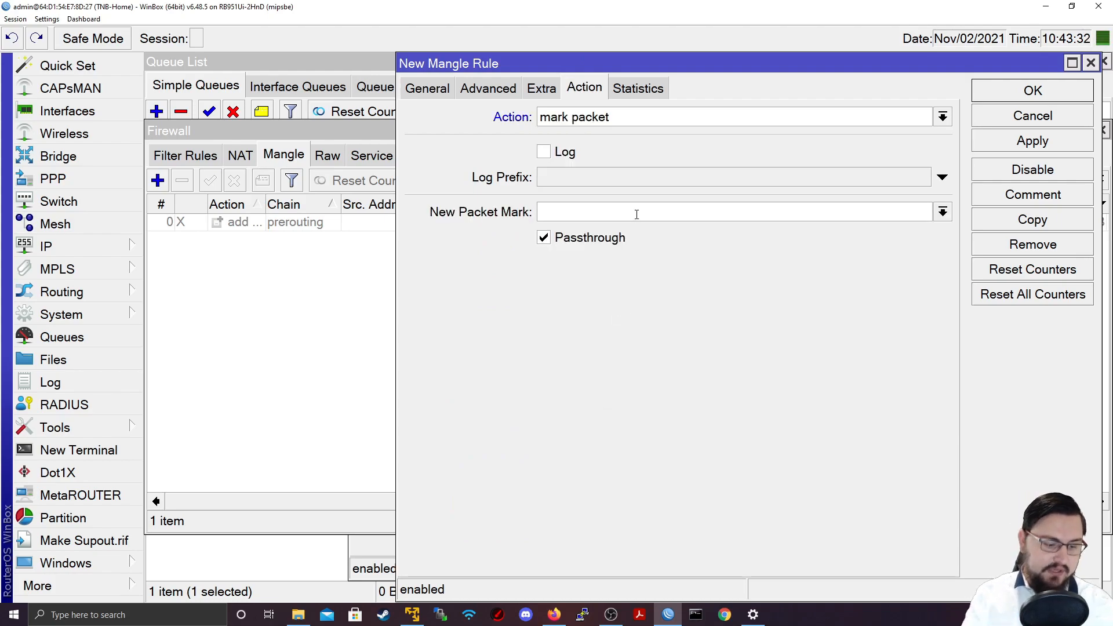
{"action": "type", "text": "Browsing"}
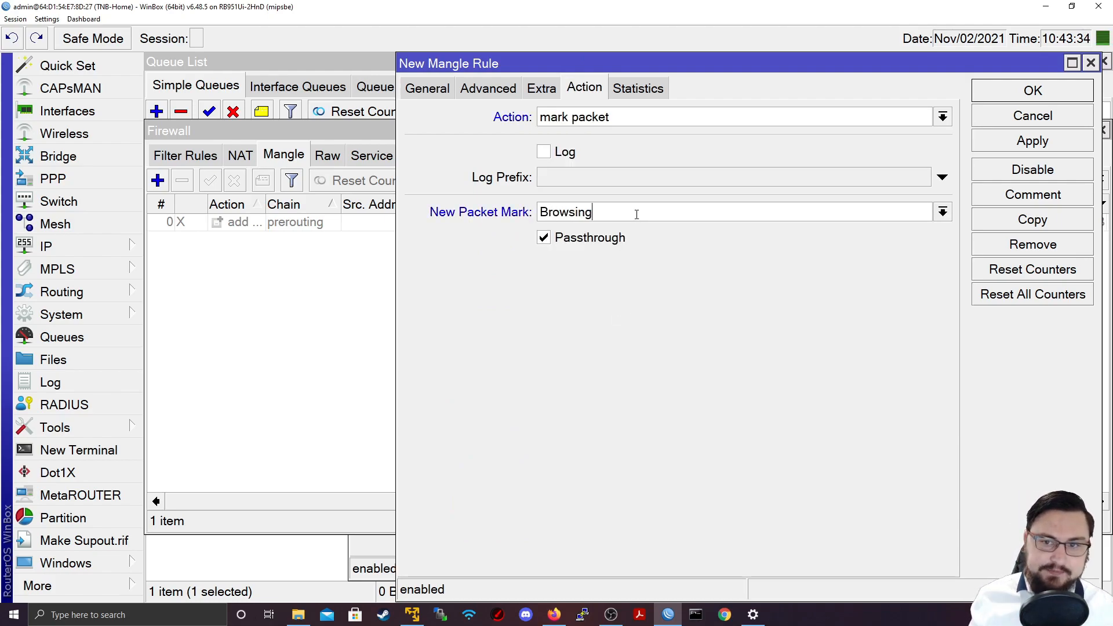
{"action": "left_click", "coordinate": [1032, 140]}
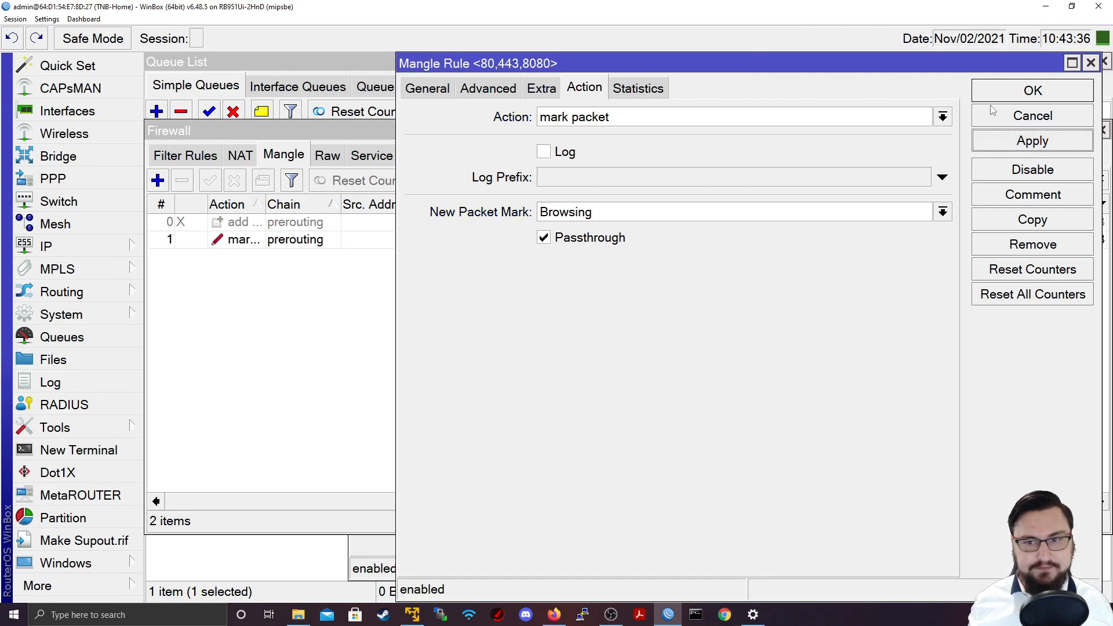
{"action": "left_click", "coordinate": [1032, 91]}
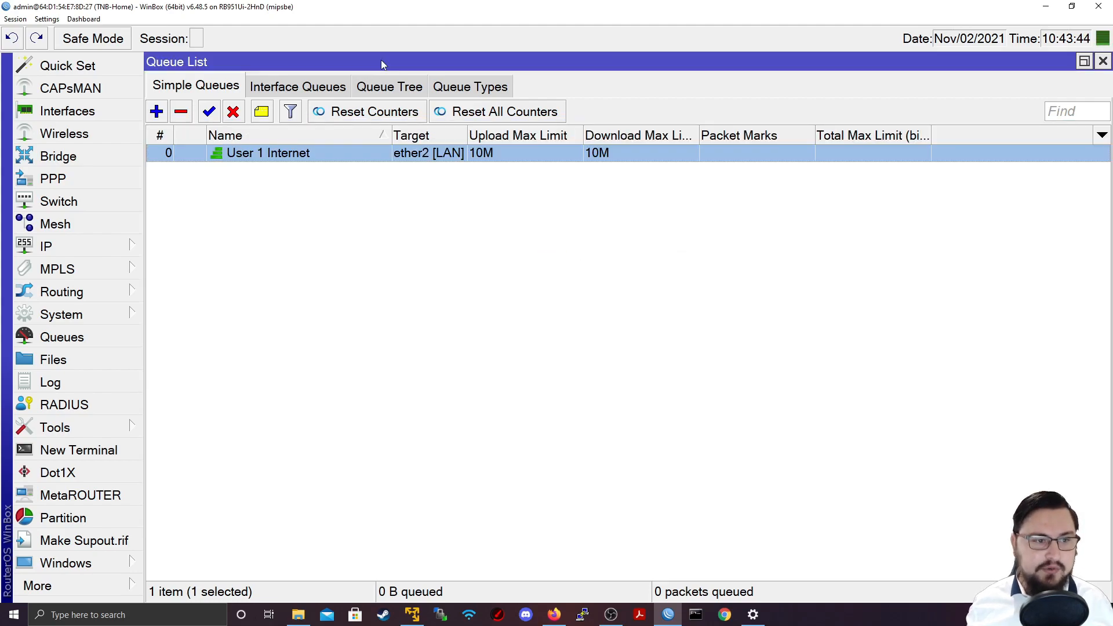
Assign the Browsing packet mark to the User 1 Internet queue in its Advanced settings
{"action": "double_click", "coordinate": [268, 153]}
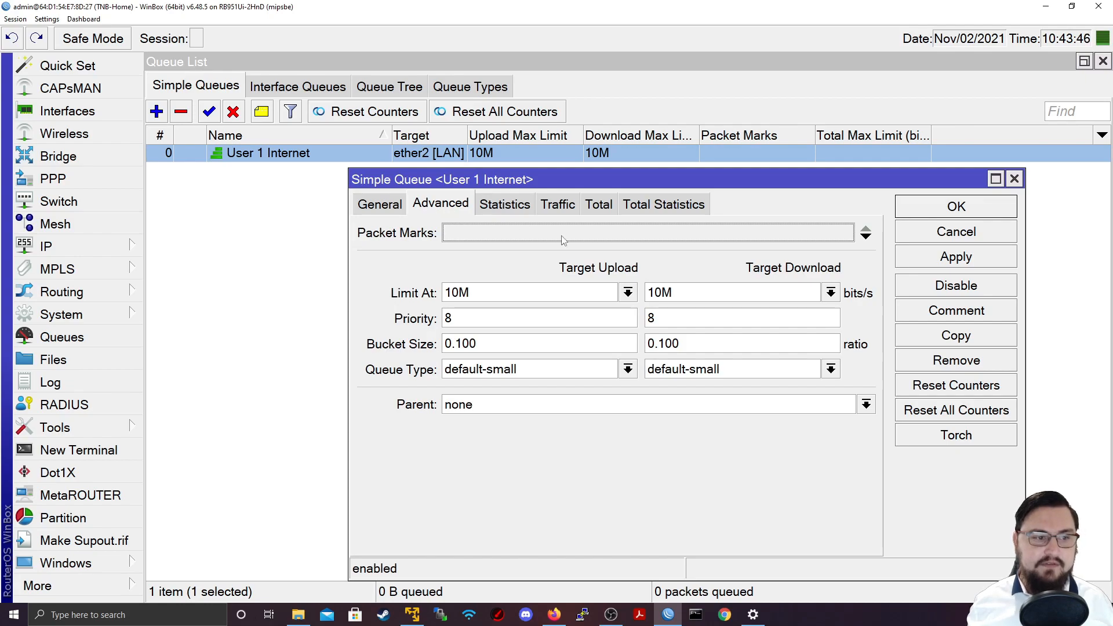
{"action": "left_click", "coordinate": [844, 232]}
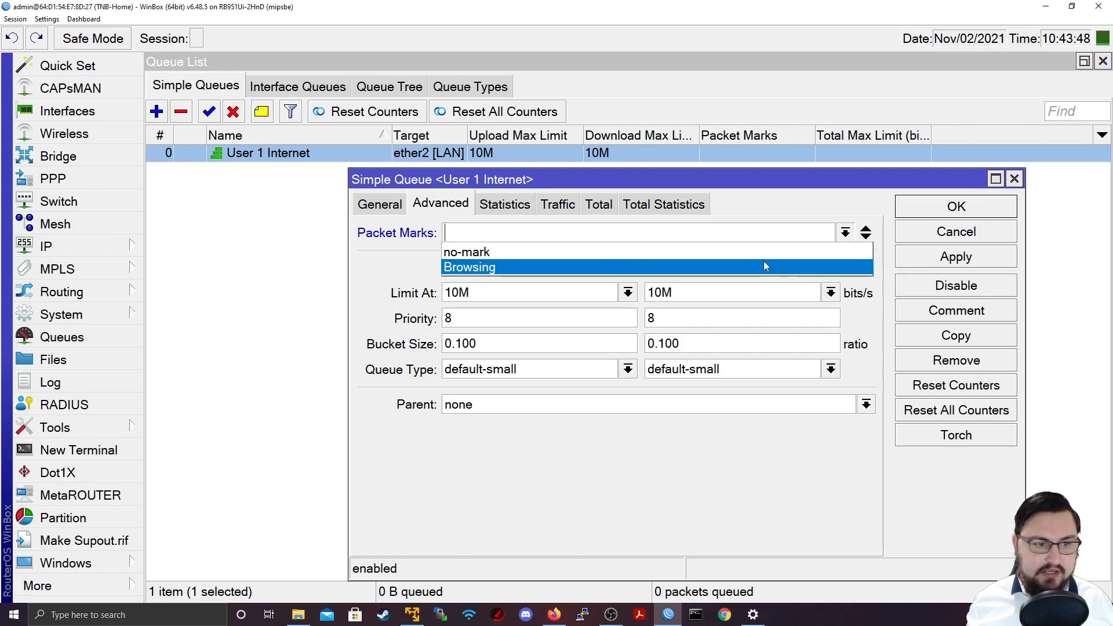
{"action": "left_click", "coordinate": [468, 266]}
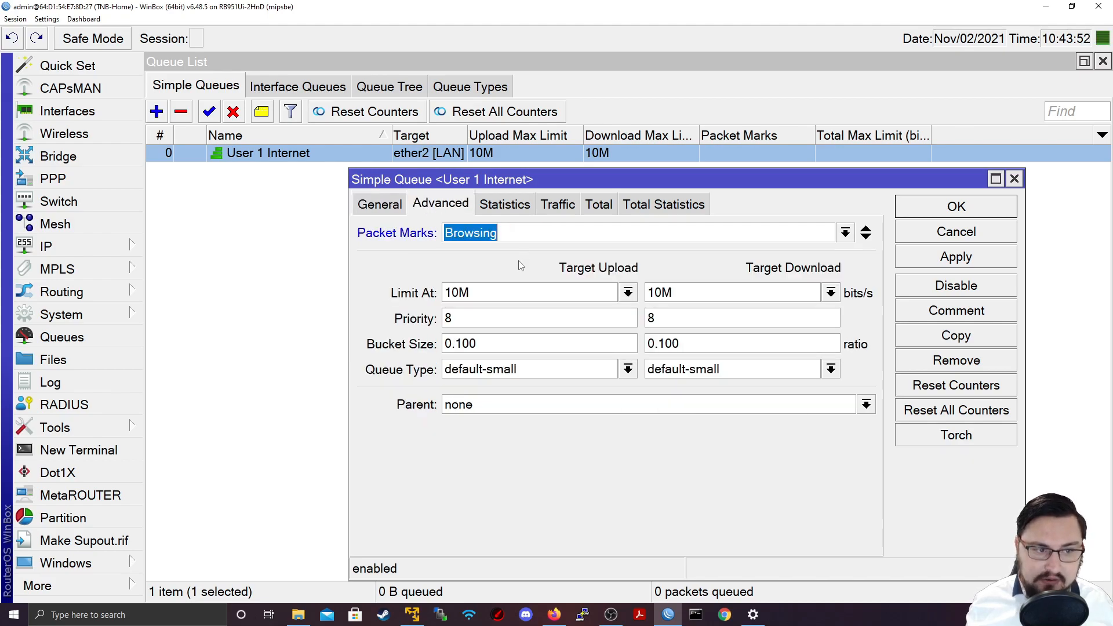
{"action": "left_click", "coordinate": [379, 204]}
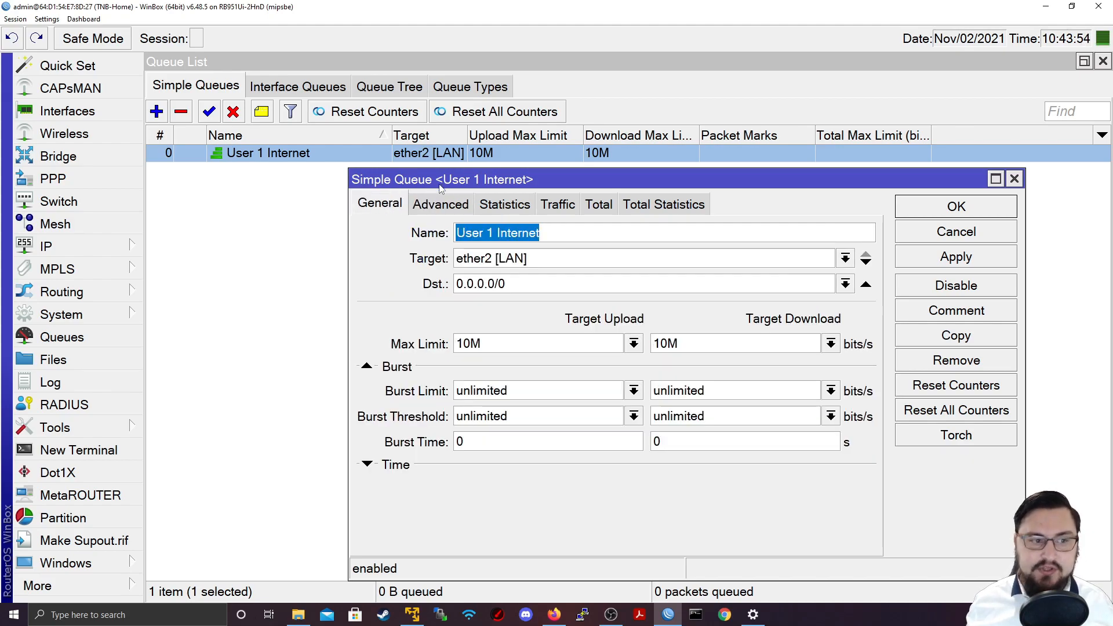
{"action": "left_click", "coordinate": [440, 204]}
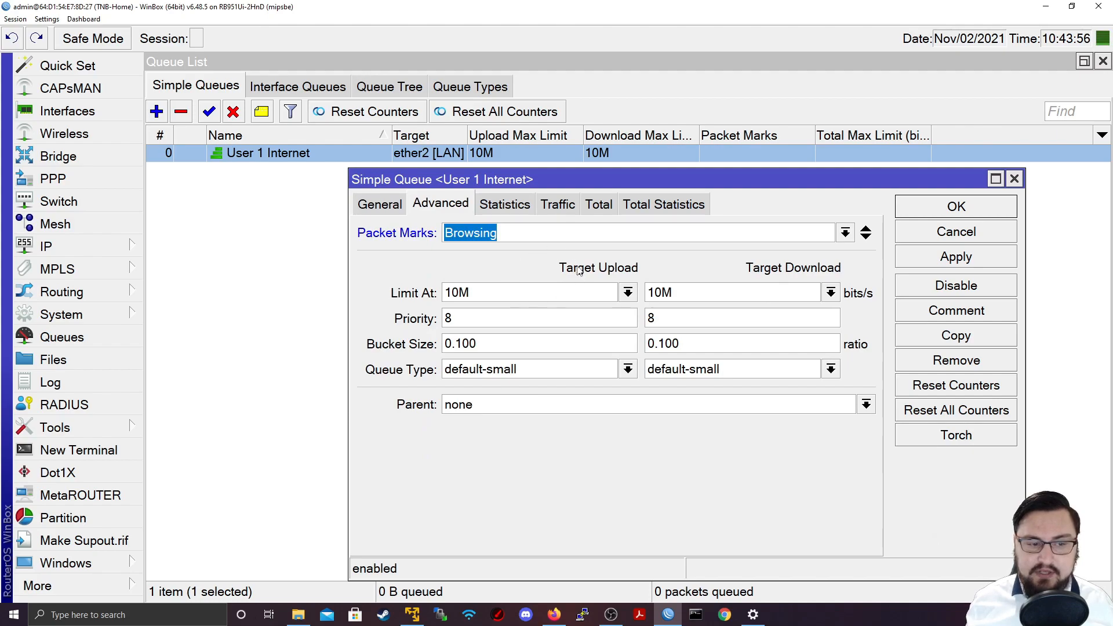
{"action": "left_click", "coordinate": [379, 204]}
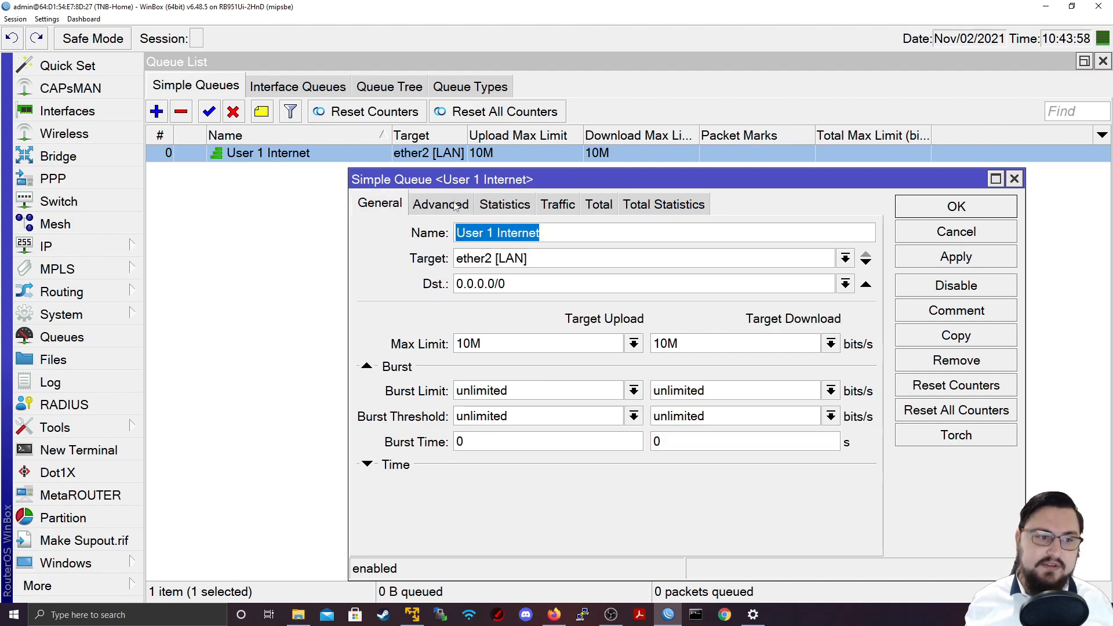
{"action": "left_click", "coordinate": [440, 204]}
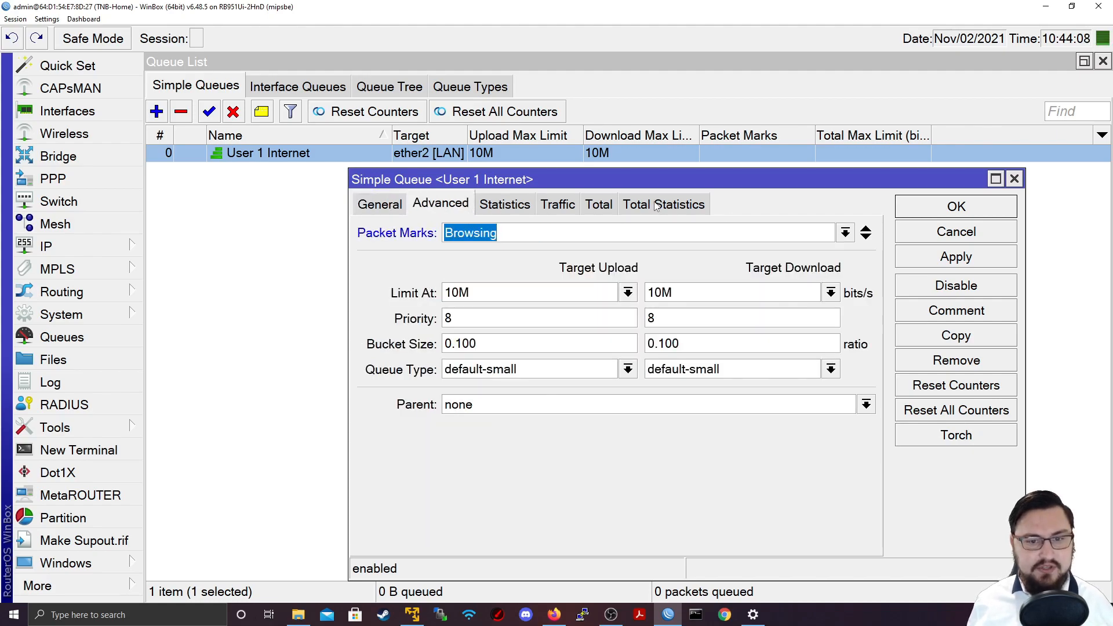
Add a second packet mark Incoming-Host1 to the queue and apply the changes
{"action": "left_click", "coordinate": [844, 232]}
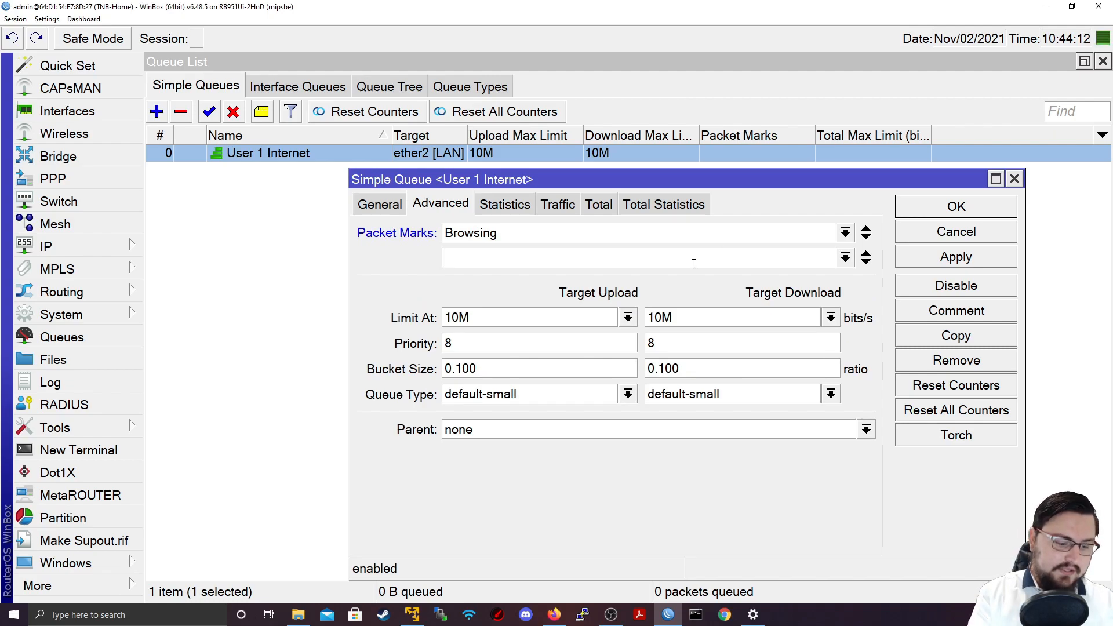
{"action": "type", "text": "Incoming-Host1"}
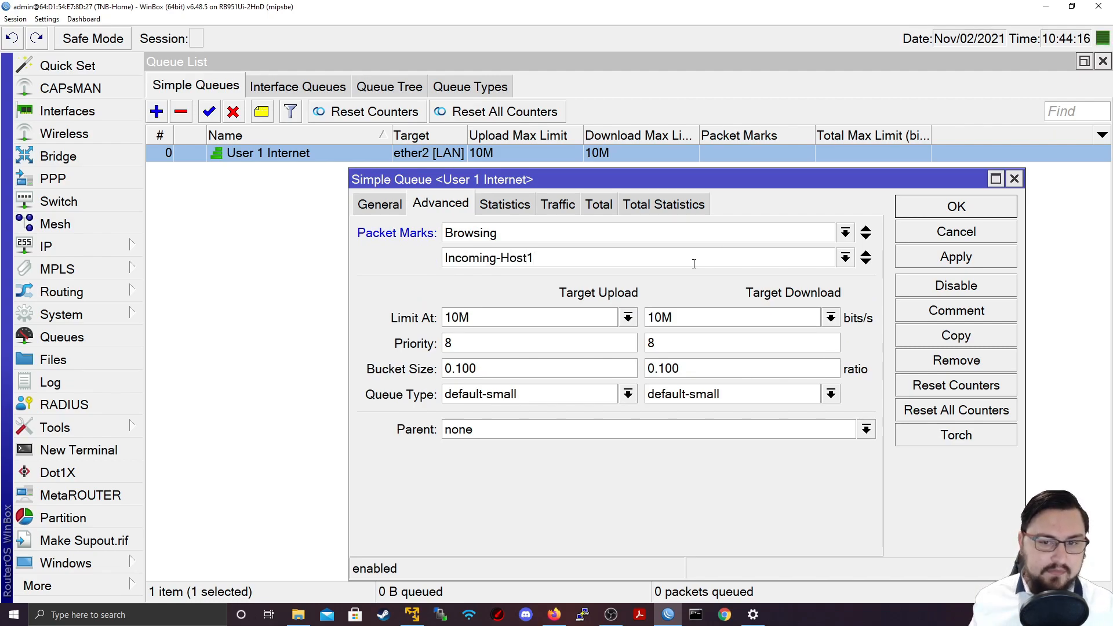
{"action": "left_click", "coordinate": [955, 256]}
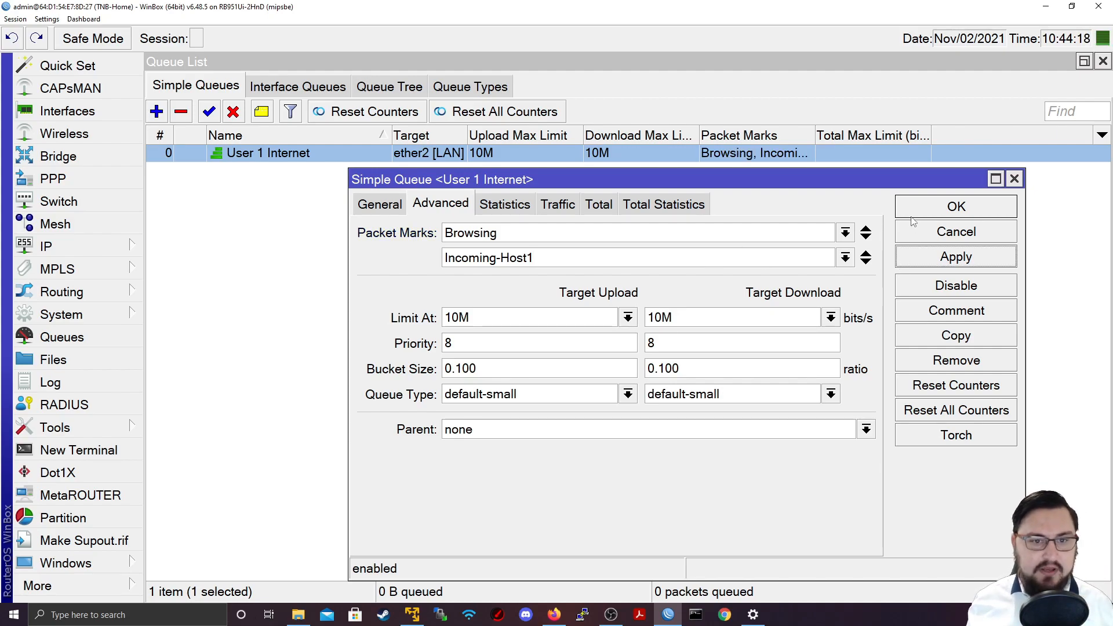
{"action": "left_click", "coordinate": [46, 246]}
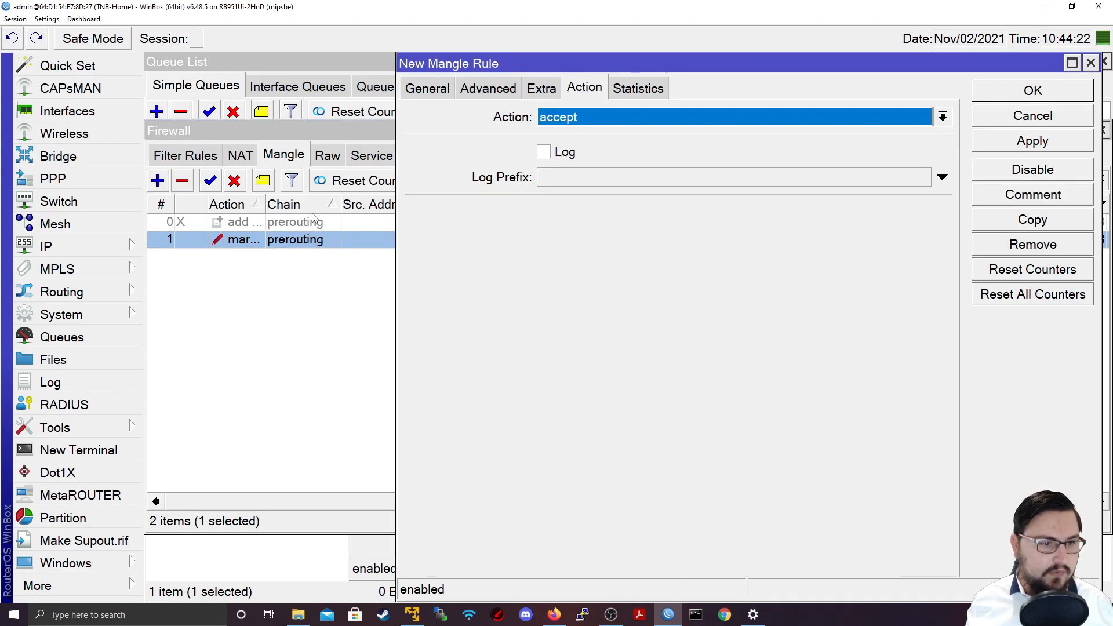
Set the new mangle rule to chain forward with destination address 192.168.0.254
{"action": "left_click", "coordinate": [426, 88]}
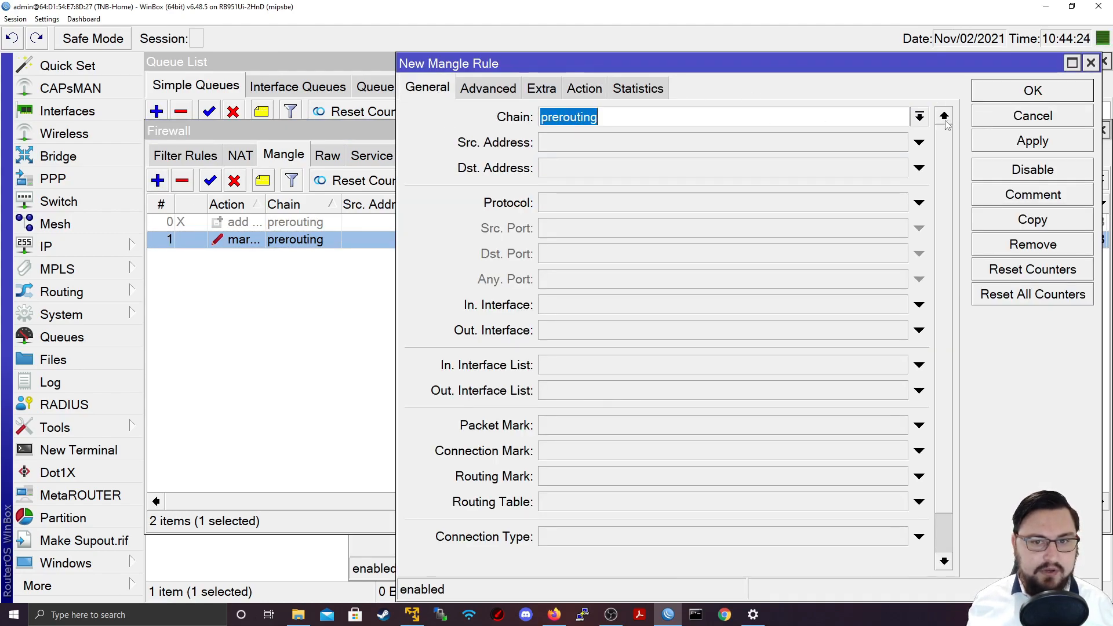
{"action": "type", "text": "forward"}
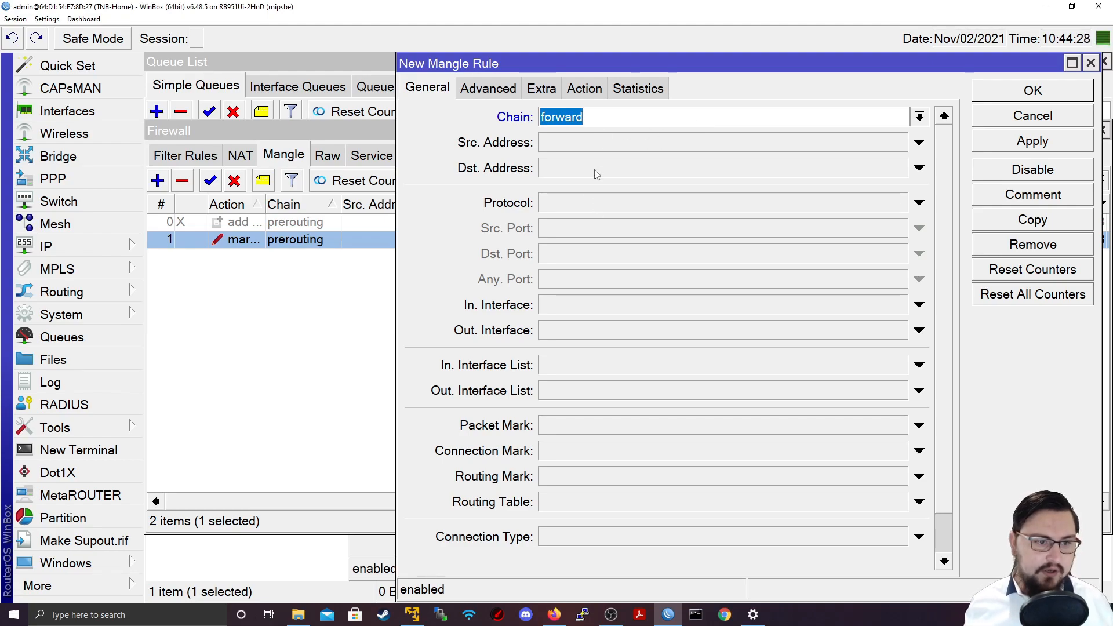
{"action": "type", "text": "192."}
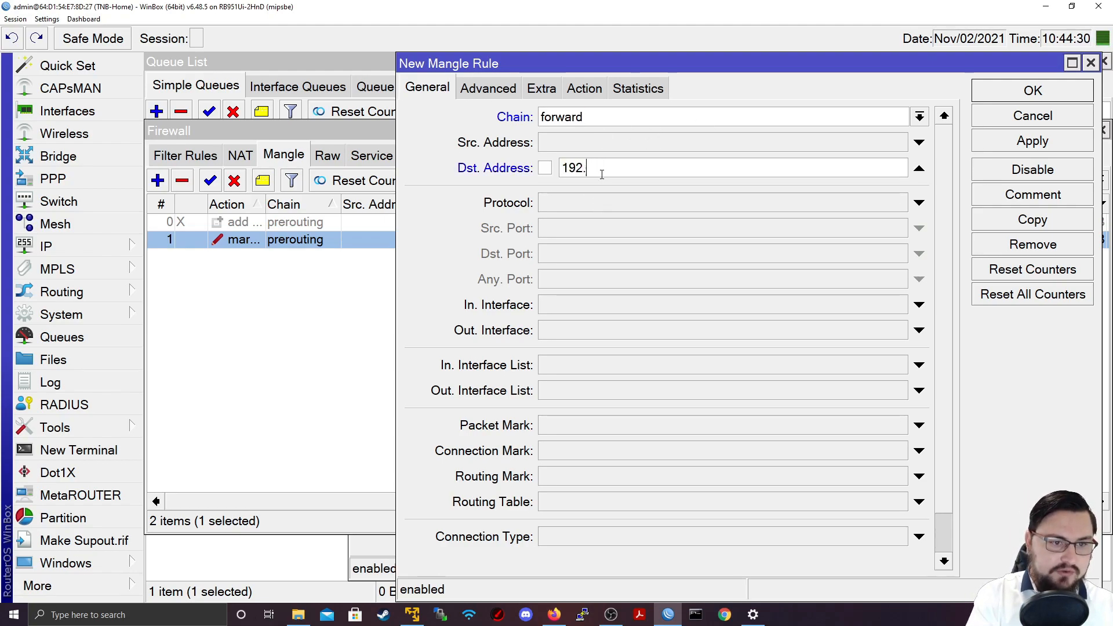
{"action": "type", "text": "1680."}
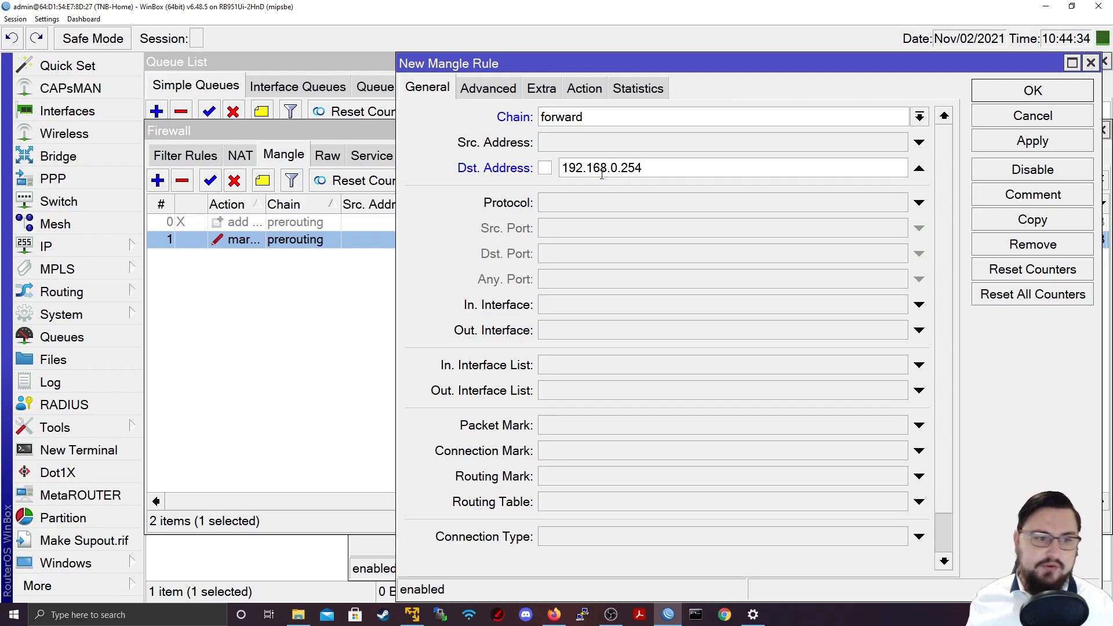
Make the rule mark packets as Incoming-Host1 and save it
{"action": "left_click", "coordinate": [583, 89]}
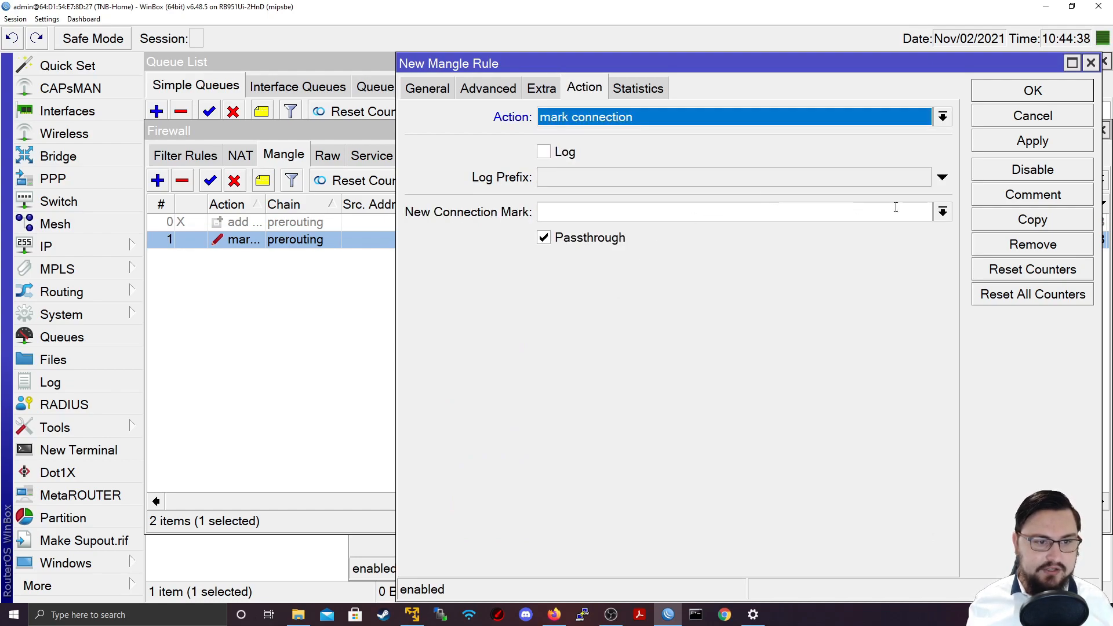
{"action": "left_click", "coordinate": [941, 116]}
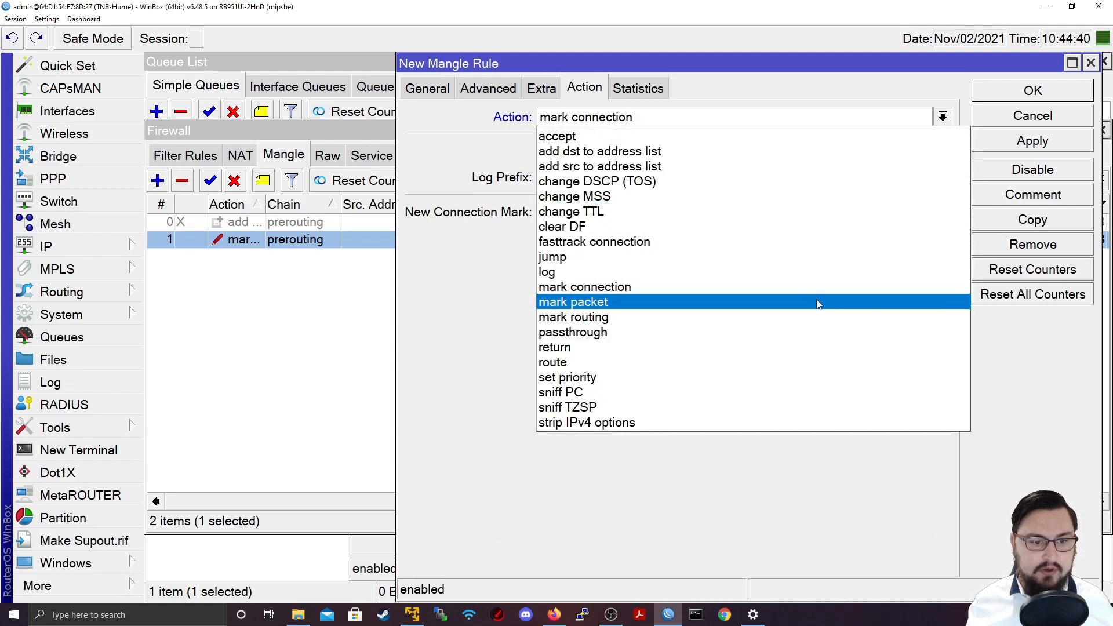
{"action": "left_click", "coordinate": [573, 302]}
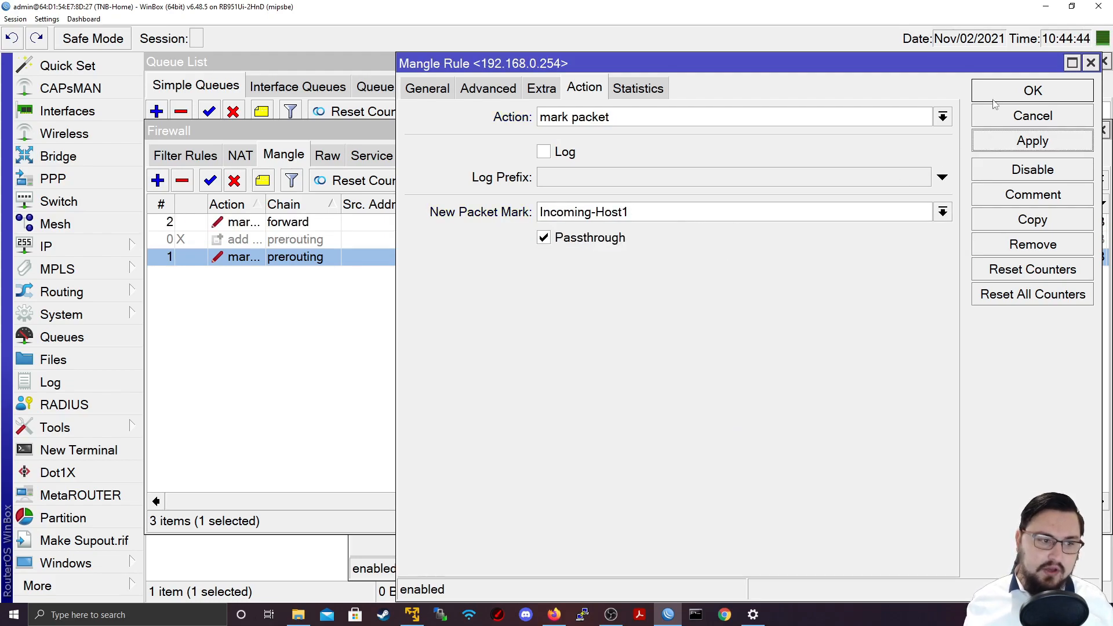
{"action": "left_click", "coordinate": [1032, 91]}
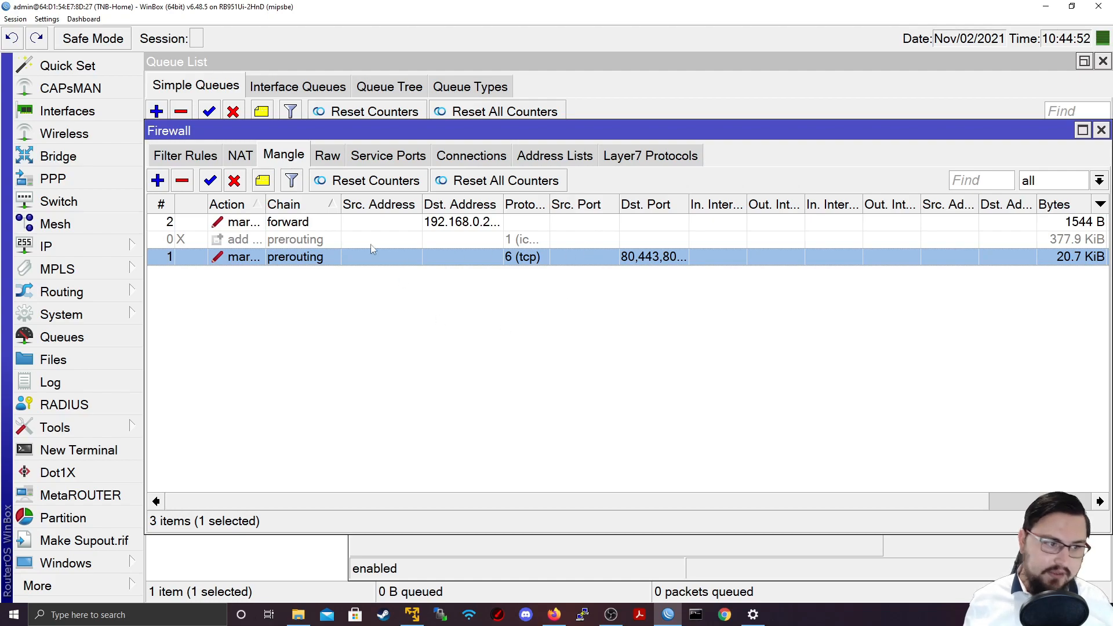
{"action": "mouse_move", "coordinate": [501, 257]}
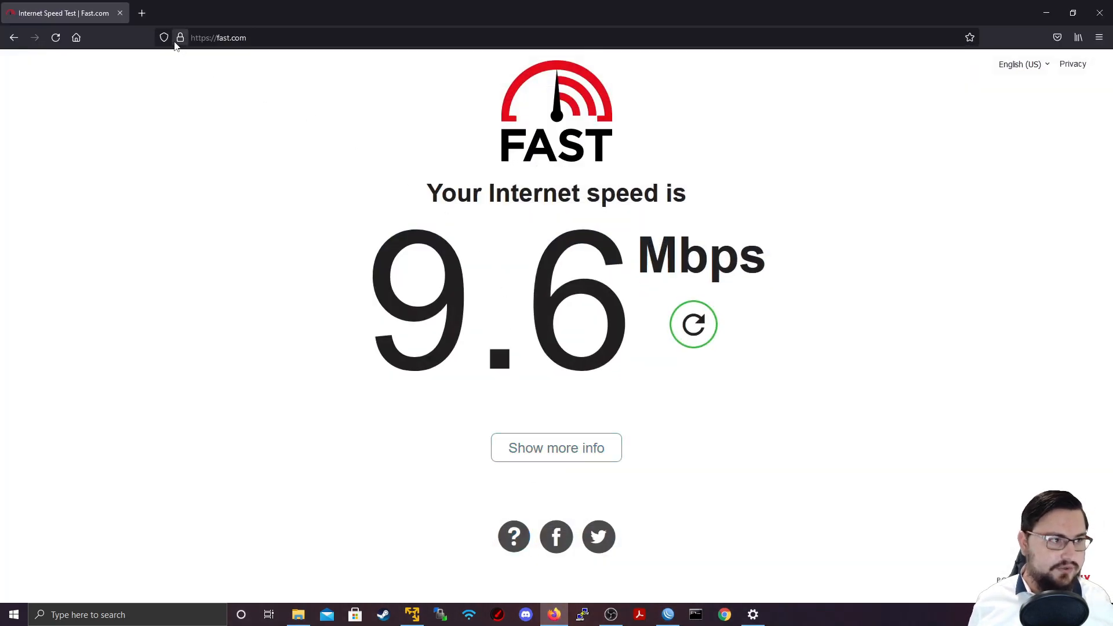
Load speedtest.net from the address-bar suggestions and start a new speed test
{"action": "type", "text": "speedtes"}
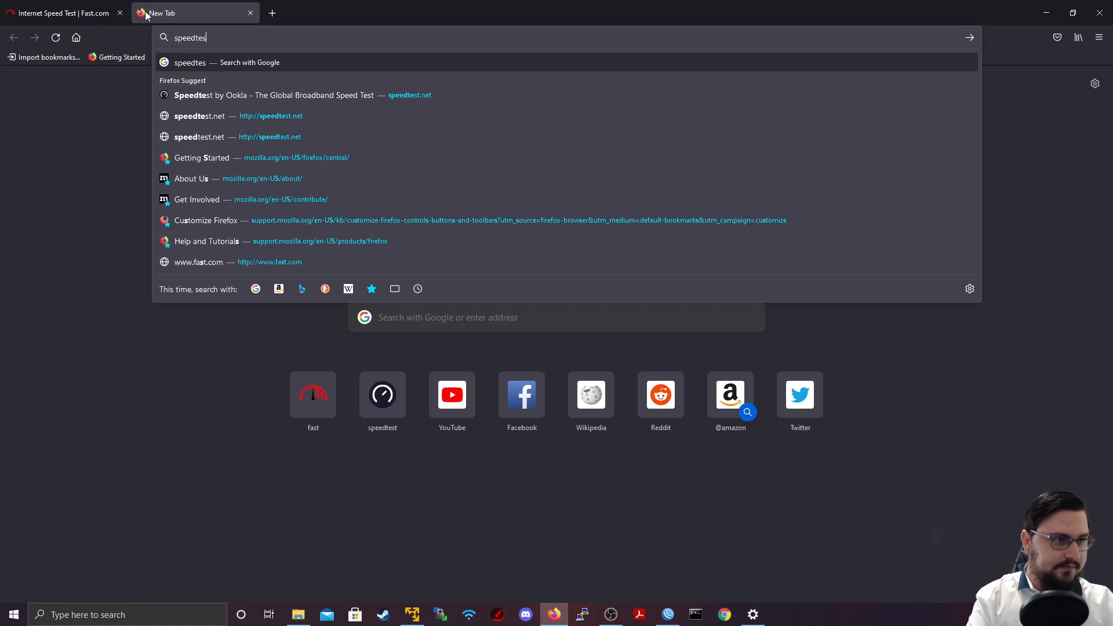
{"action": "left_click", "coordinate": [284, 94]}
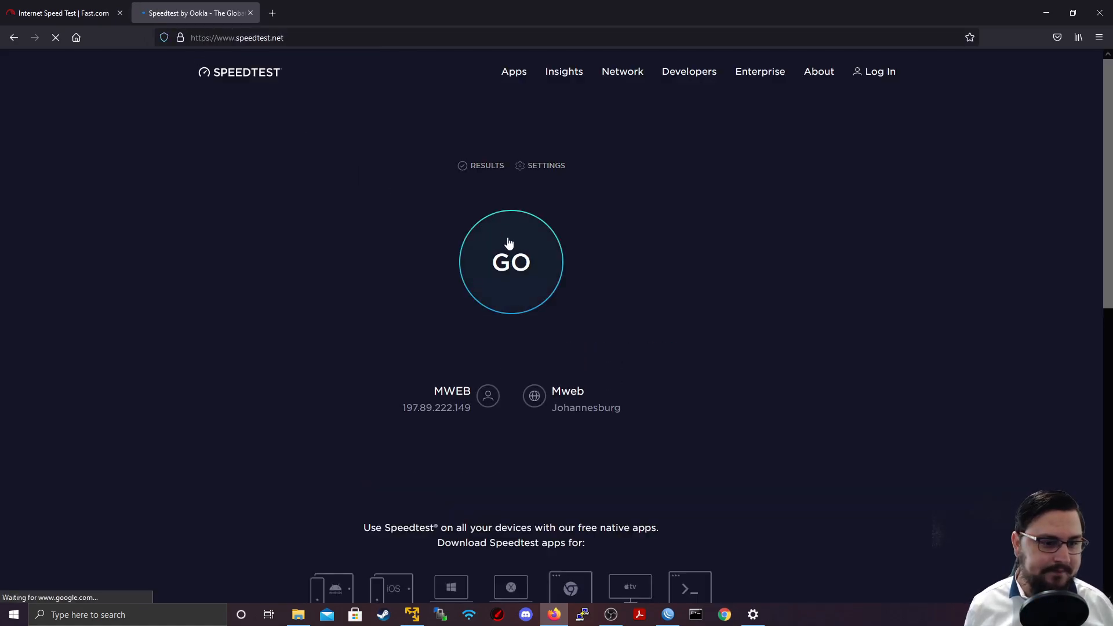
{"action": "left_click", "coordinate": [511, 262]}
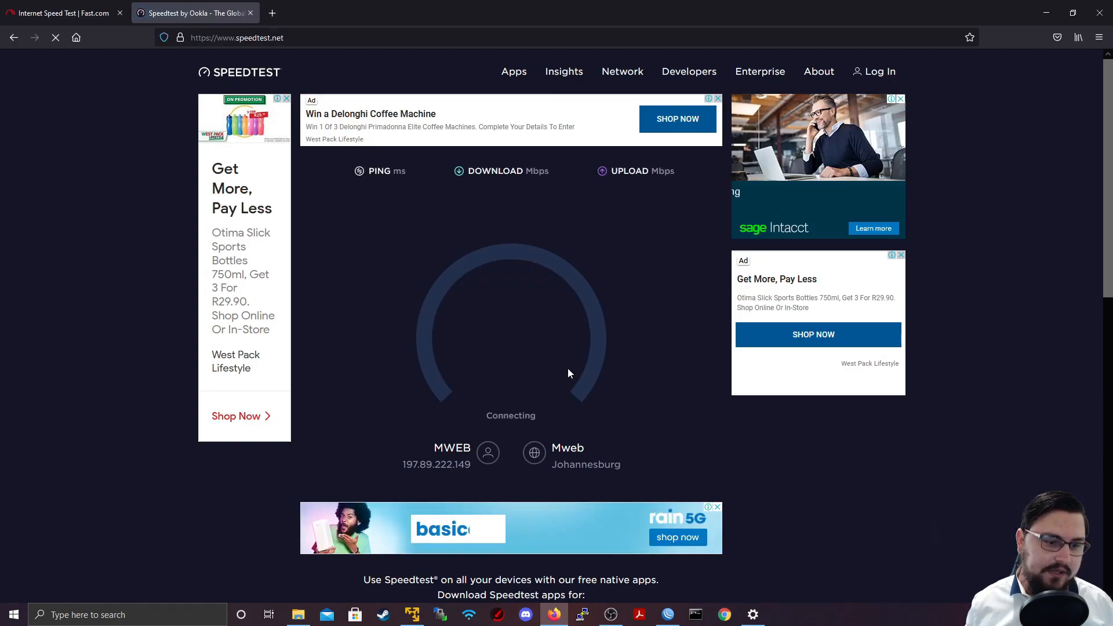